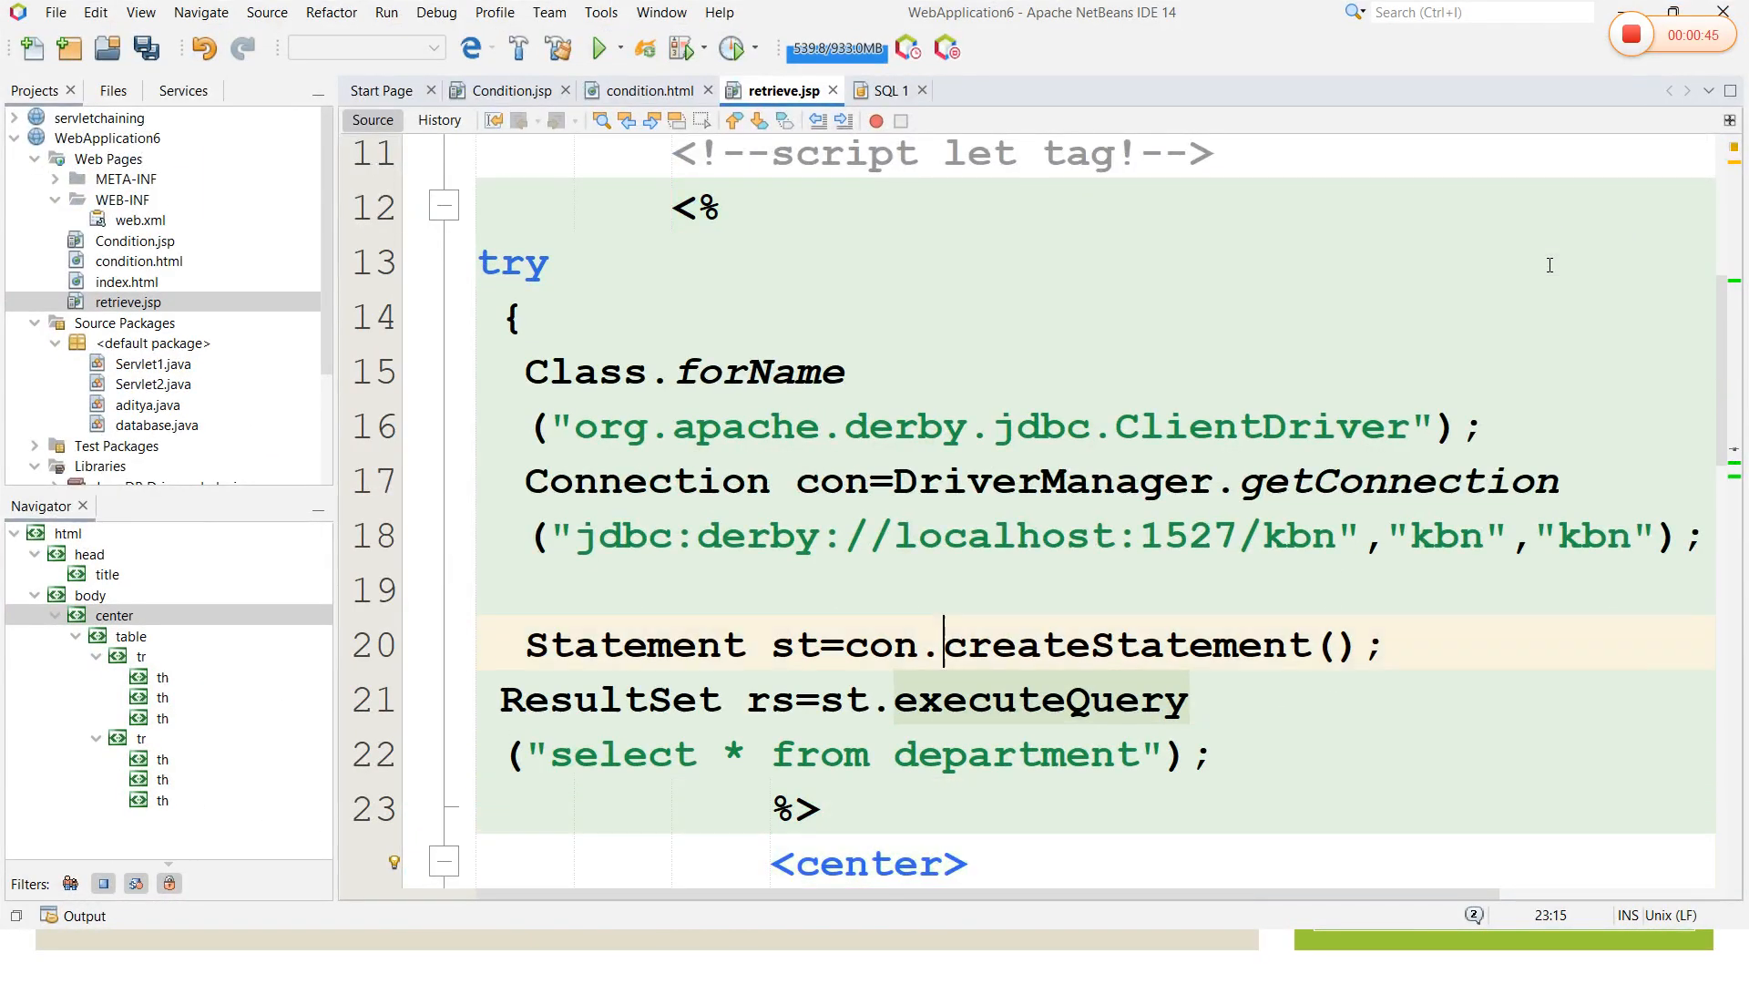
pyautogui.scroll(3)
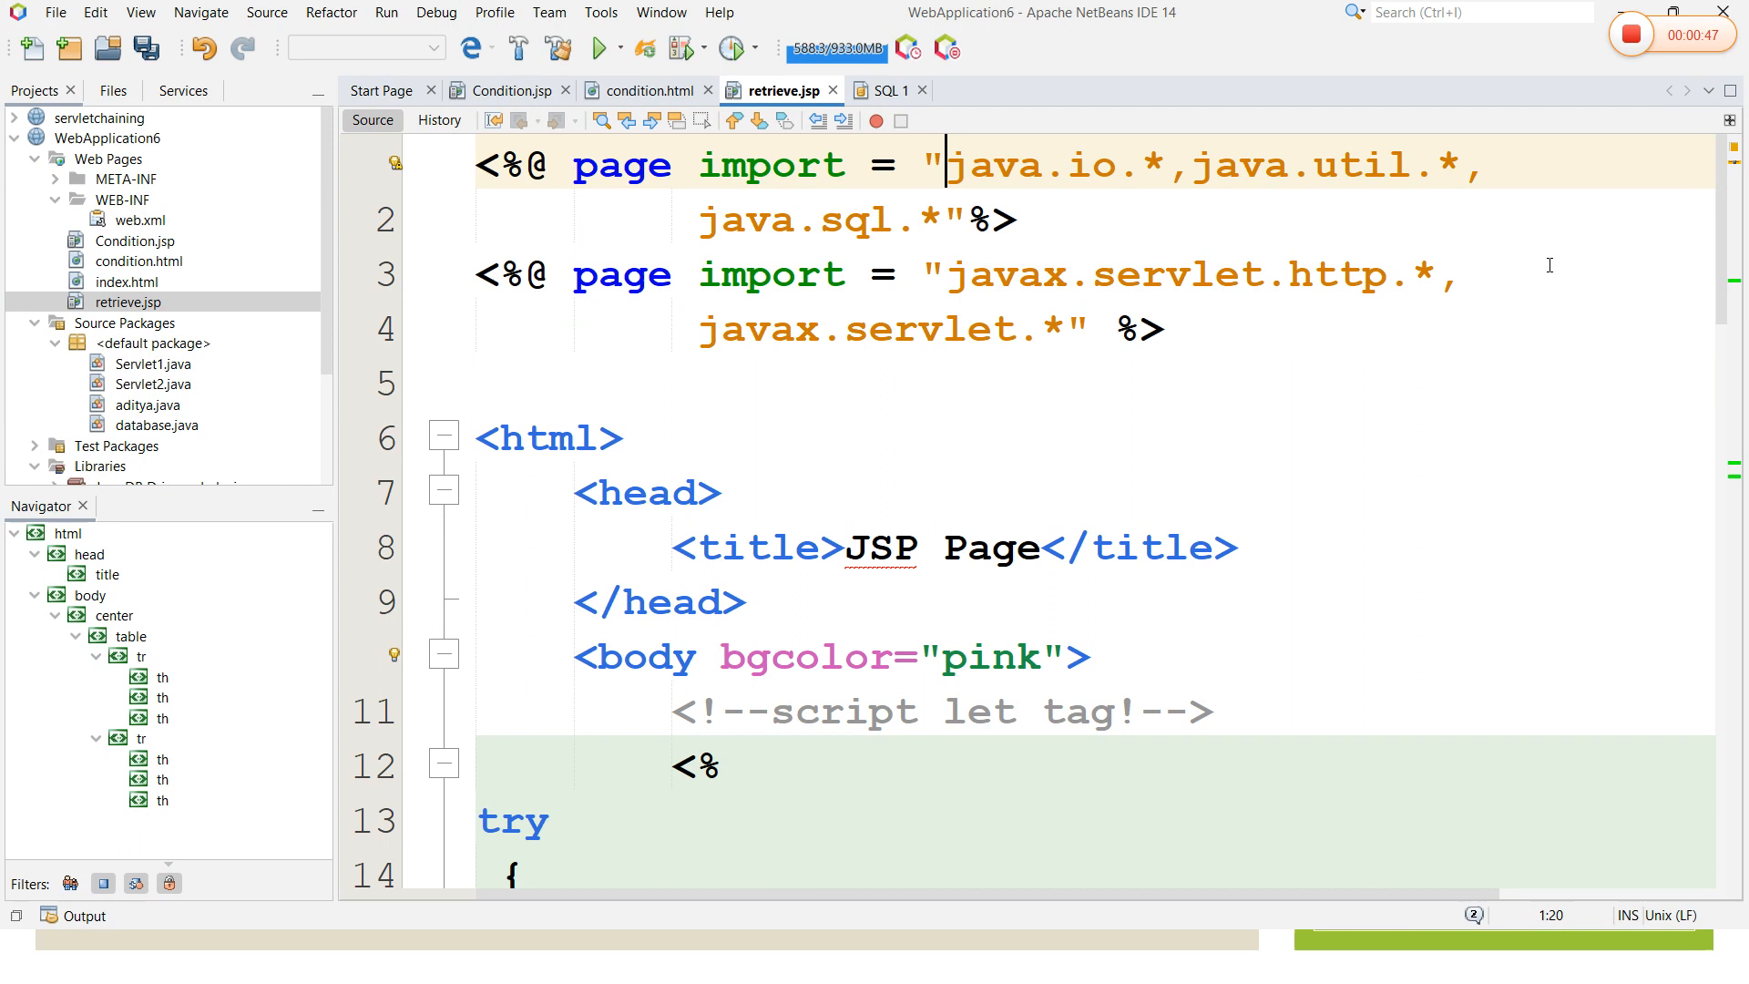
pyautogui.moveTo(546, 164)
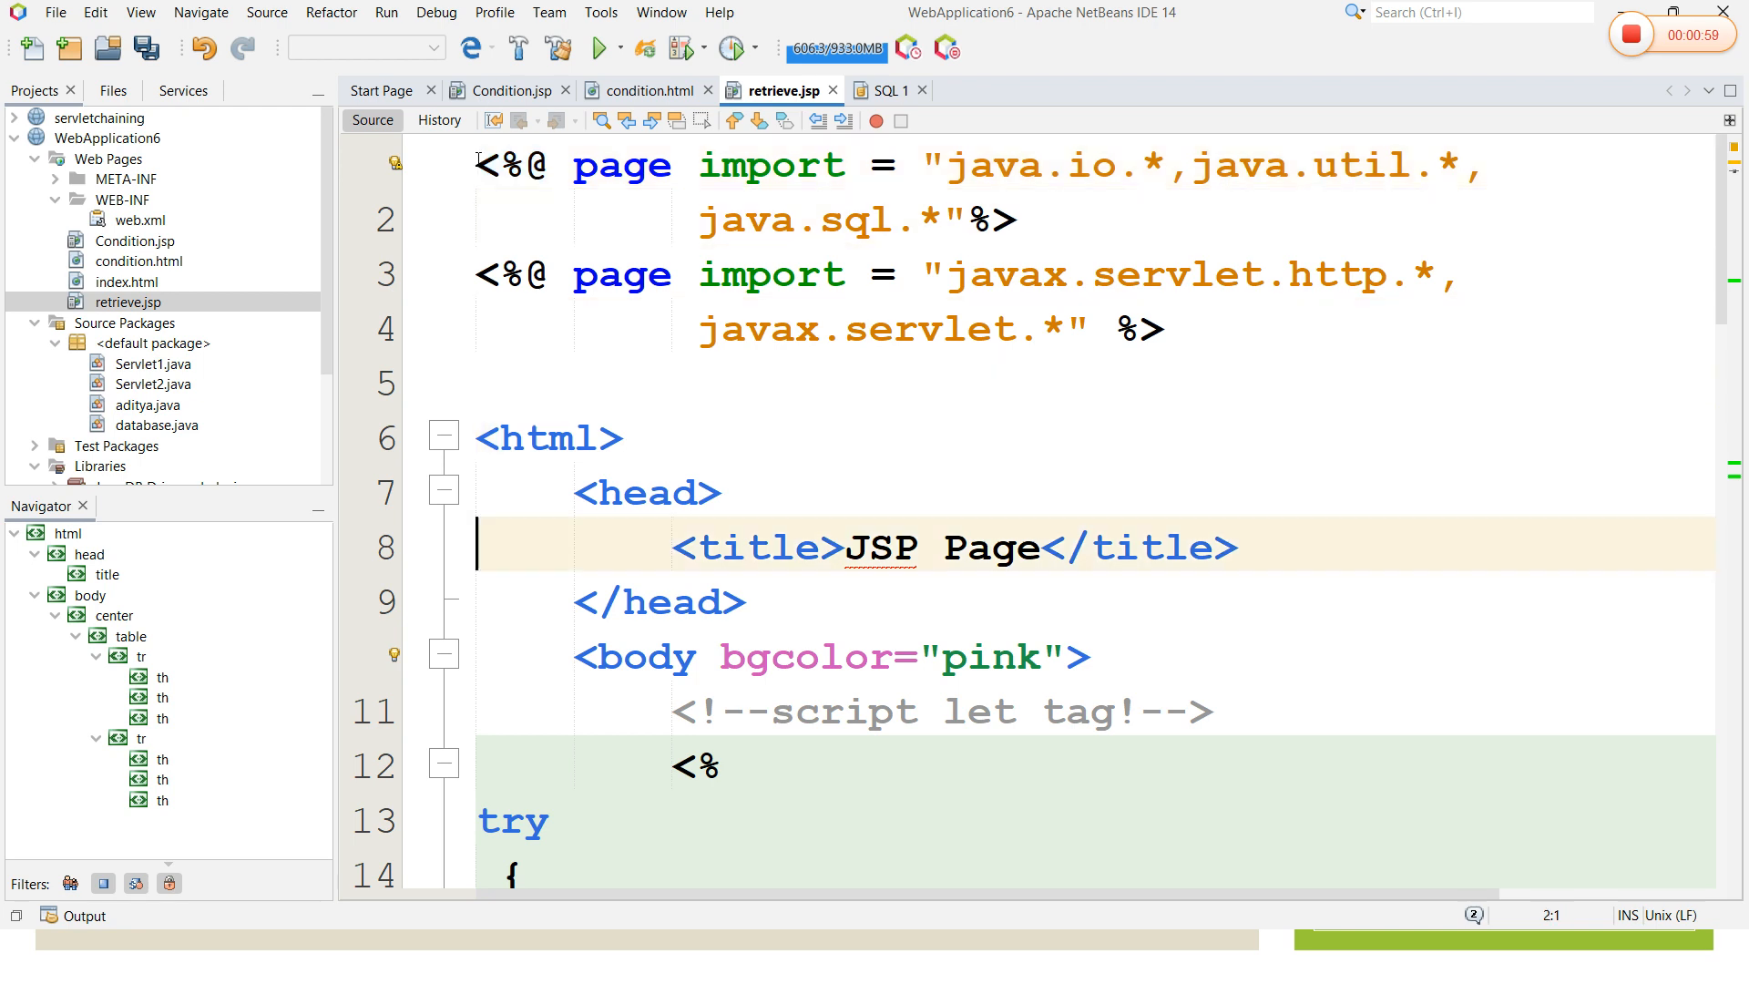
pyautogui.click(657, 601)
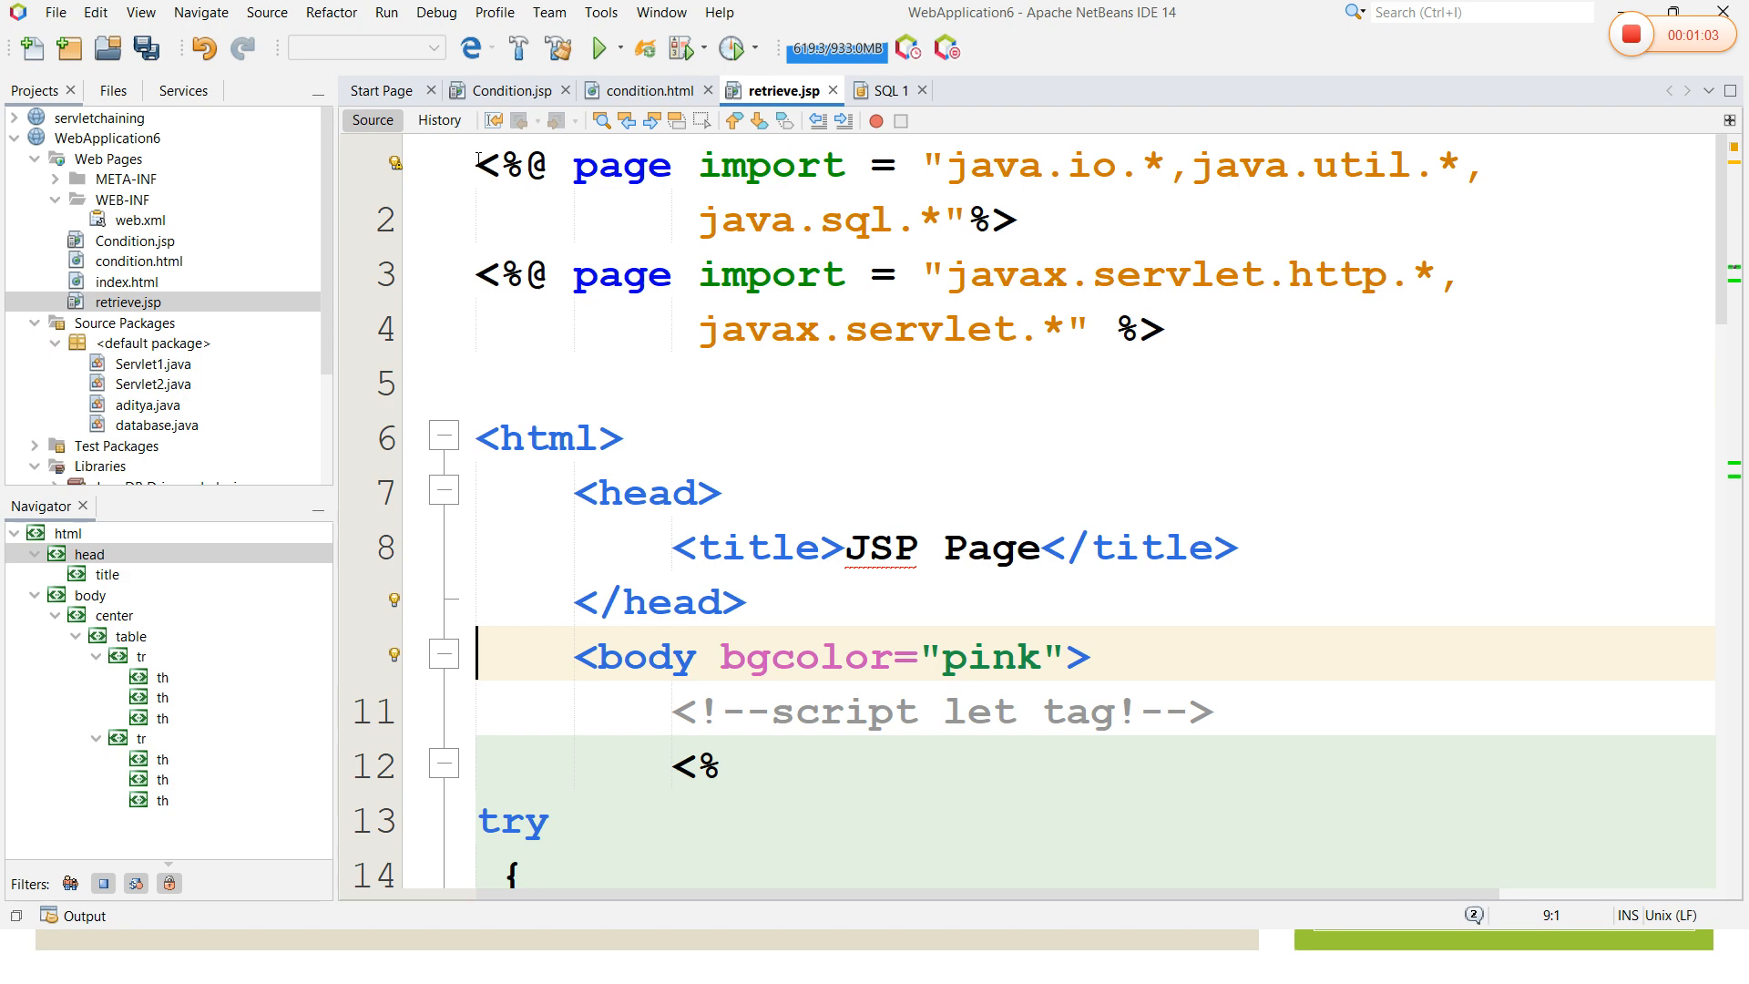
pyautogui.scroll(-3)
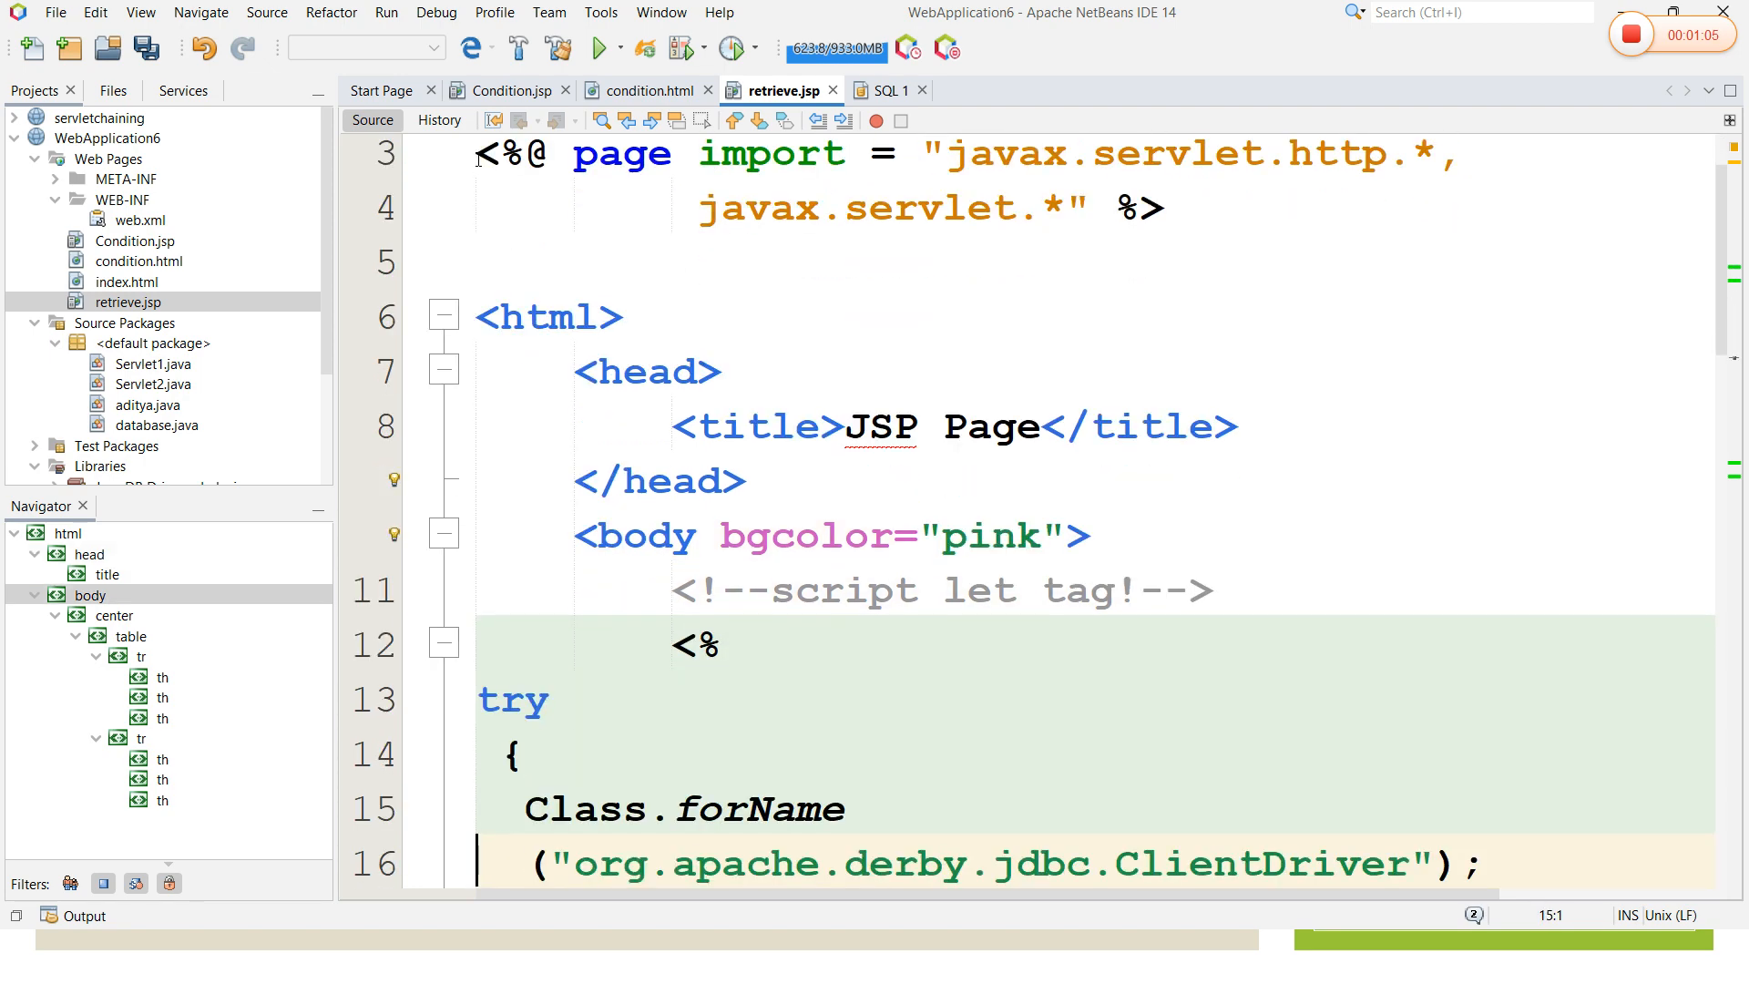
pyautogui.scroll(-3)
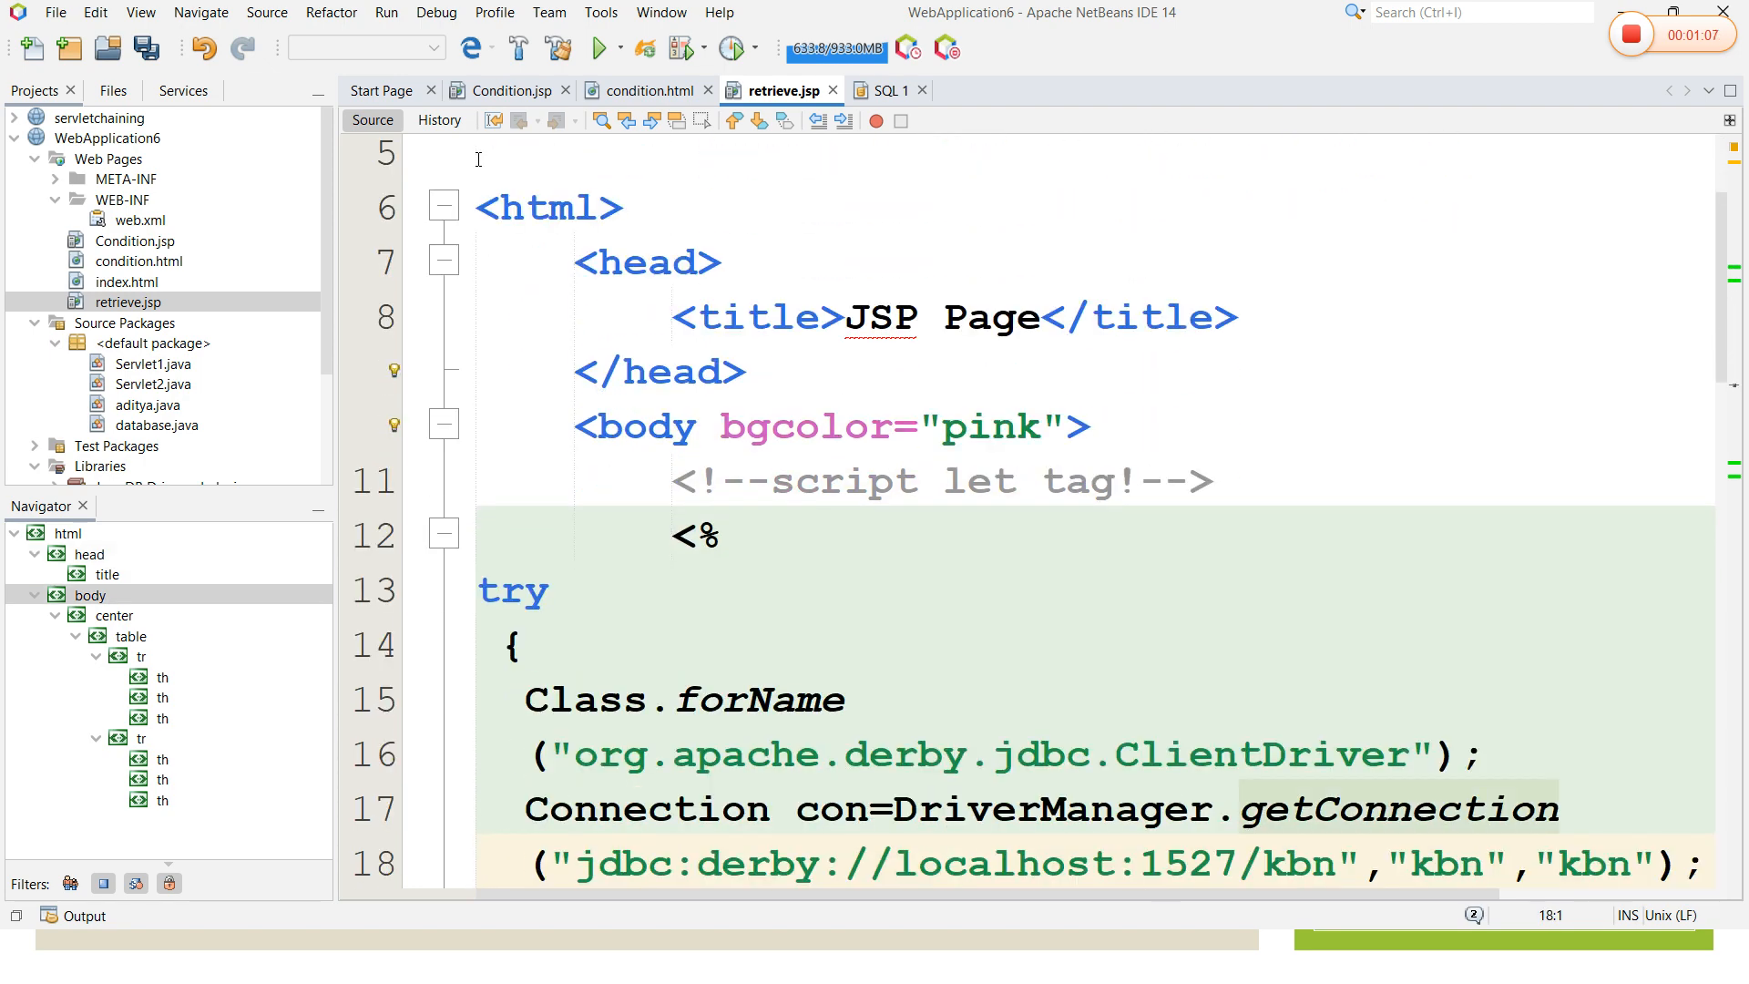
pyautogui.scroll(-3)
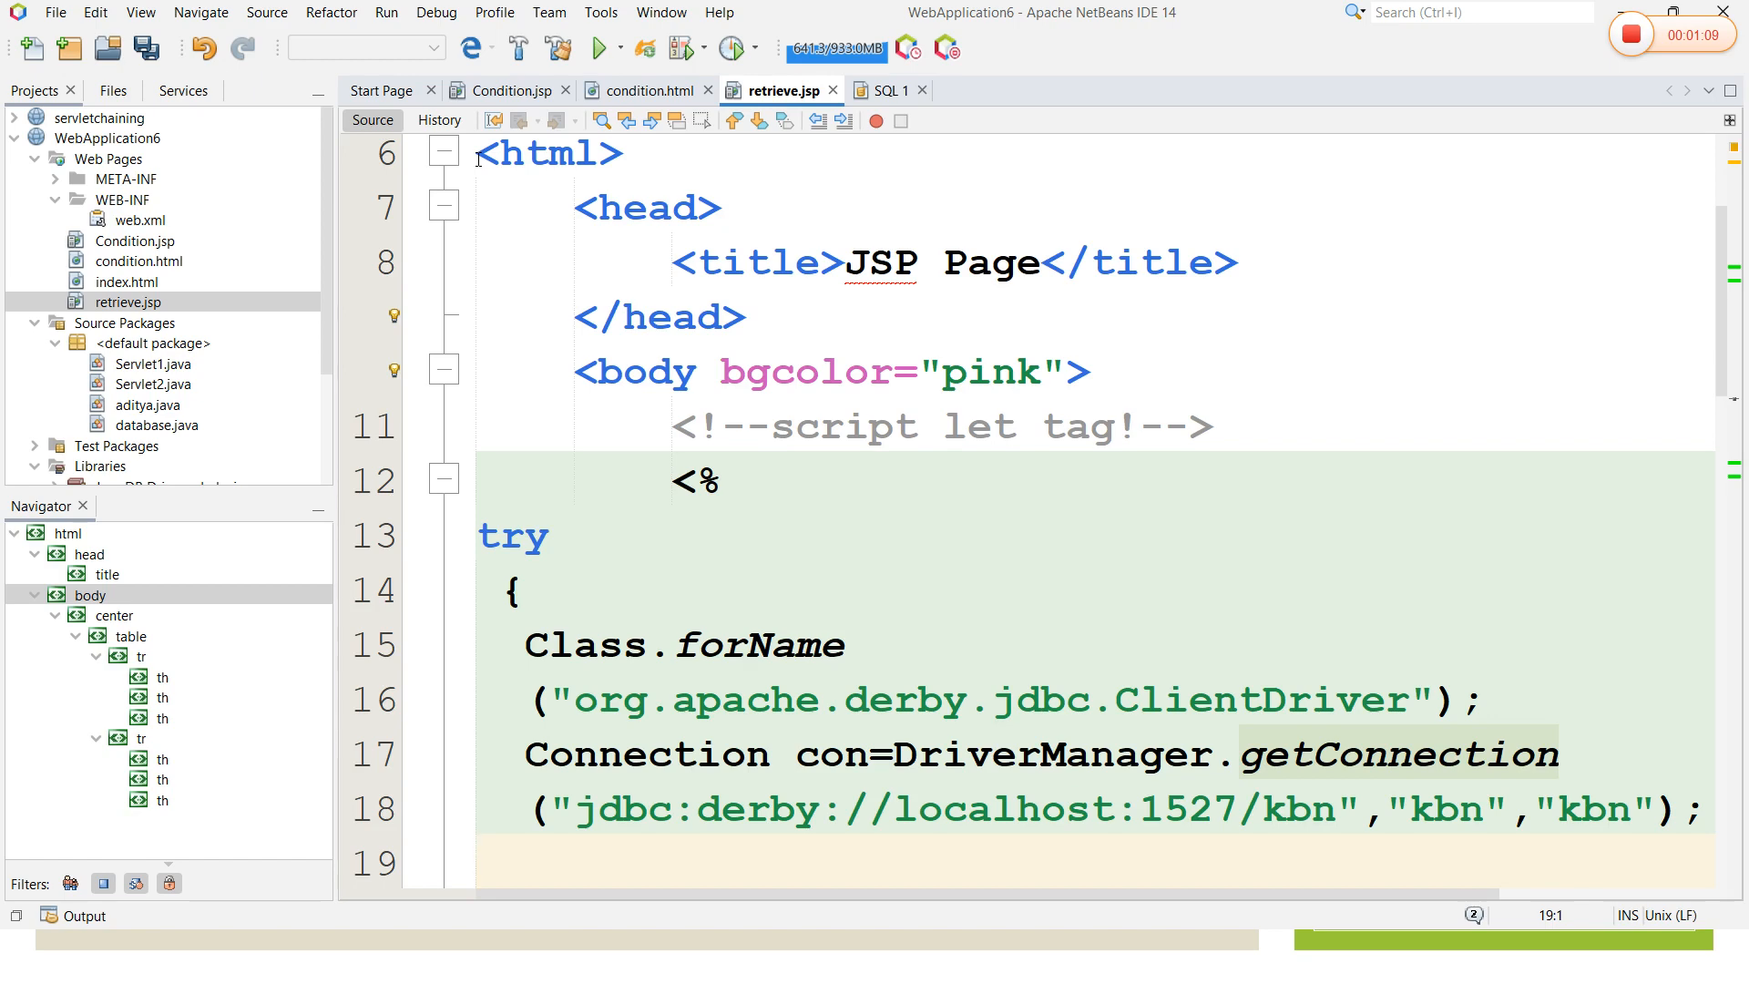
pyautogui.scroll(-3)
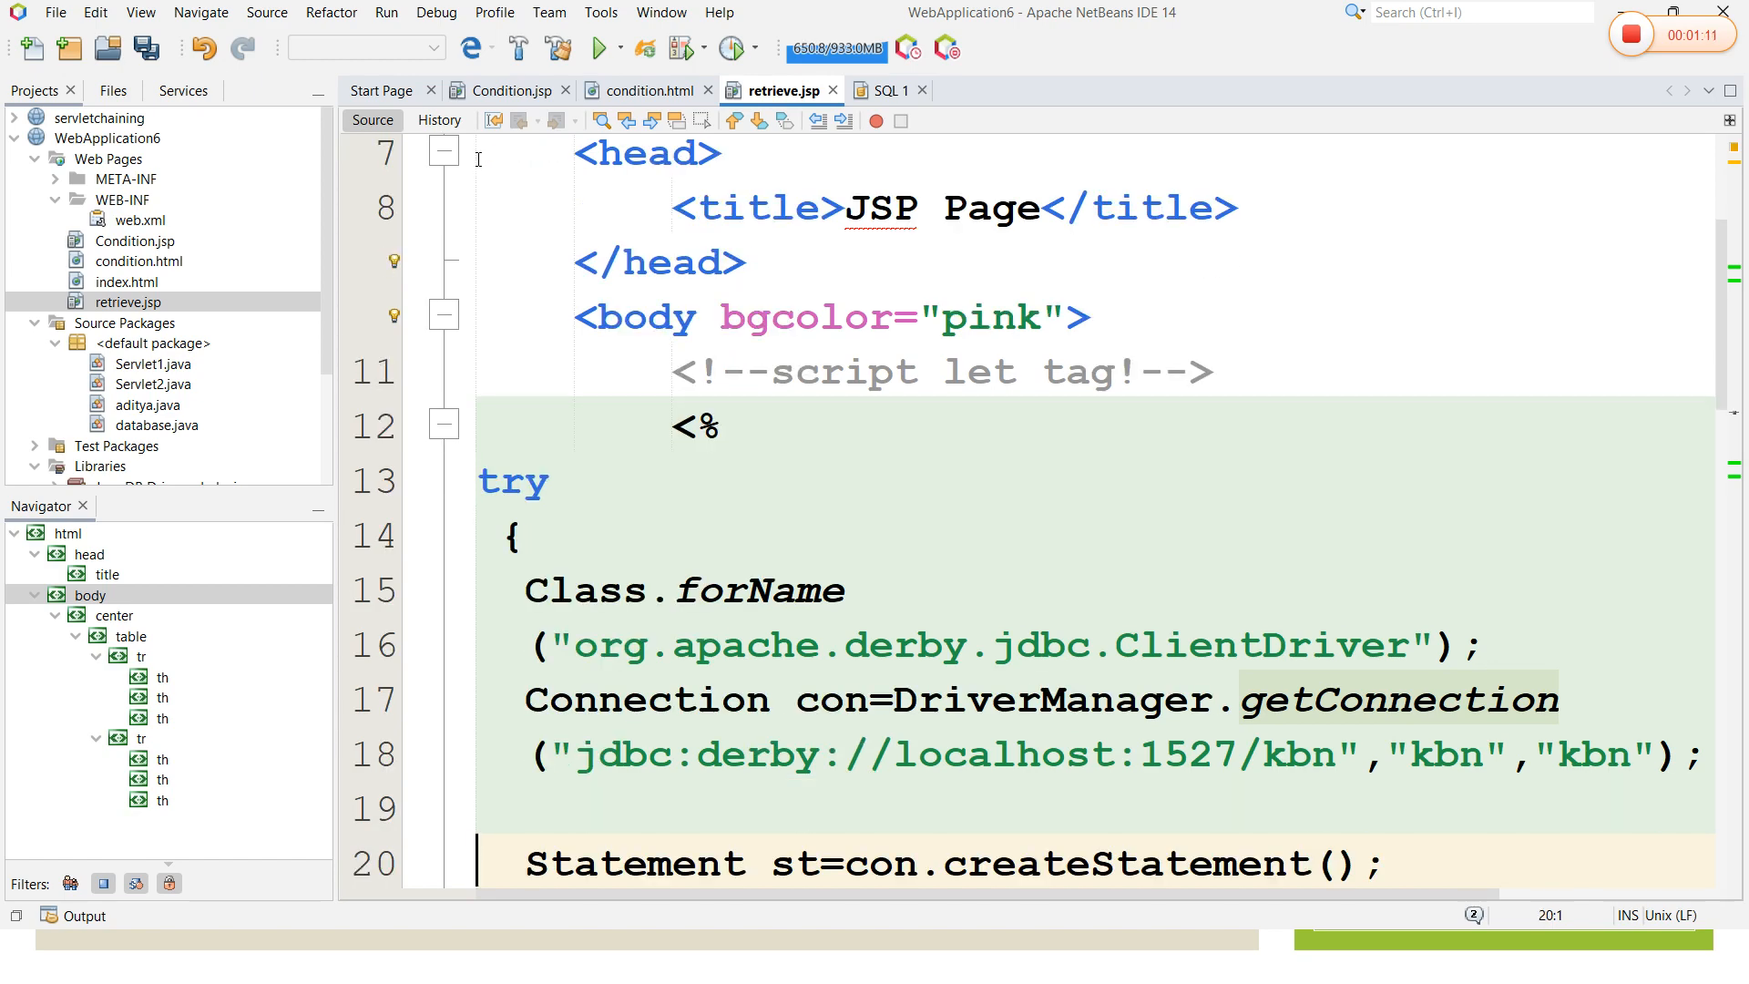
pyautogui.scroll(-3)
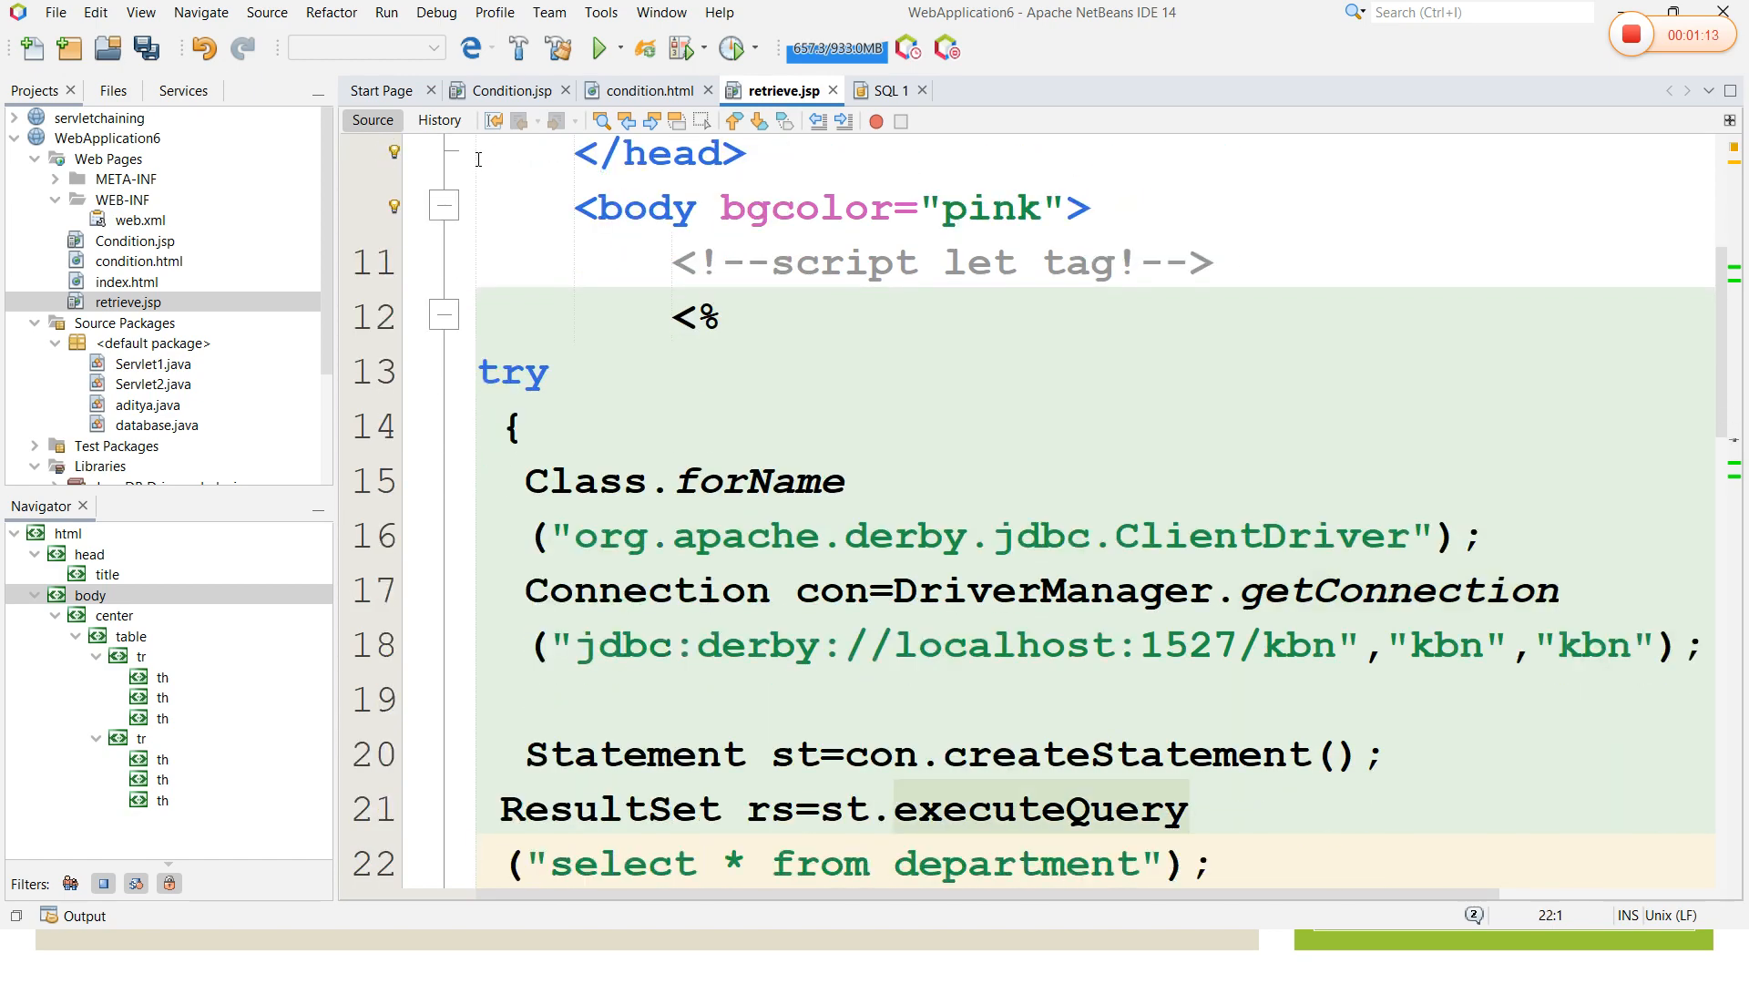
pyautogui.scroll(-3)
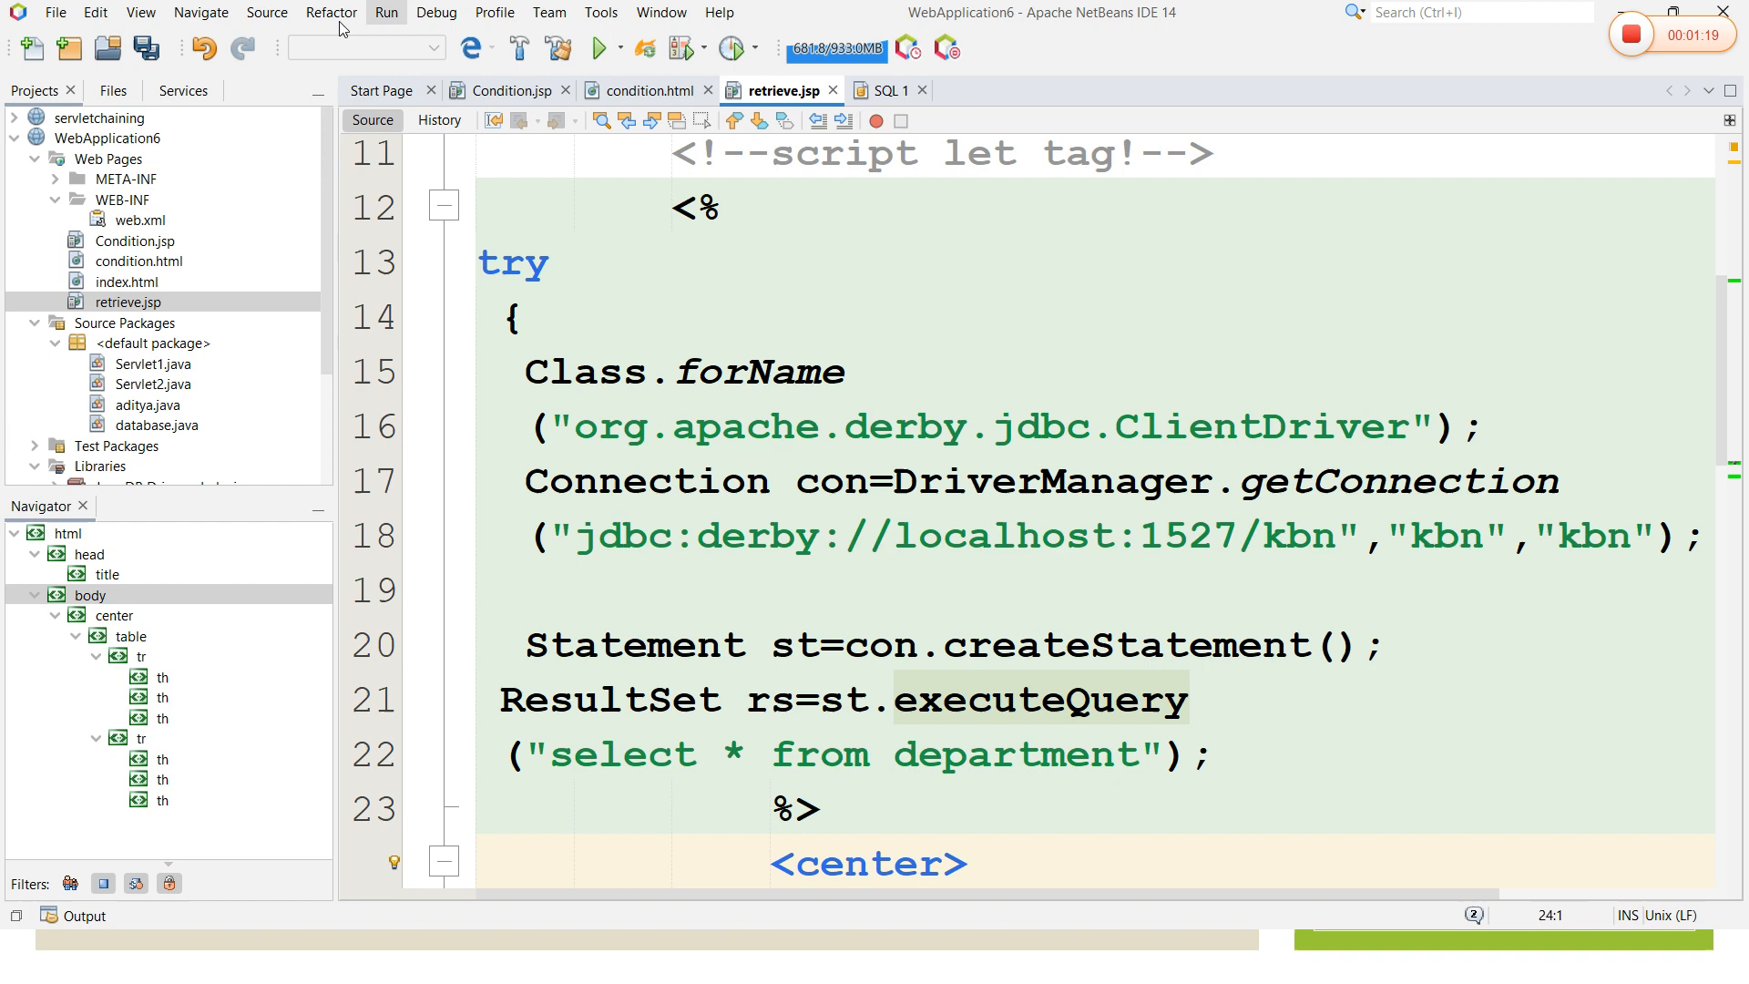
pyautogui.doubleClick(1293, 536)
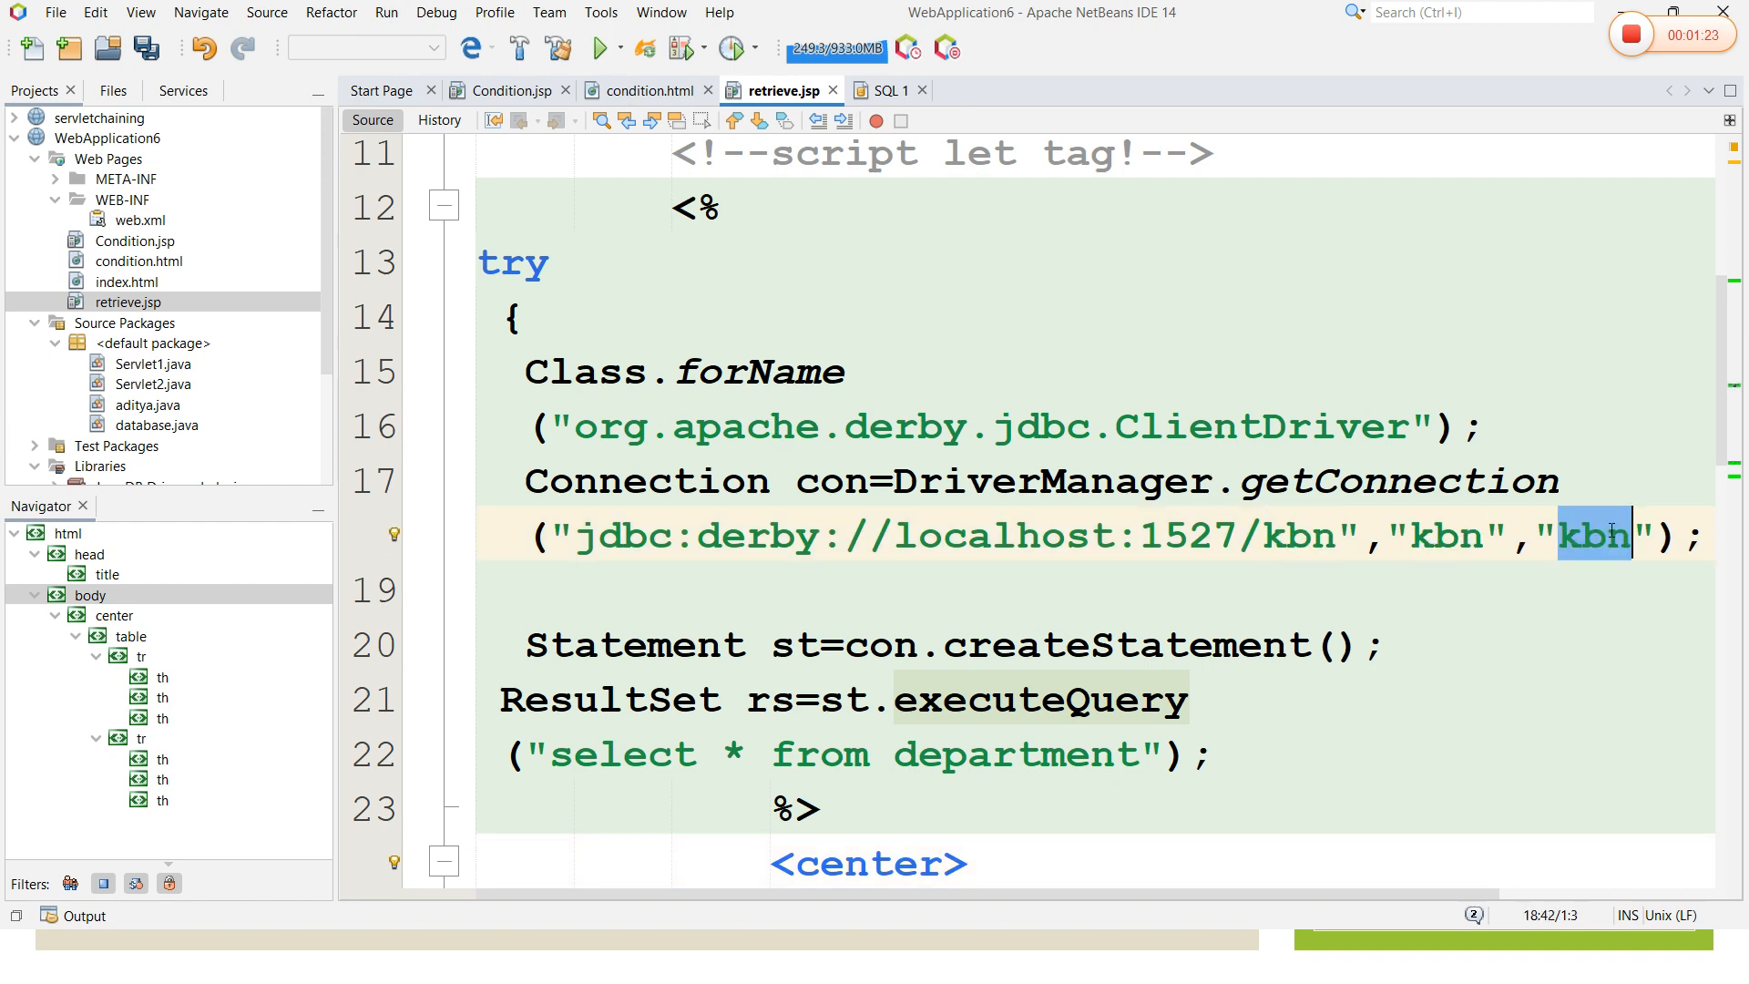
pyautogui.click(1210, 644)
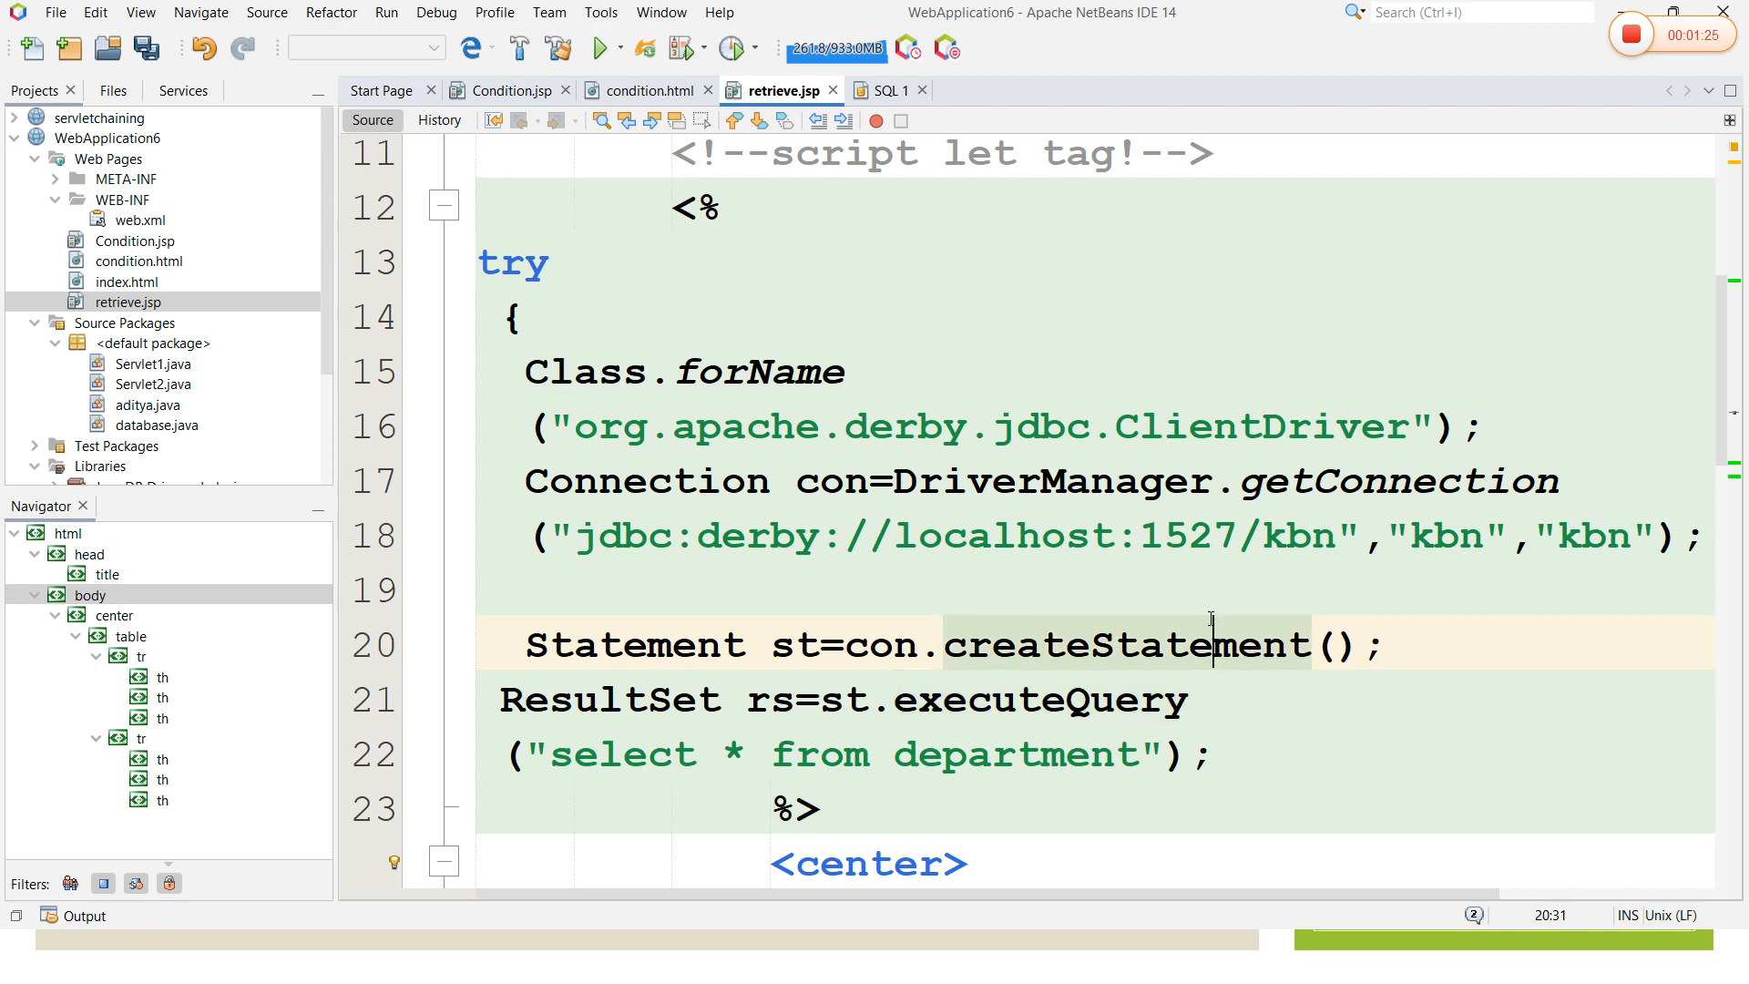
pyautogui.scroll(-3)
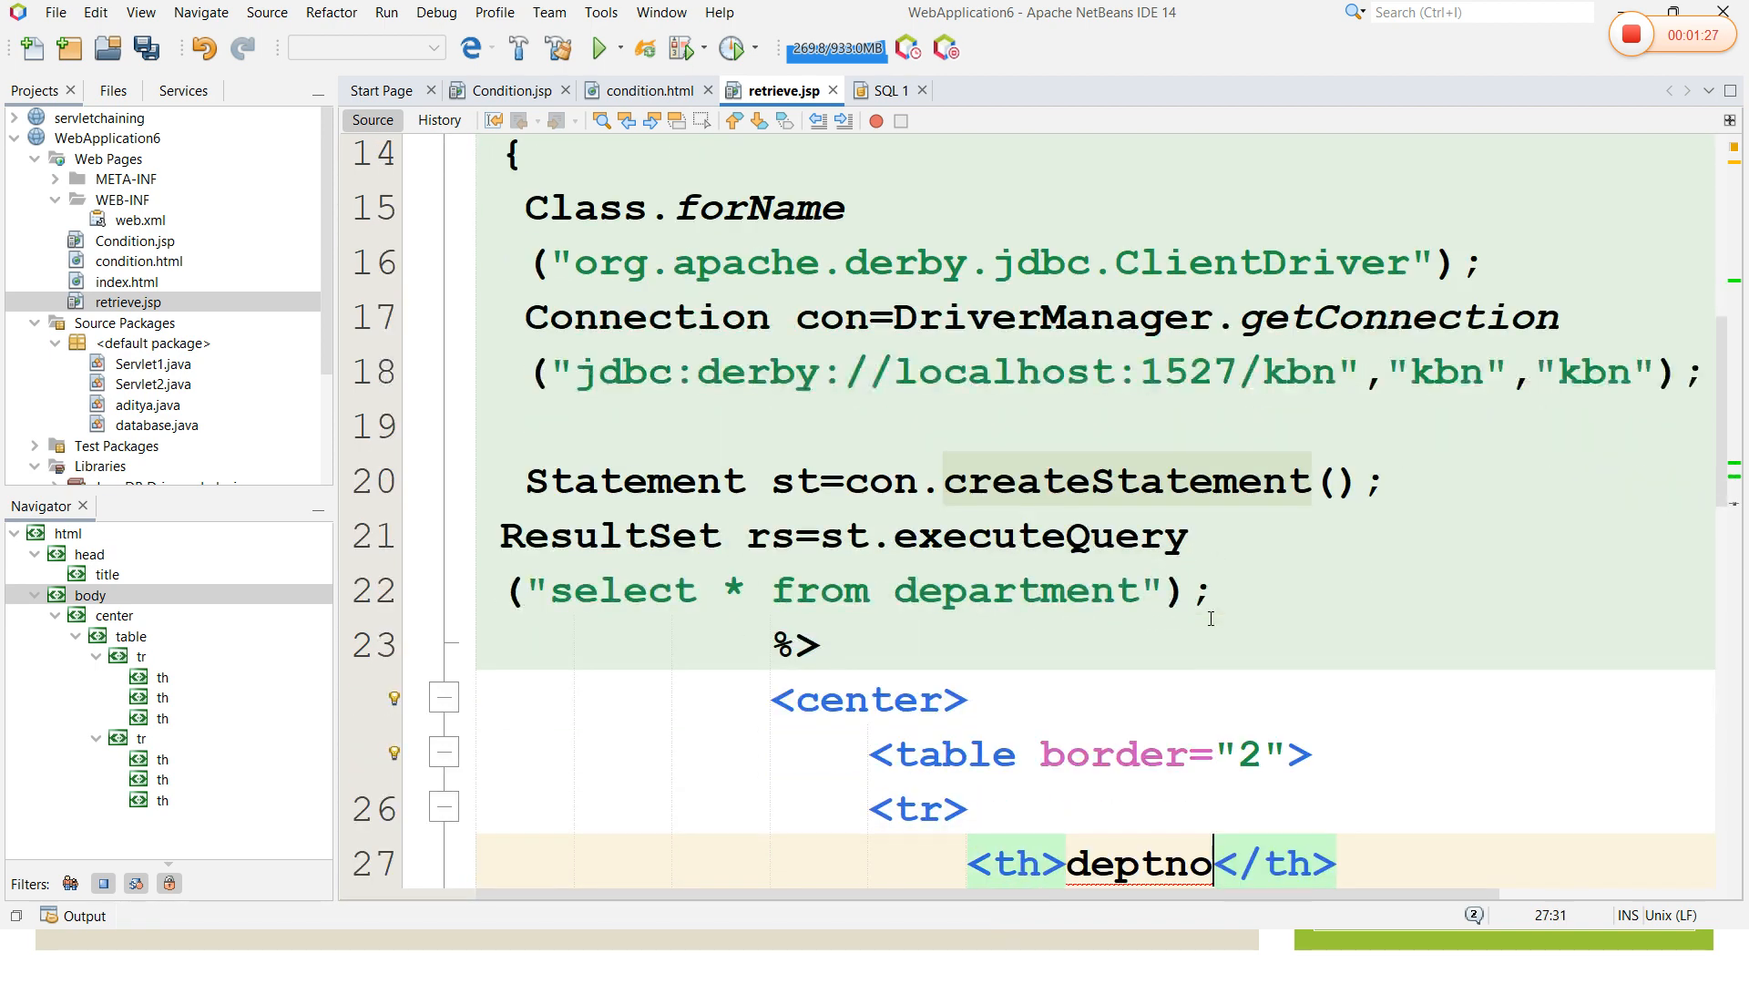
pyautogui.click(163, 677)
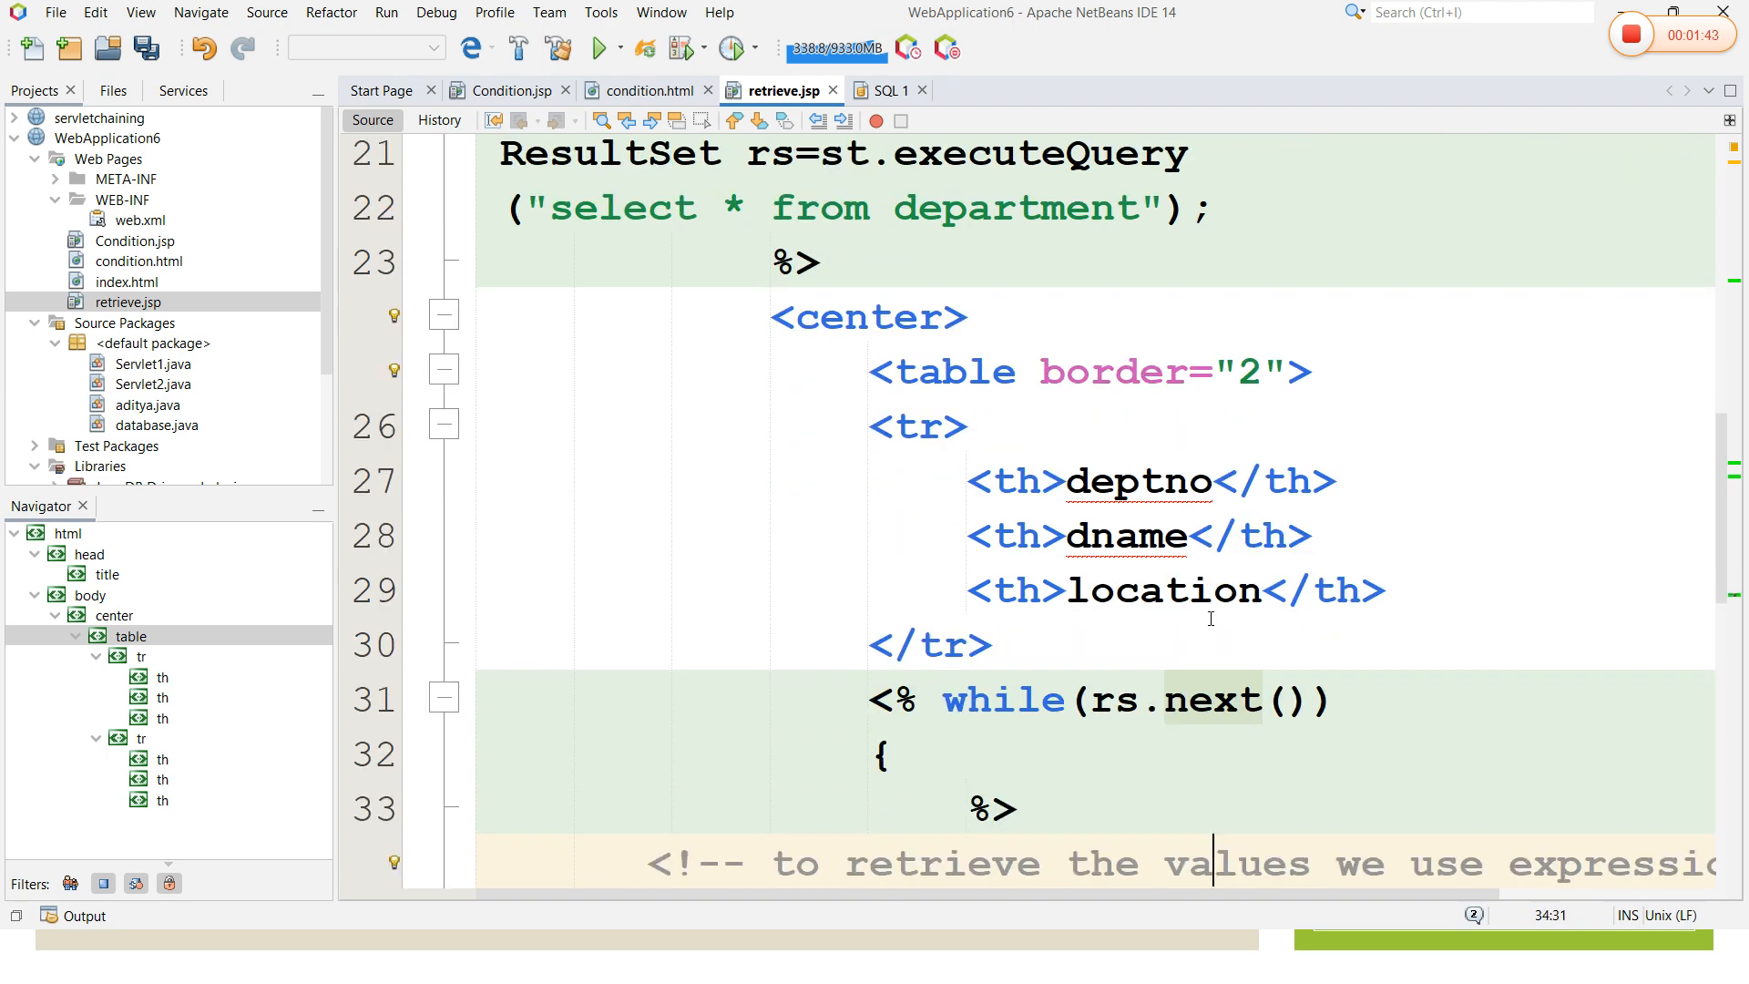
pyautogui.scroll(-3)
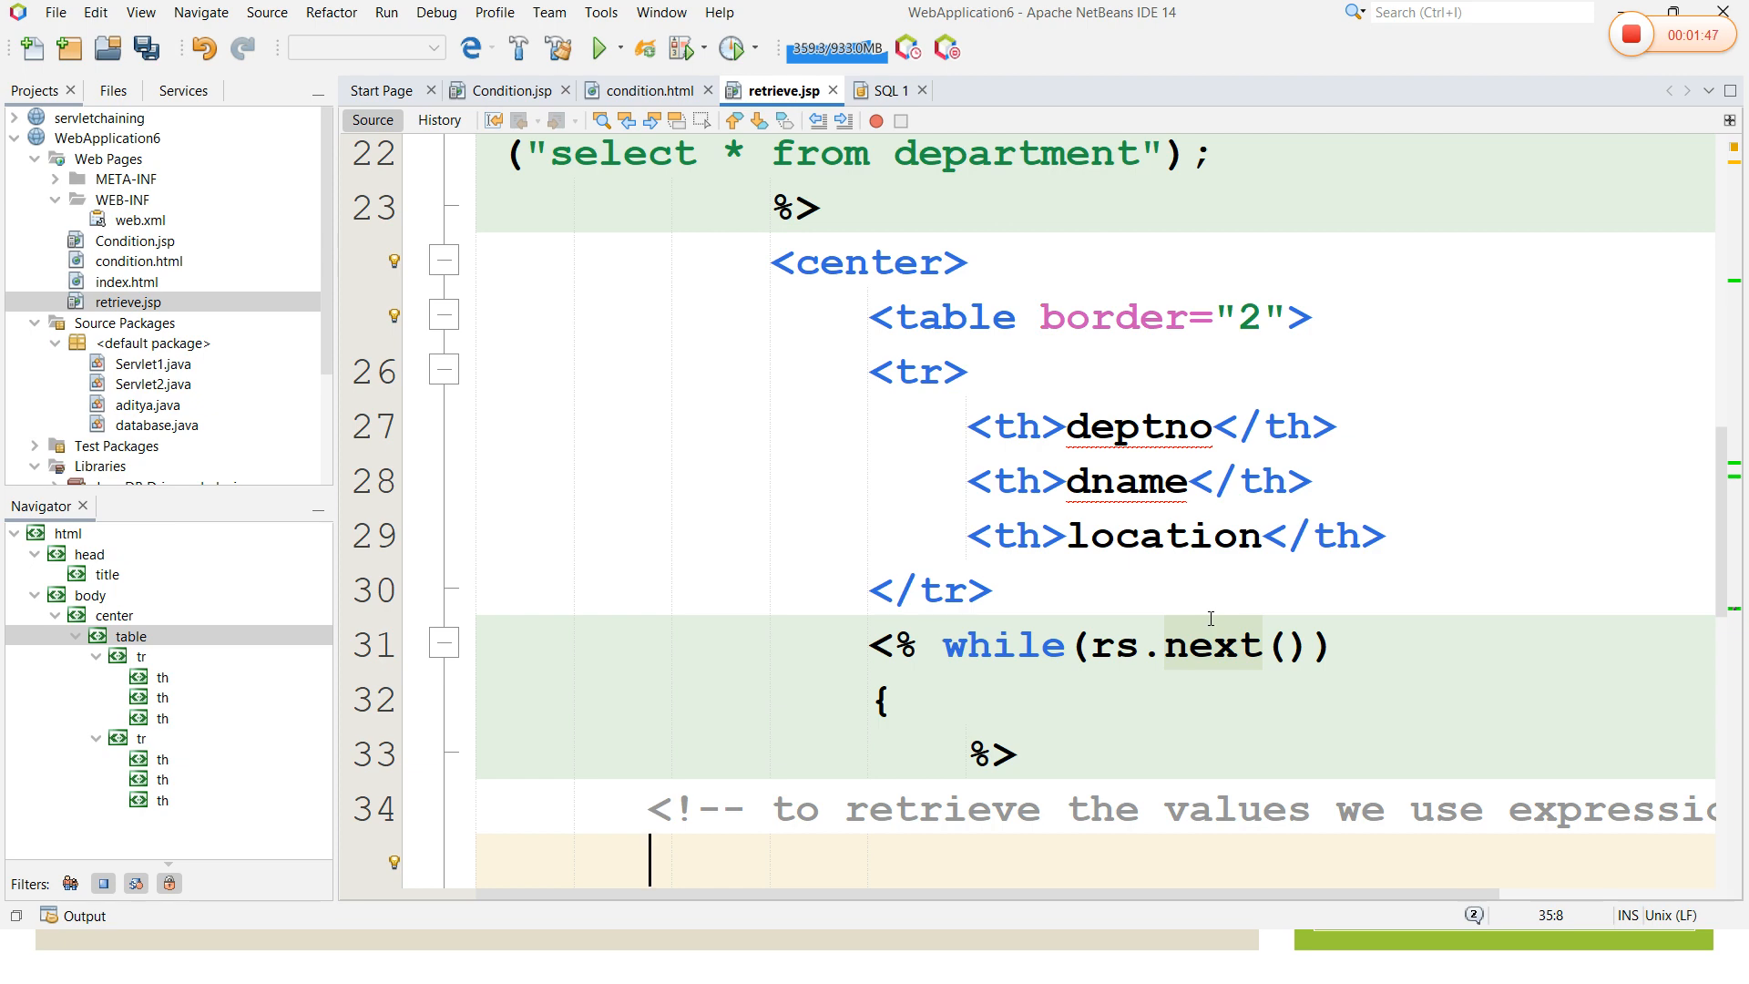
pyautogui.scroll(-3)
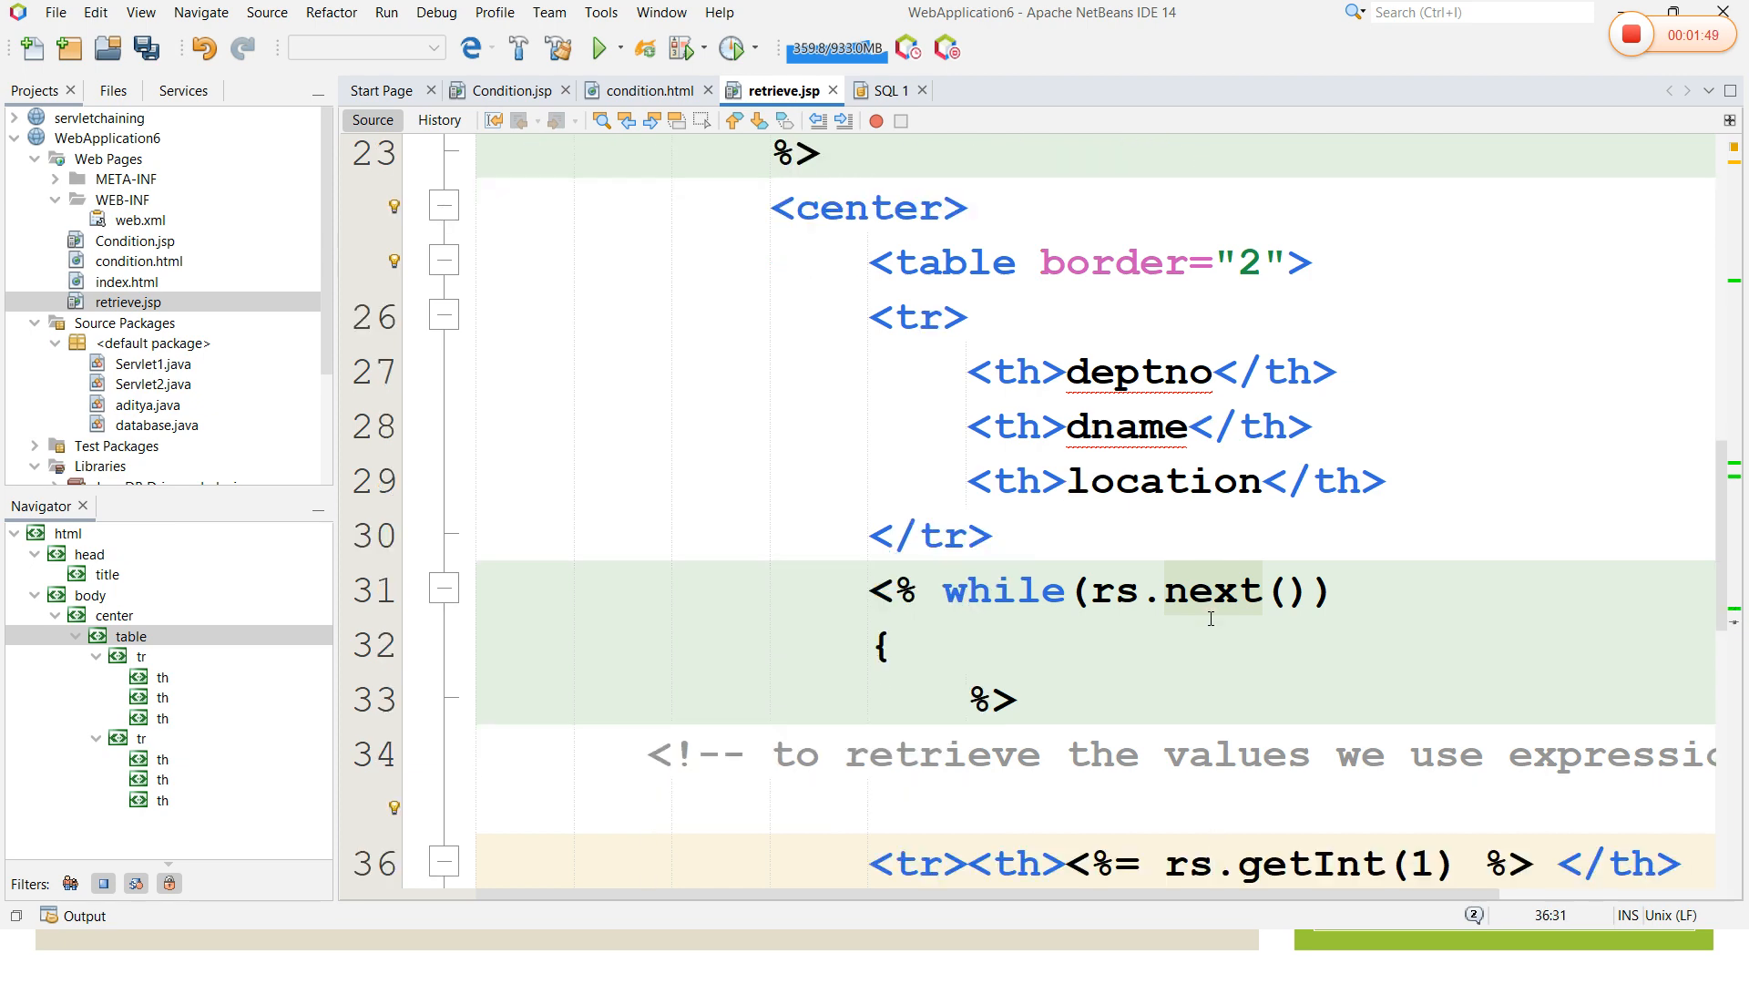
pyautogui.scroll(-3)
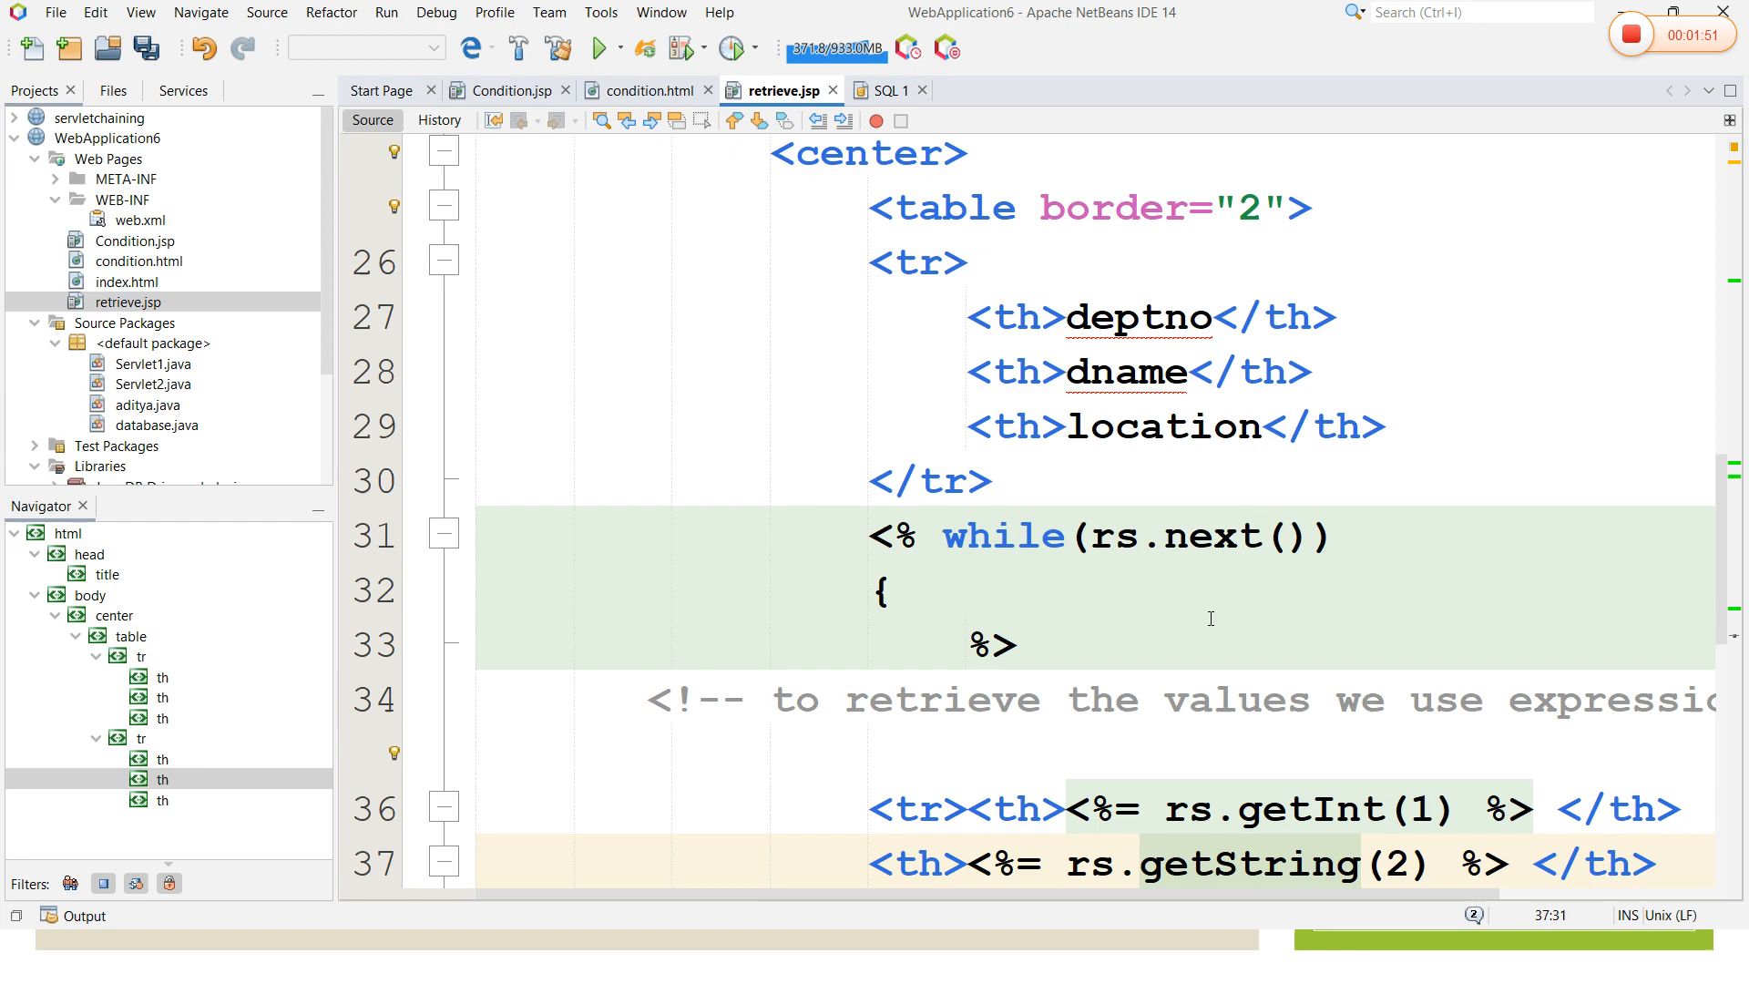
pyautogui.scroll(-3)
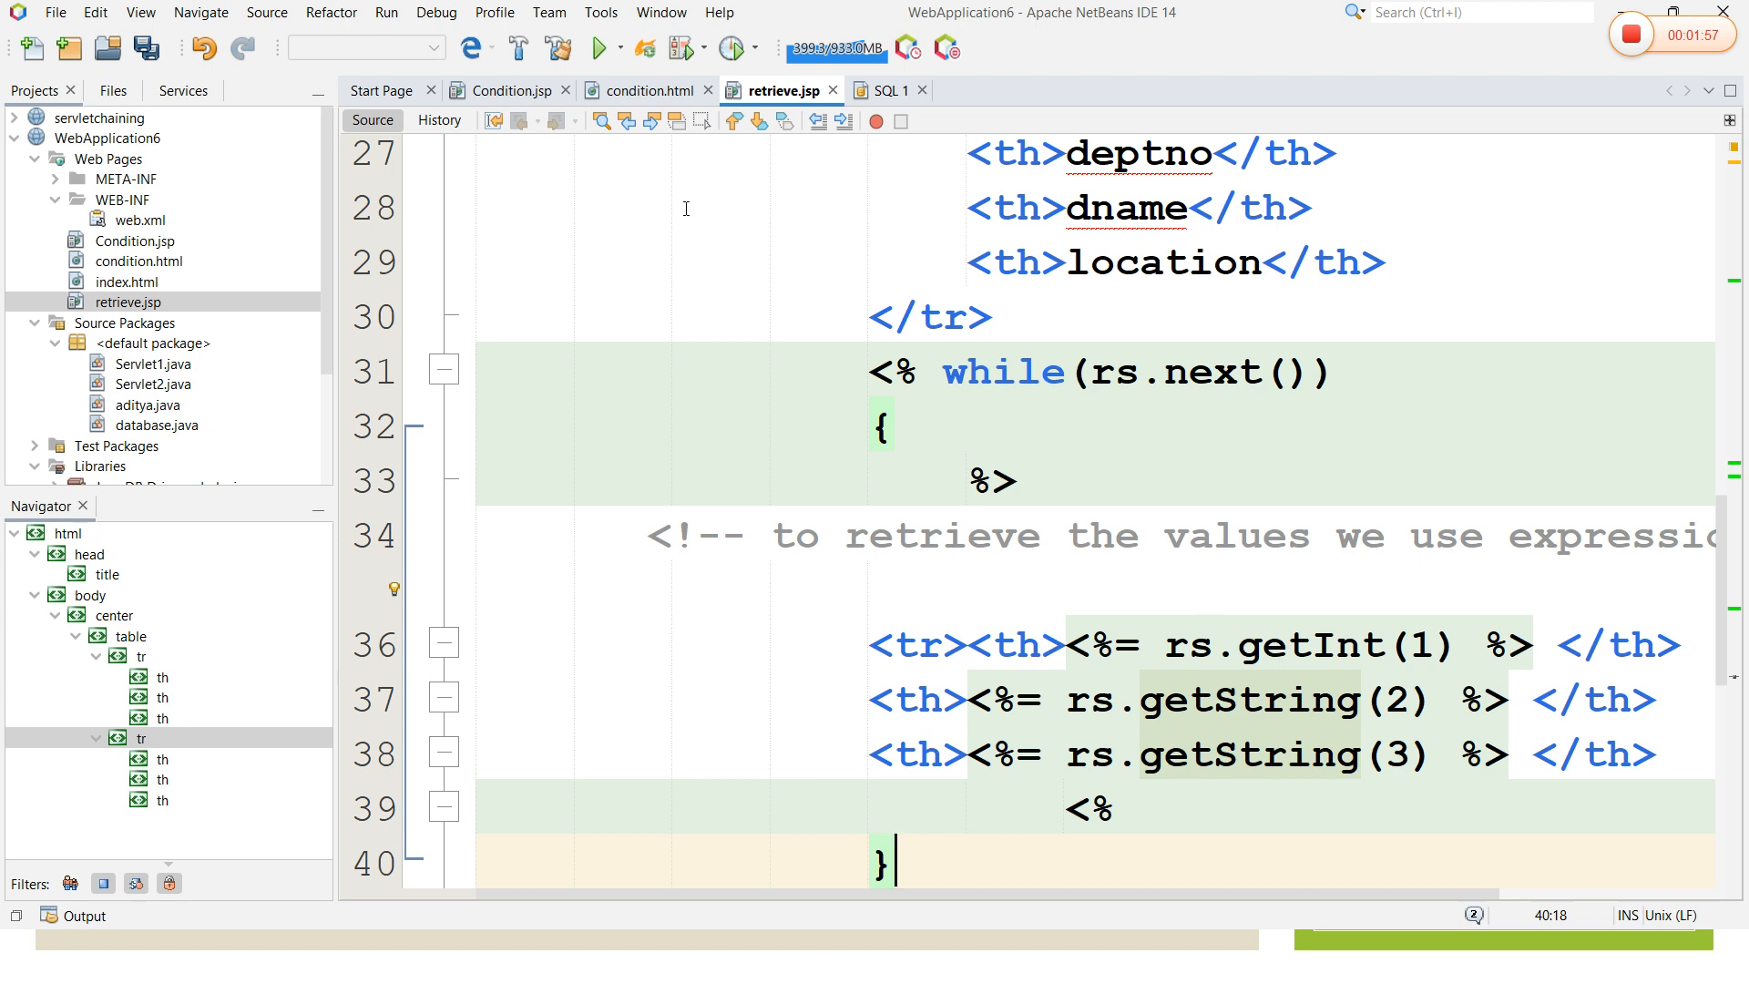
# Step: From Services > Databases, start the Java DB server and connect to the kbn database
pyautogui.click(175, 91)
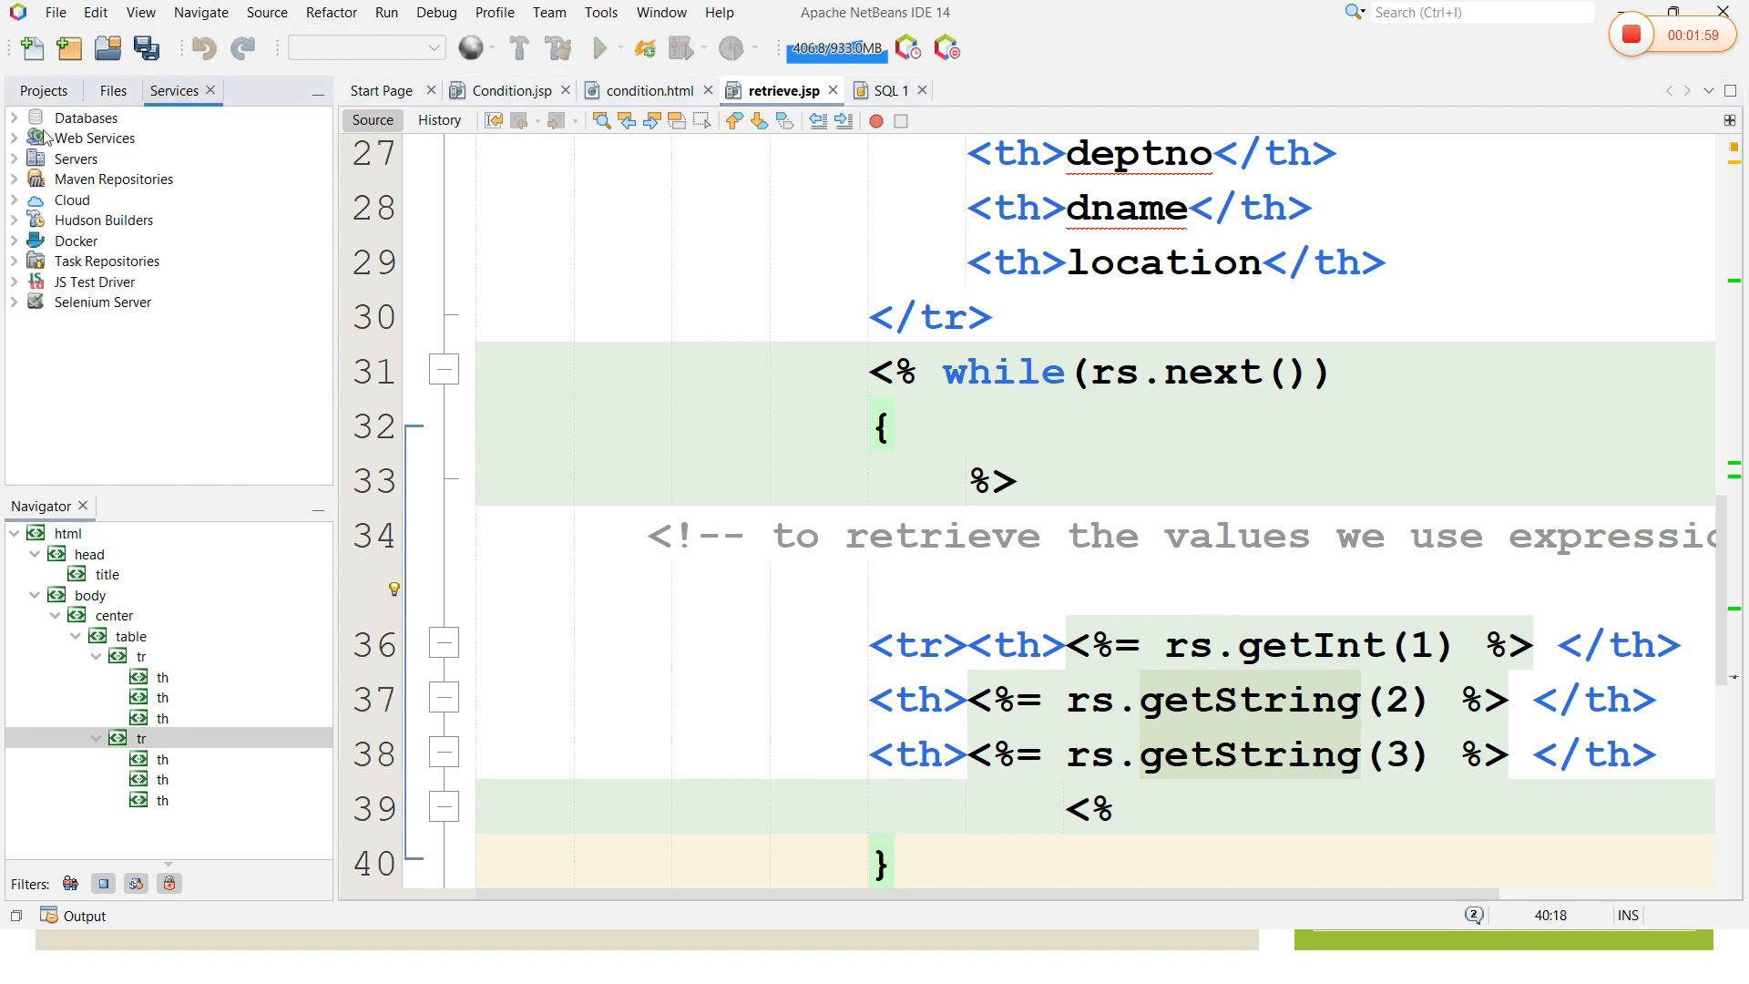
pyautogui.click(12, 118)
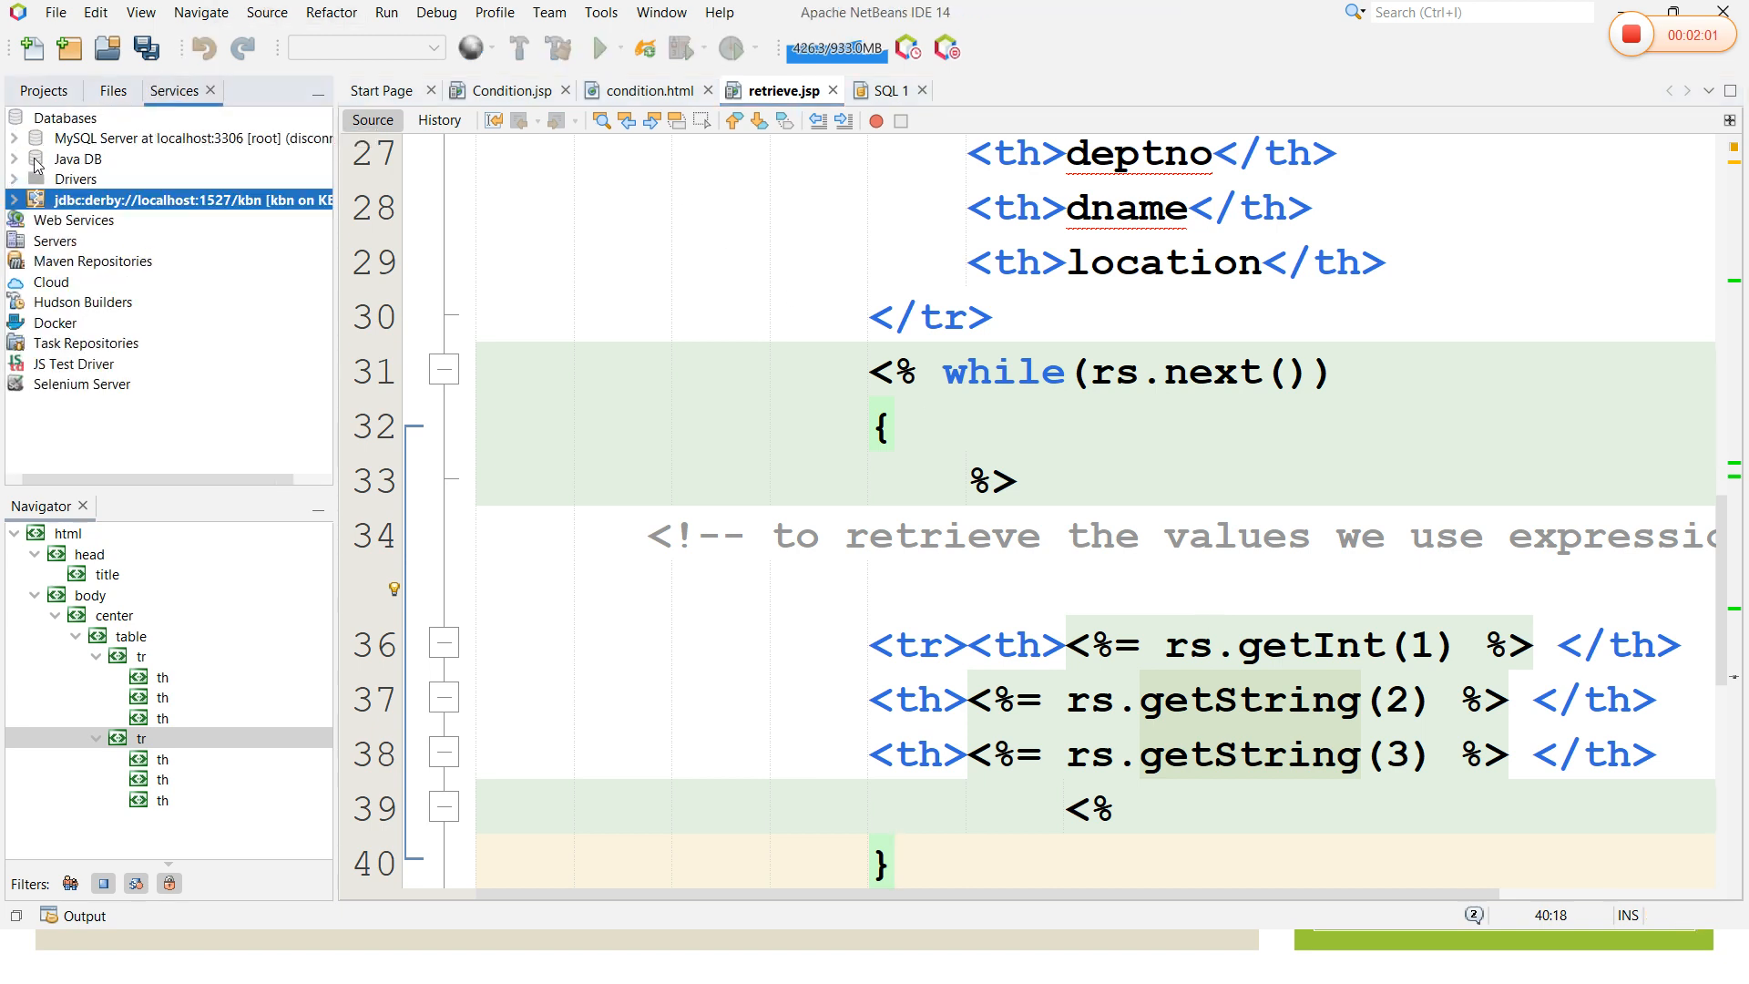
pyautogui.rightClick(77, 158)
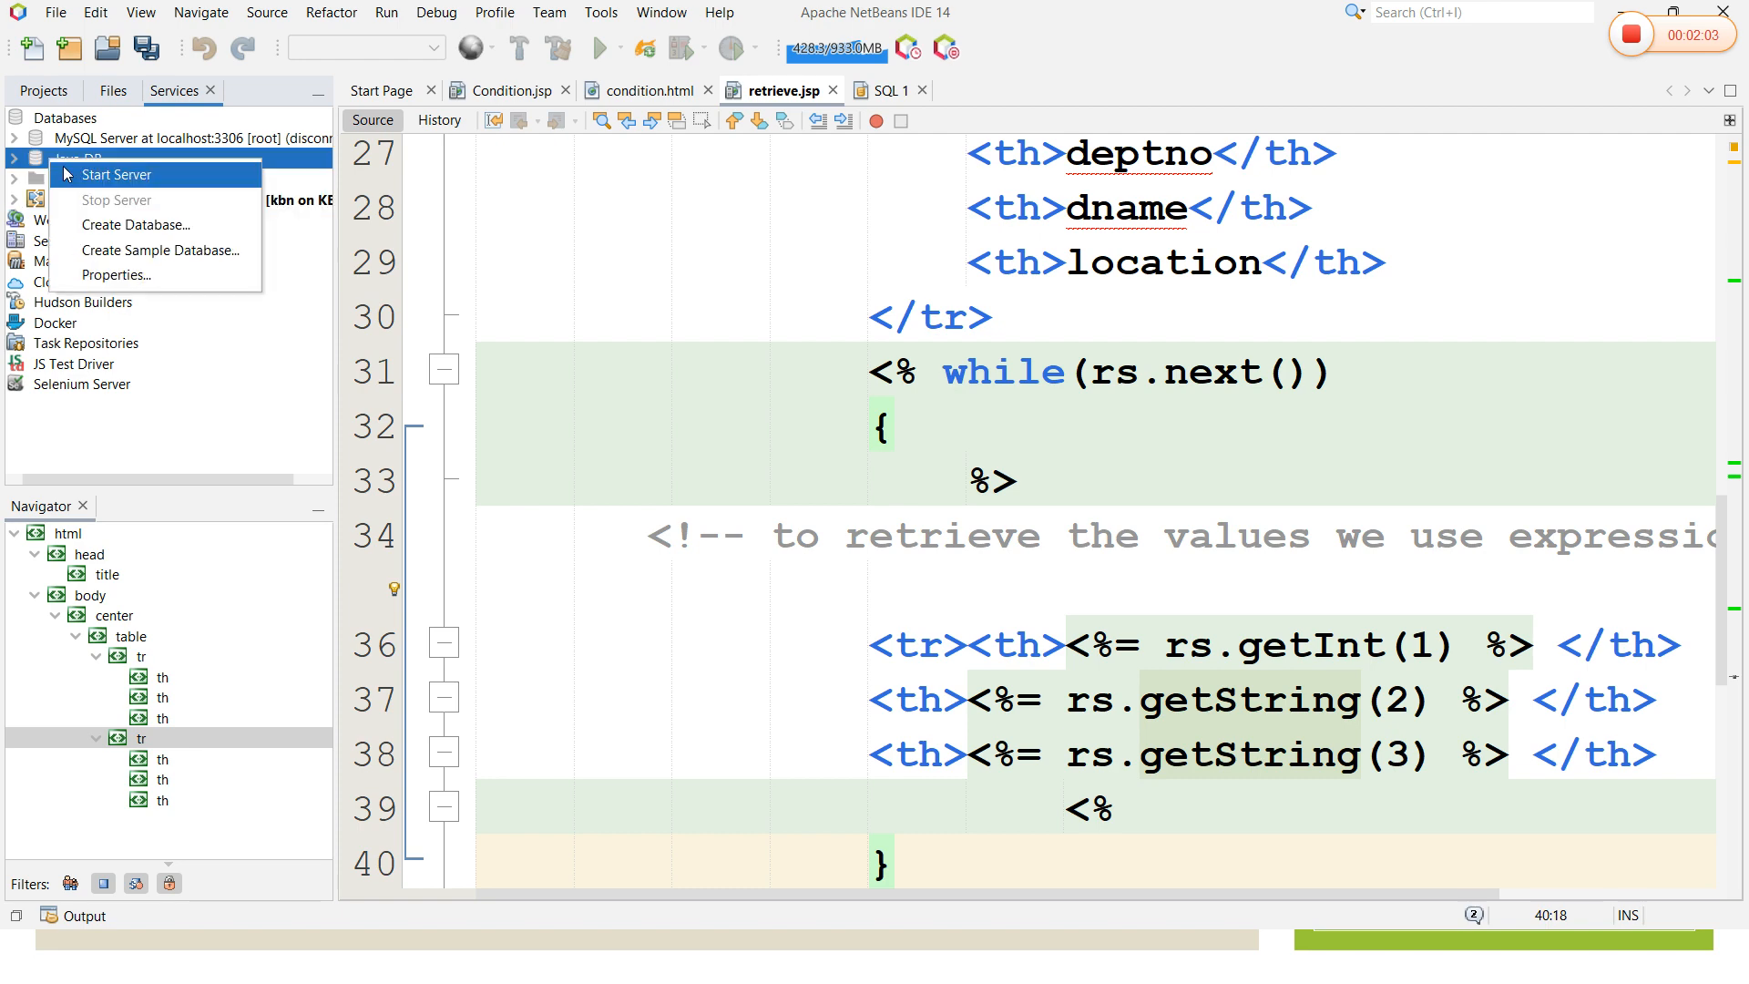
pyautogui.click(115, 174)
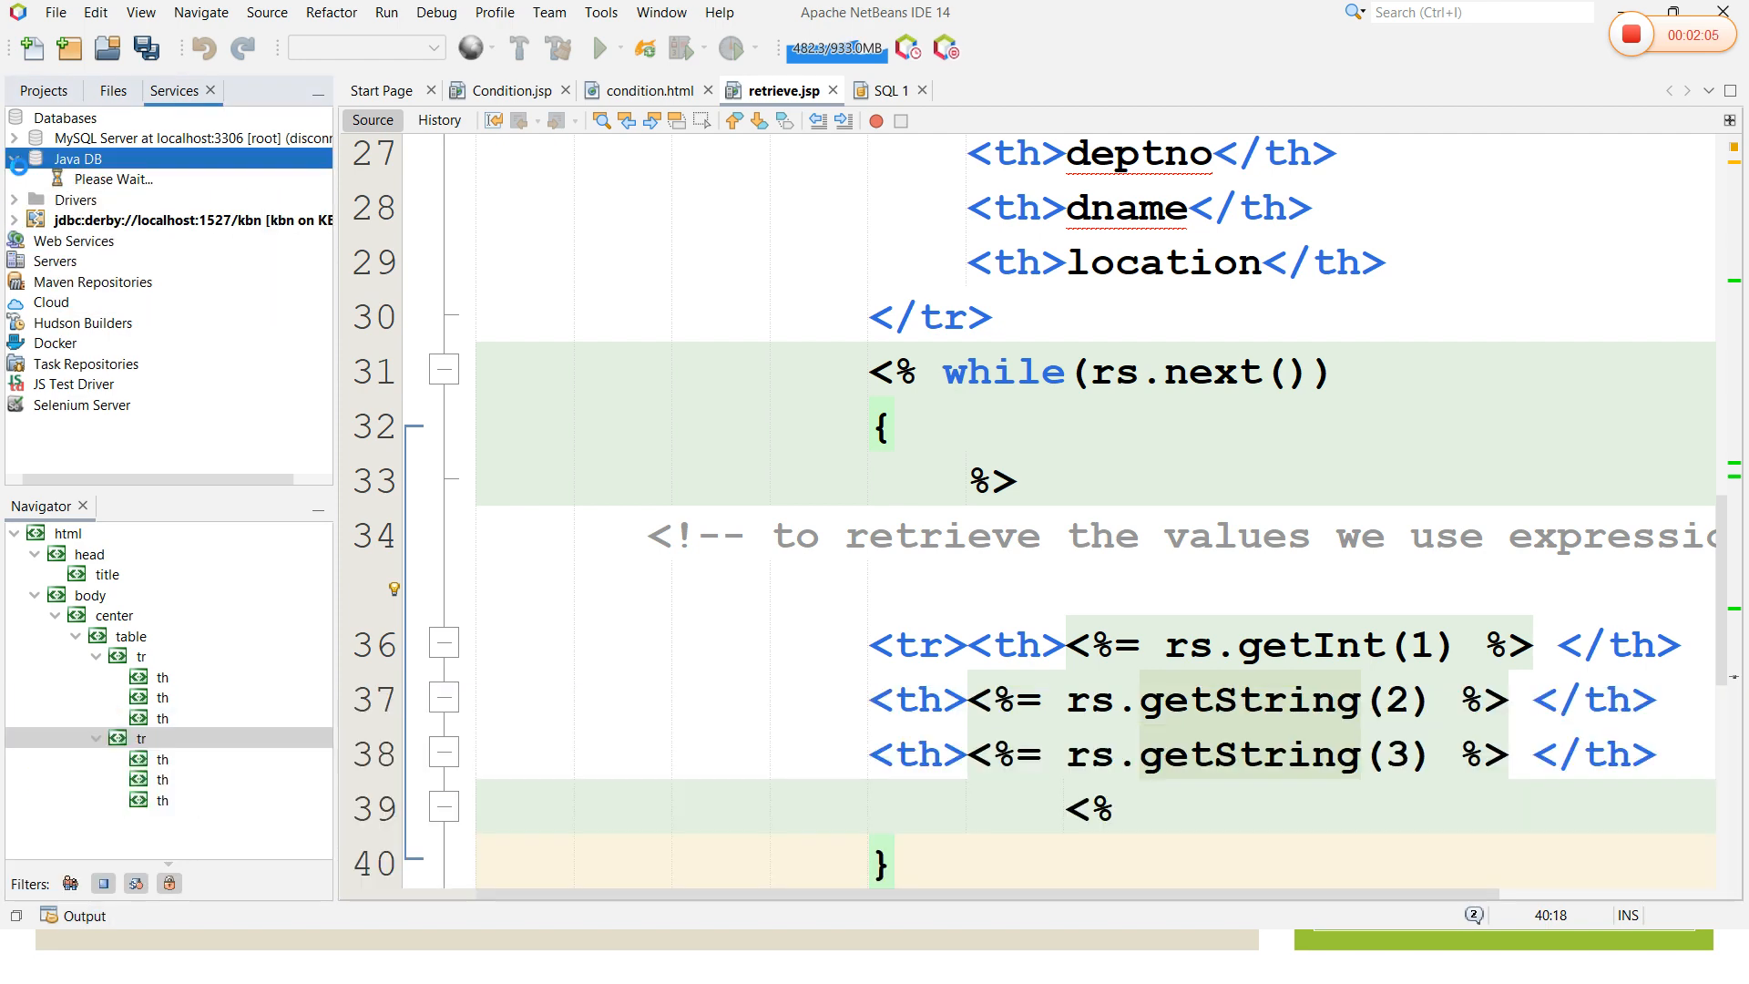
pyautogui.rightClick(100, 179)
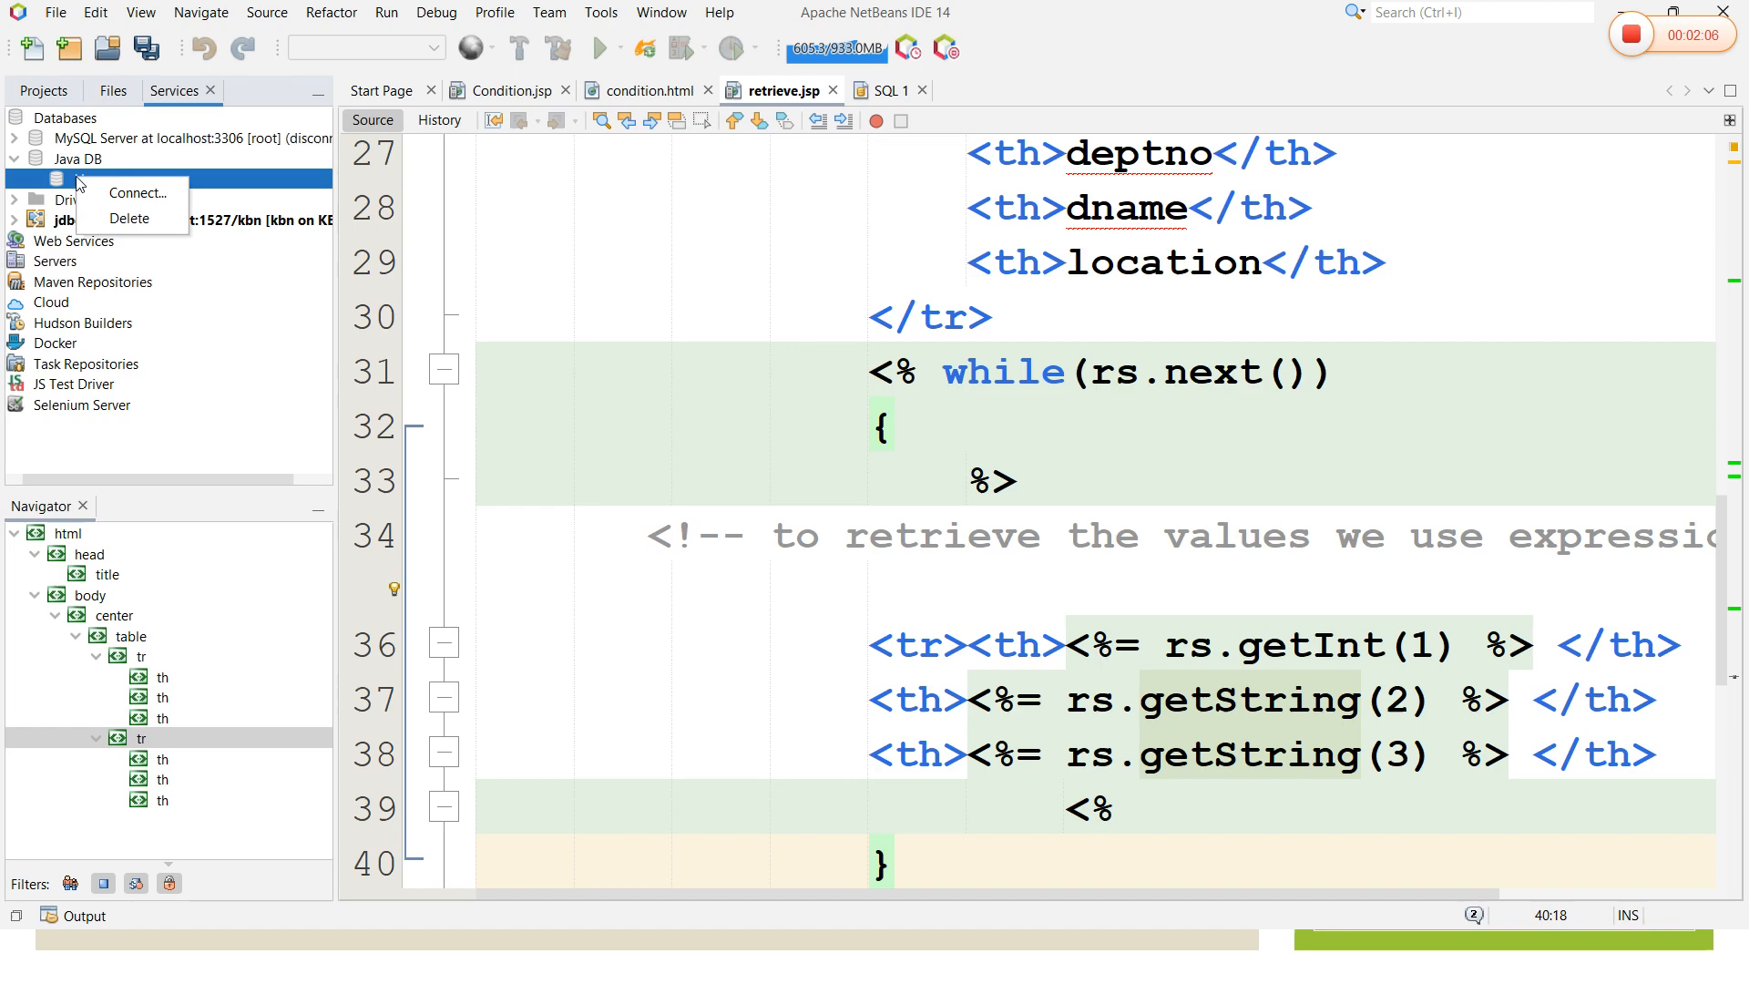
pyautogui.click(135, 192)
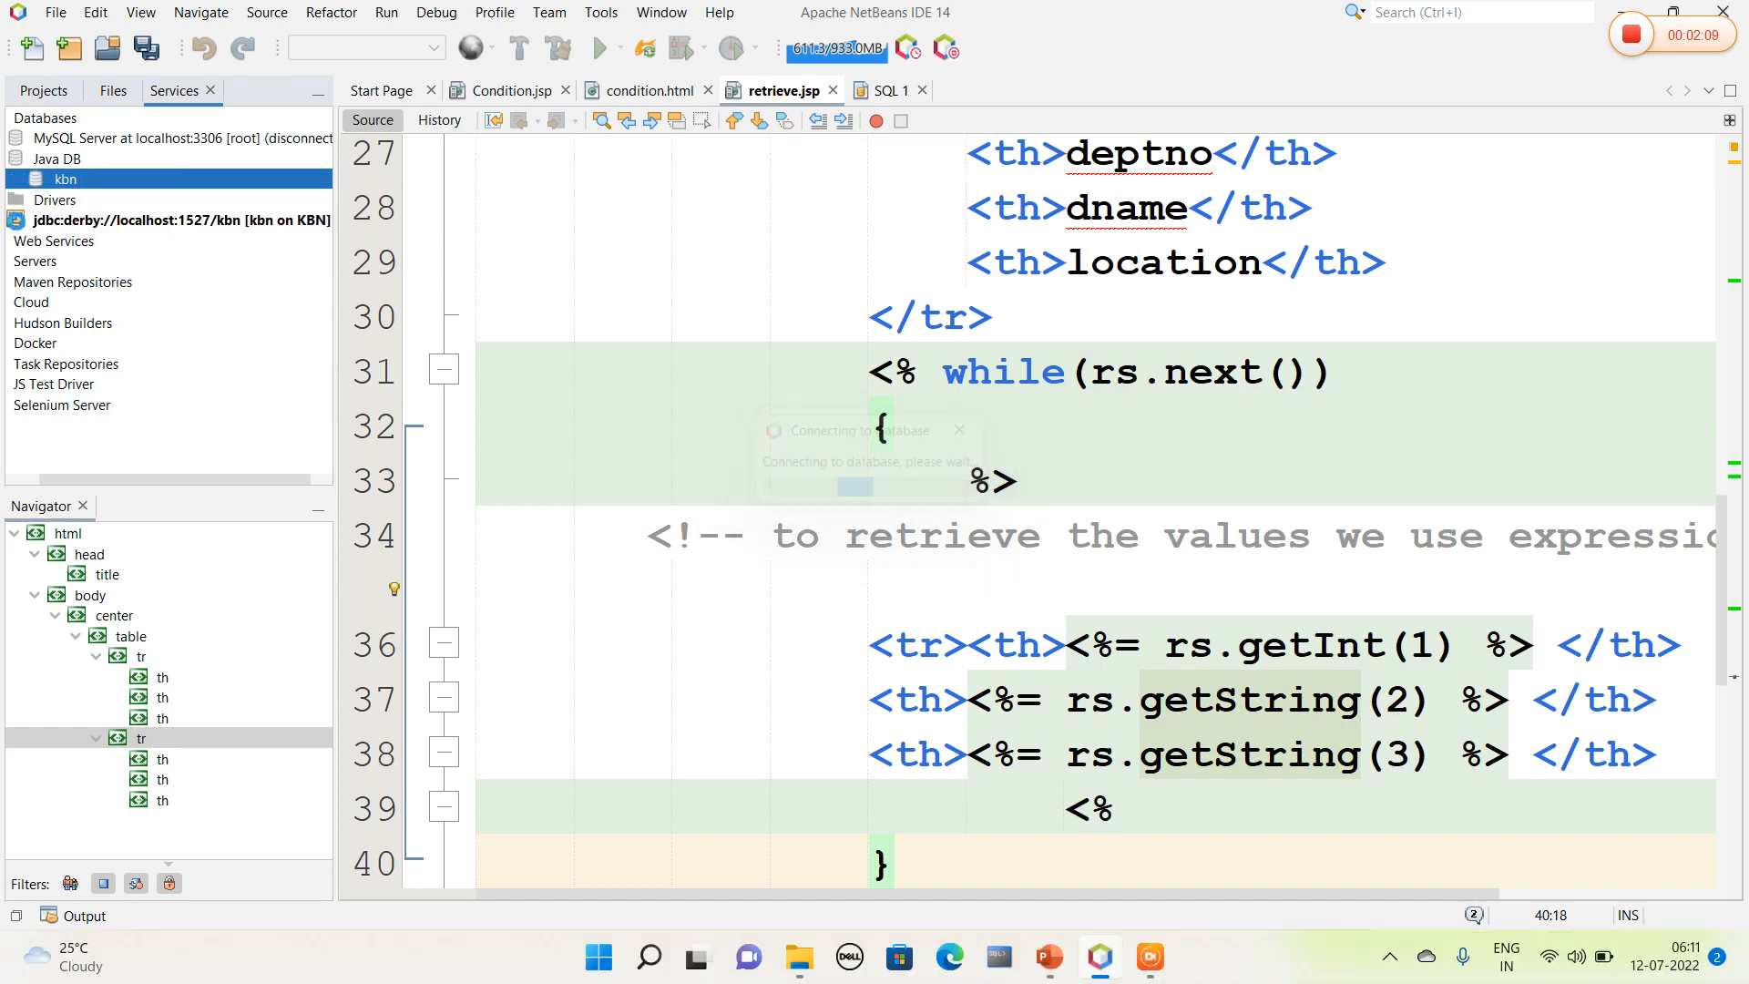
# Step: View the DEPARTMENT table's data in the KBN schema, then return to retrieve.jsp
pyautogui.click(14, 220)
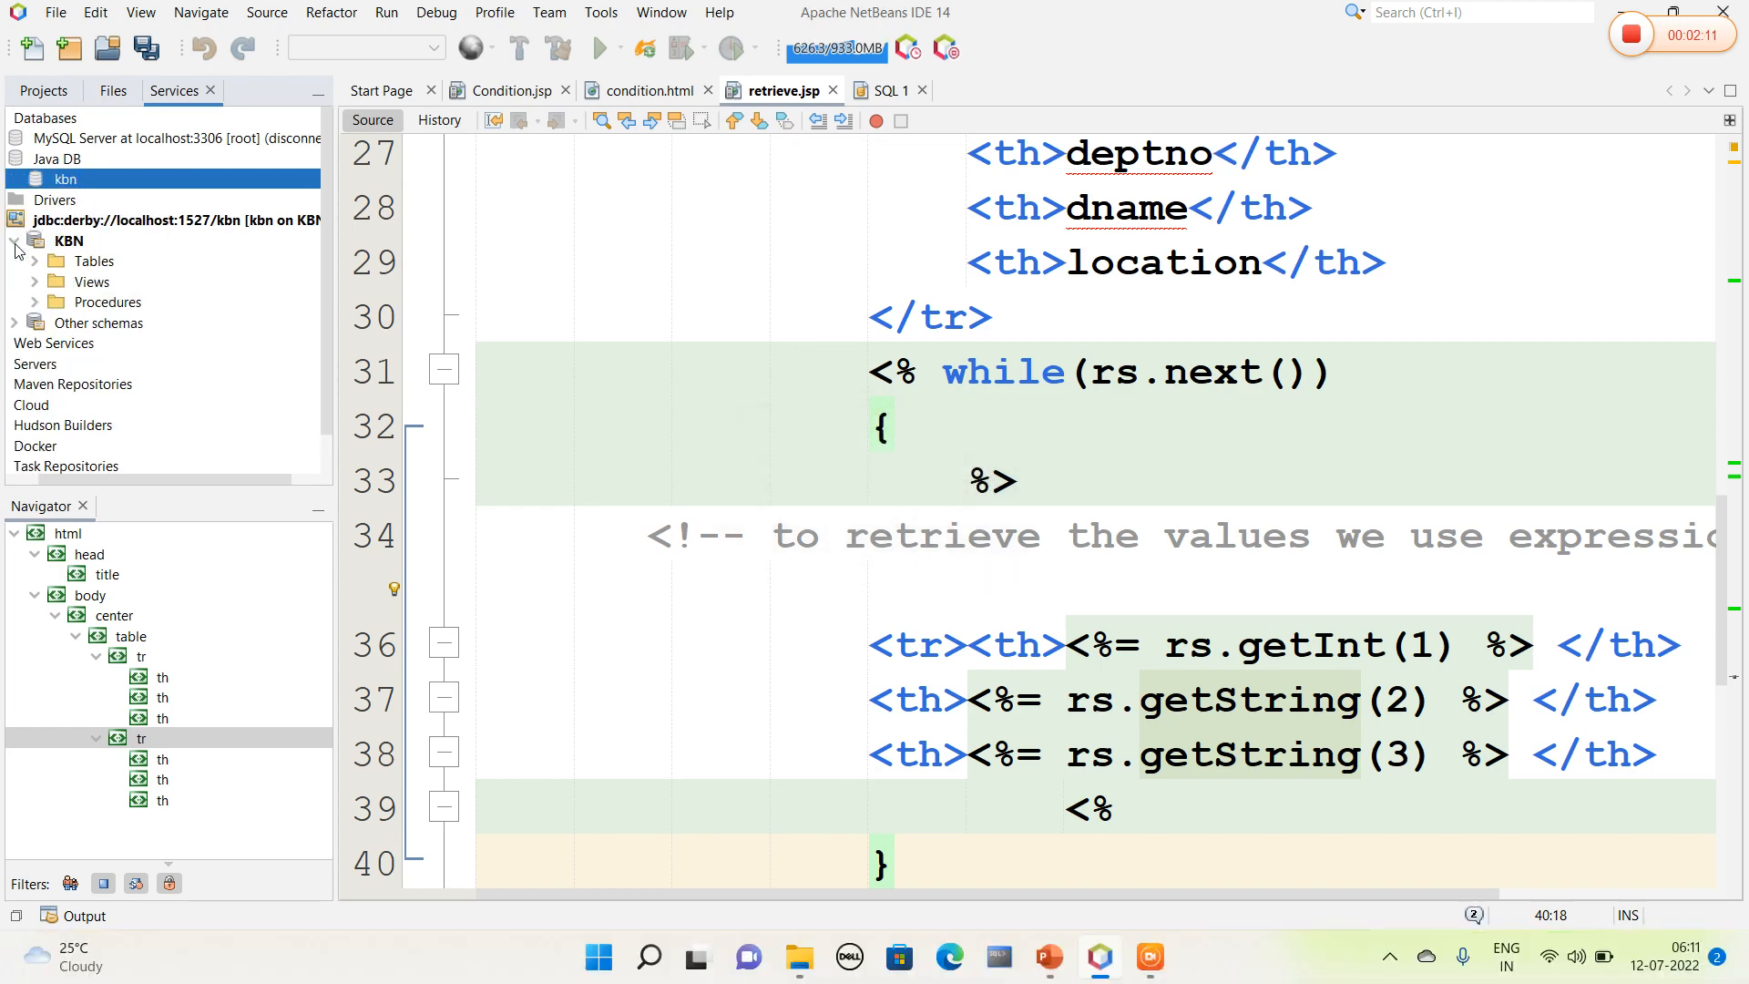
pyautogui.click(35, 260)
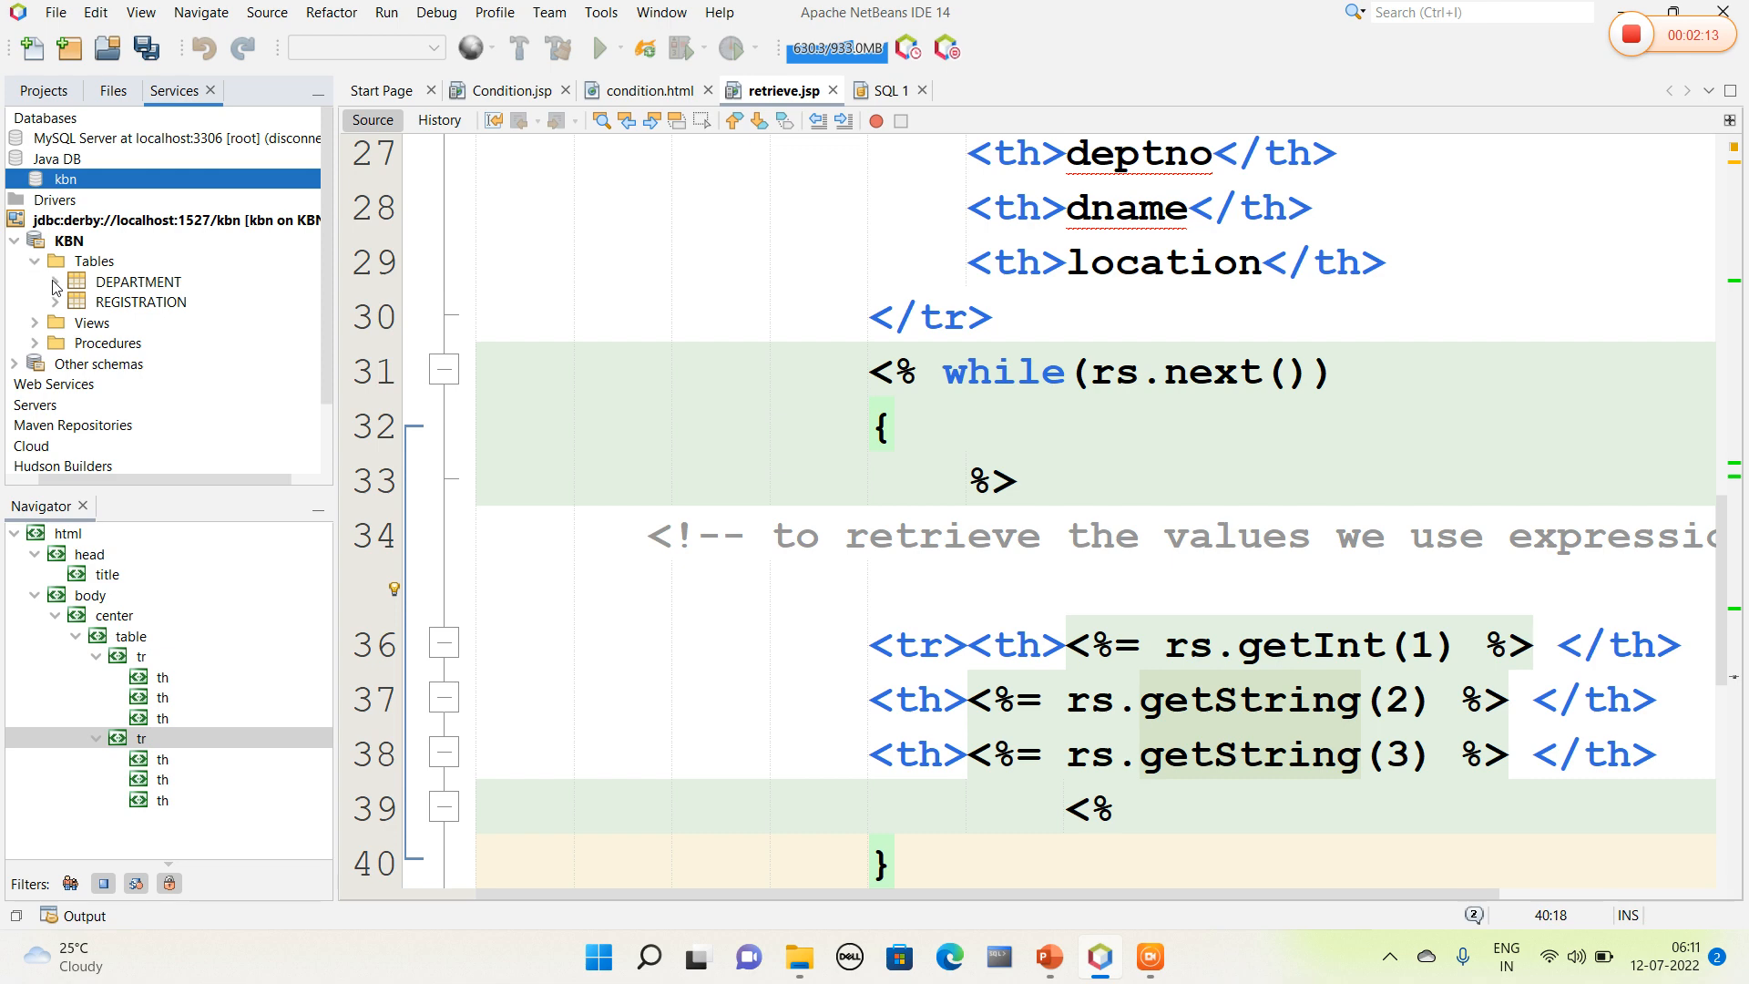
pyautogui.rightClick(138, 281)
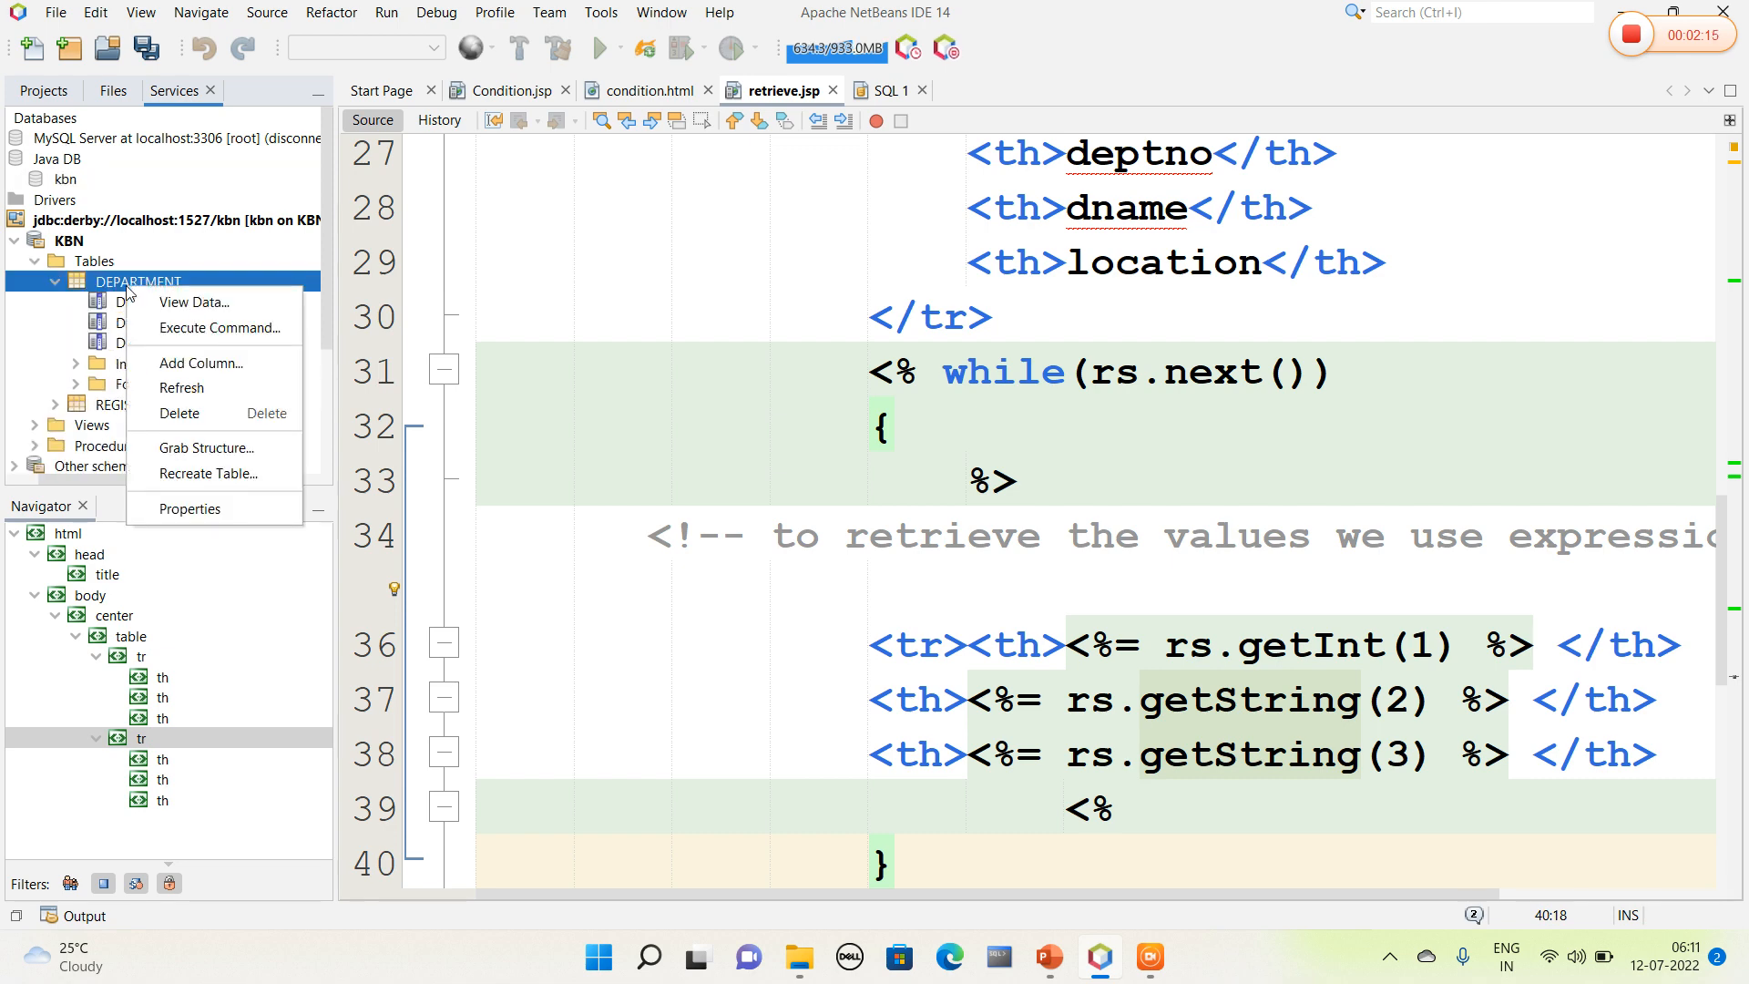
pyautogui.click(193, 301)
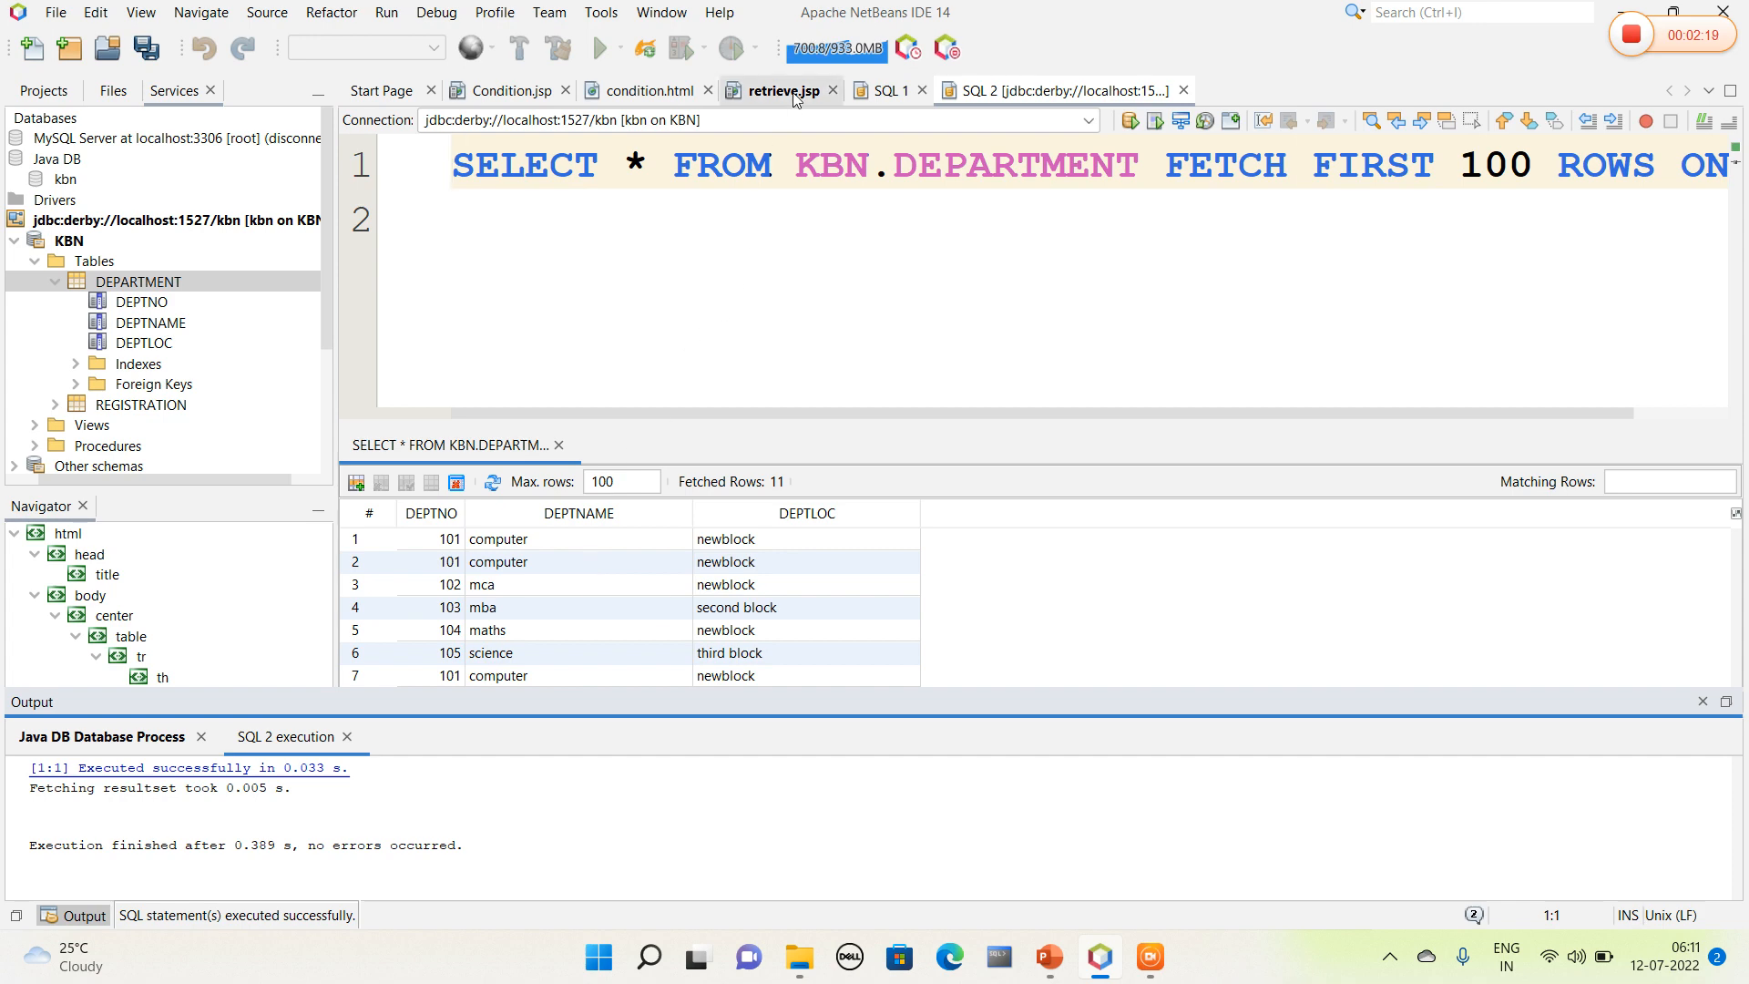
pyautogui.click(777, 91)
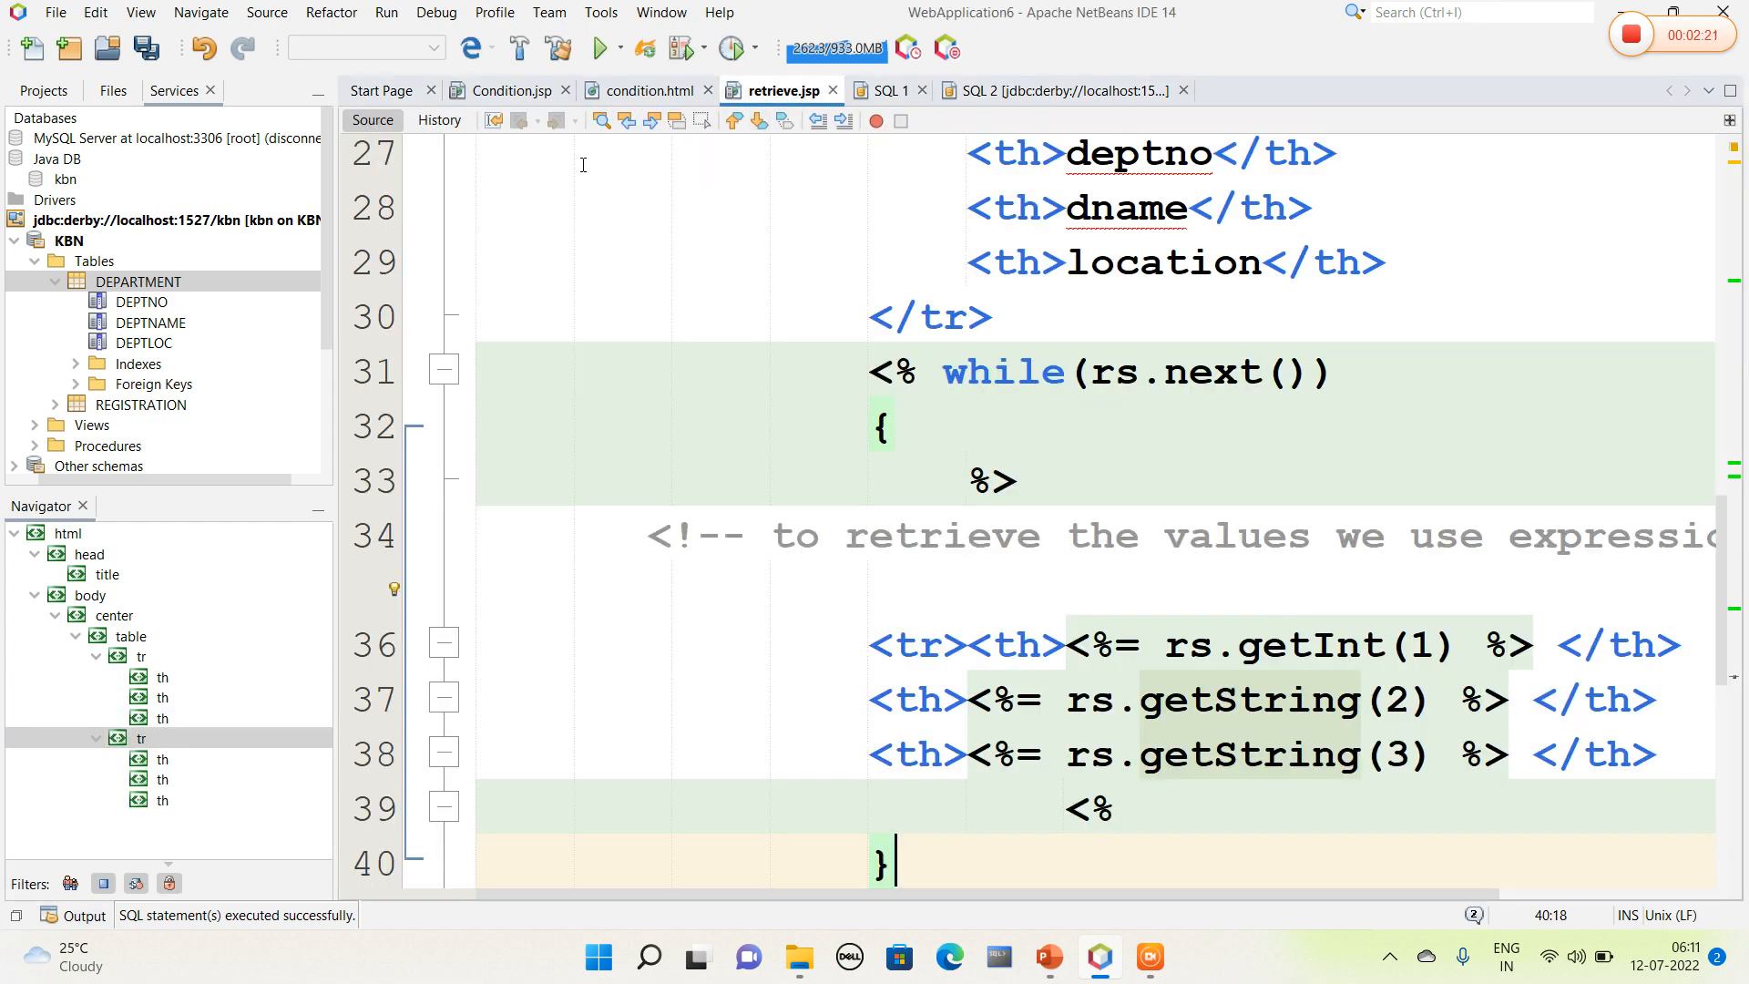
# Step: Run WebApplication6, check the login page in the browser, and return to the retrieve.jsp source
pyautogui.click(601, 49)
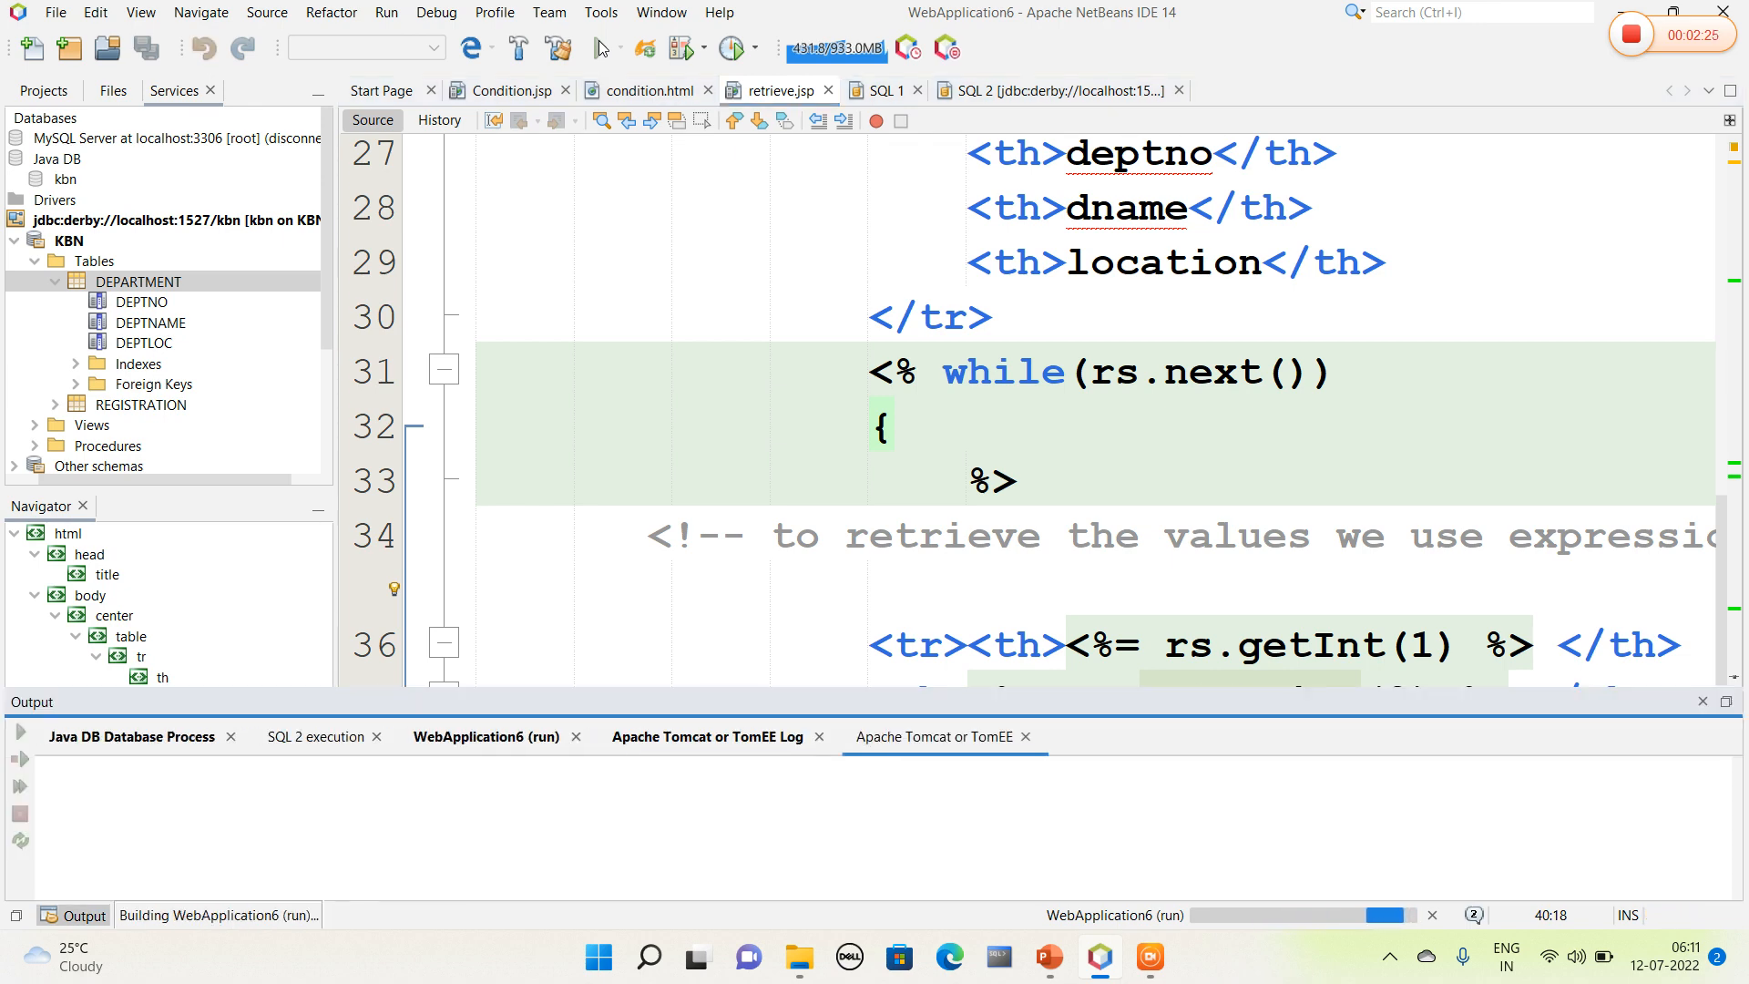
pyautogui.click(934, 735)
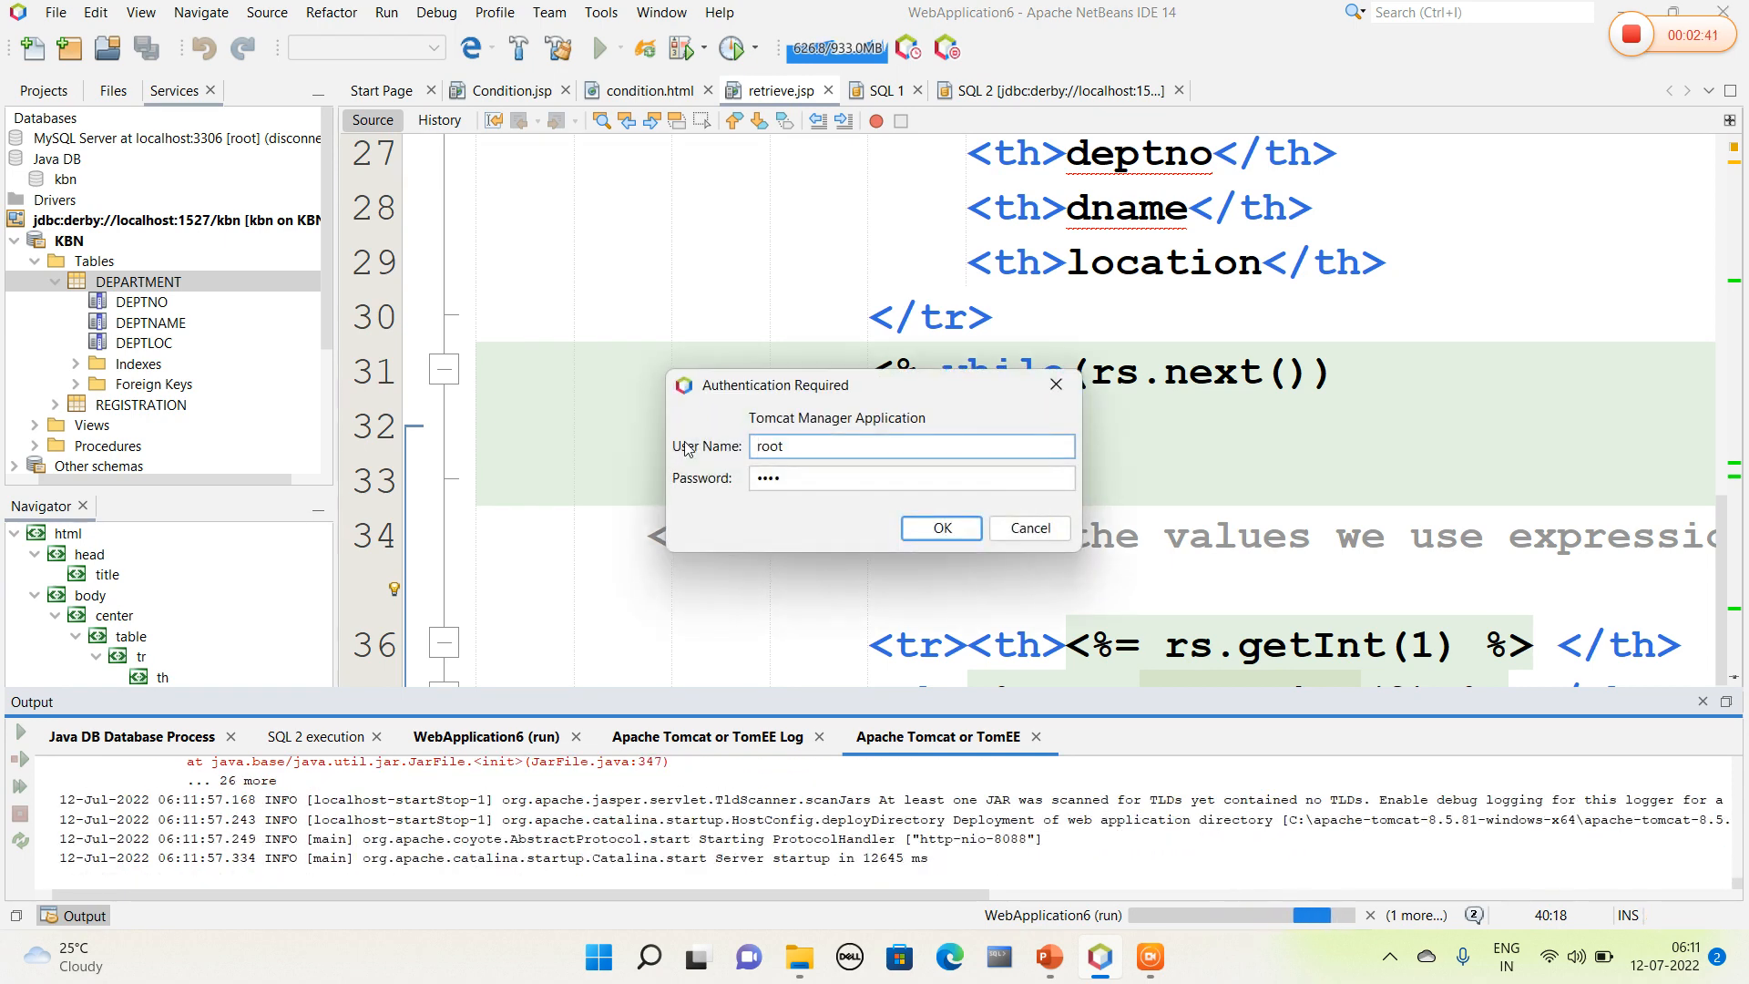
pyautogui.click(939, 527)
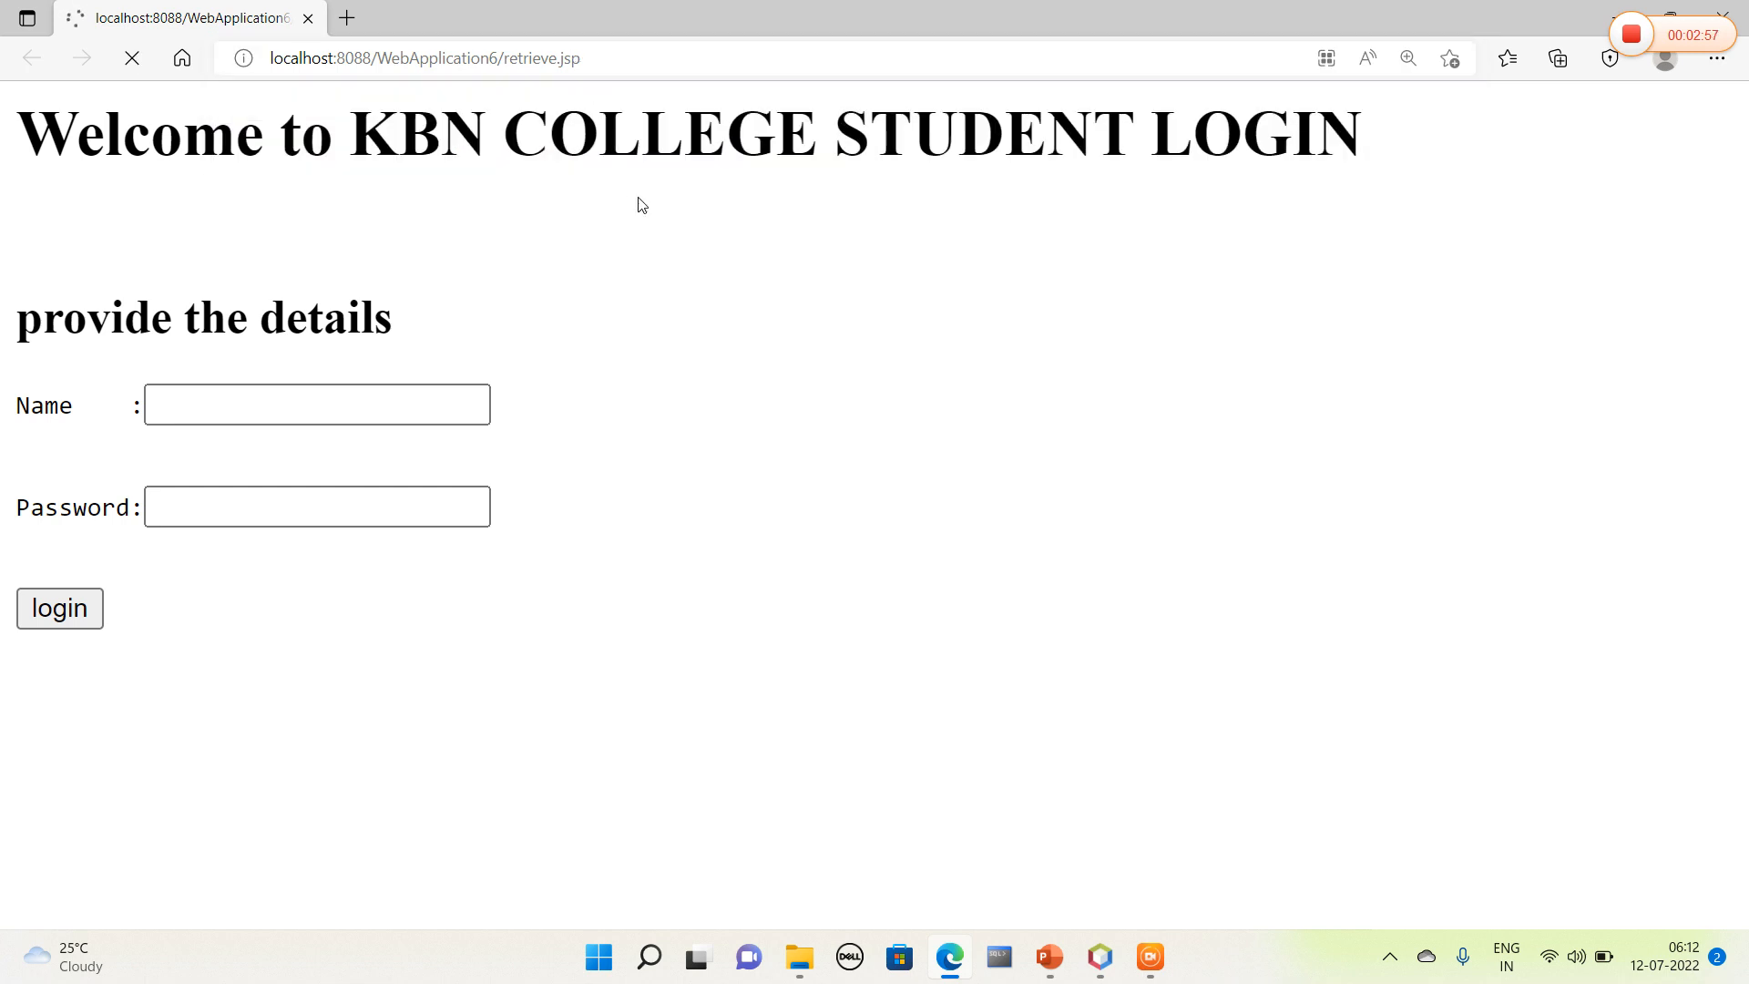
pyautogui.click(59, 607)
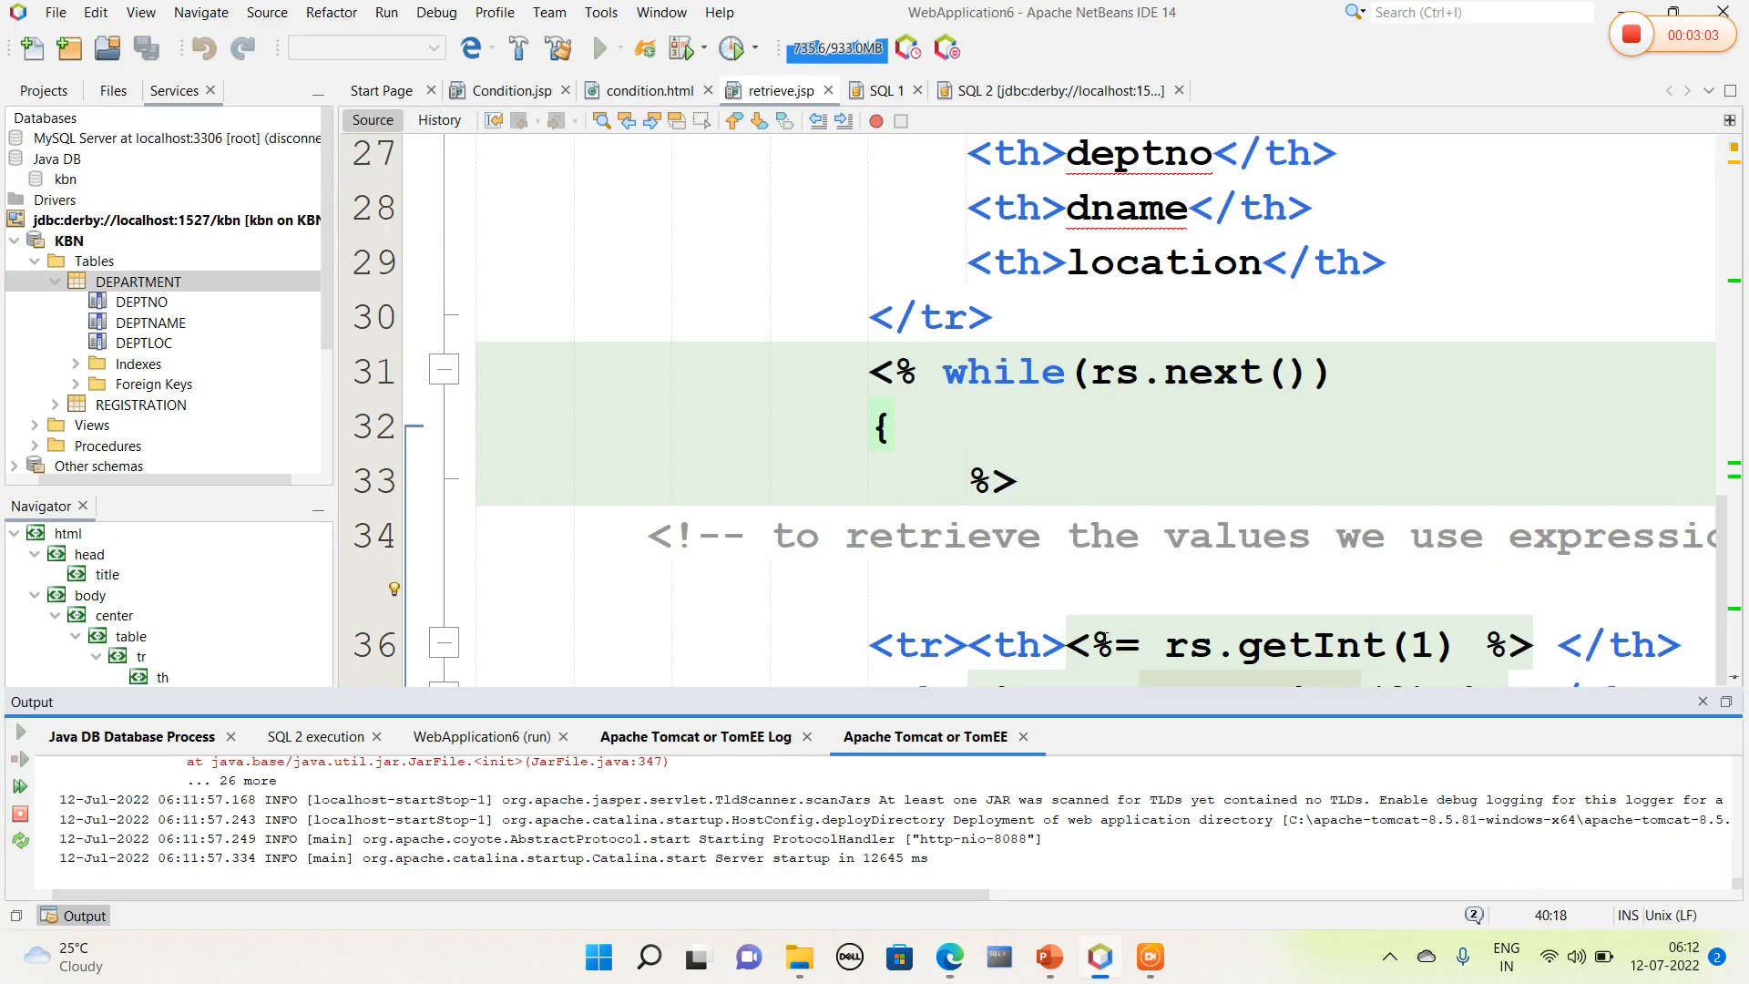
pyautogui.moveTo(647, 90)
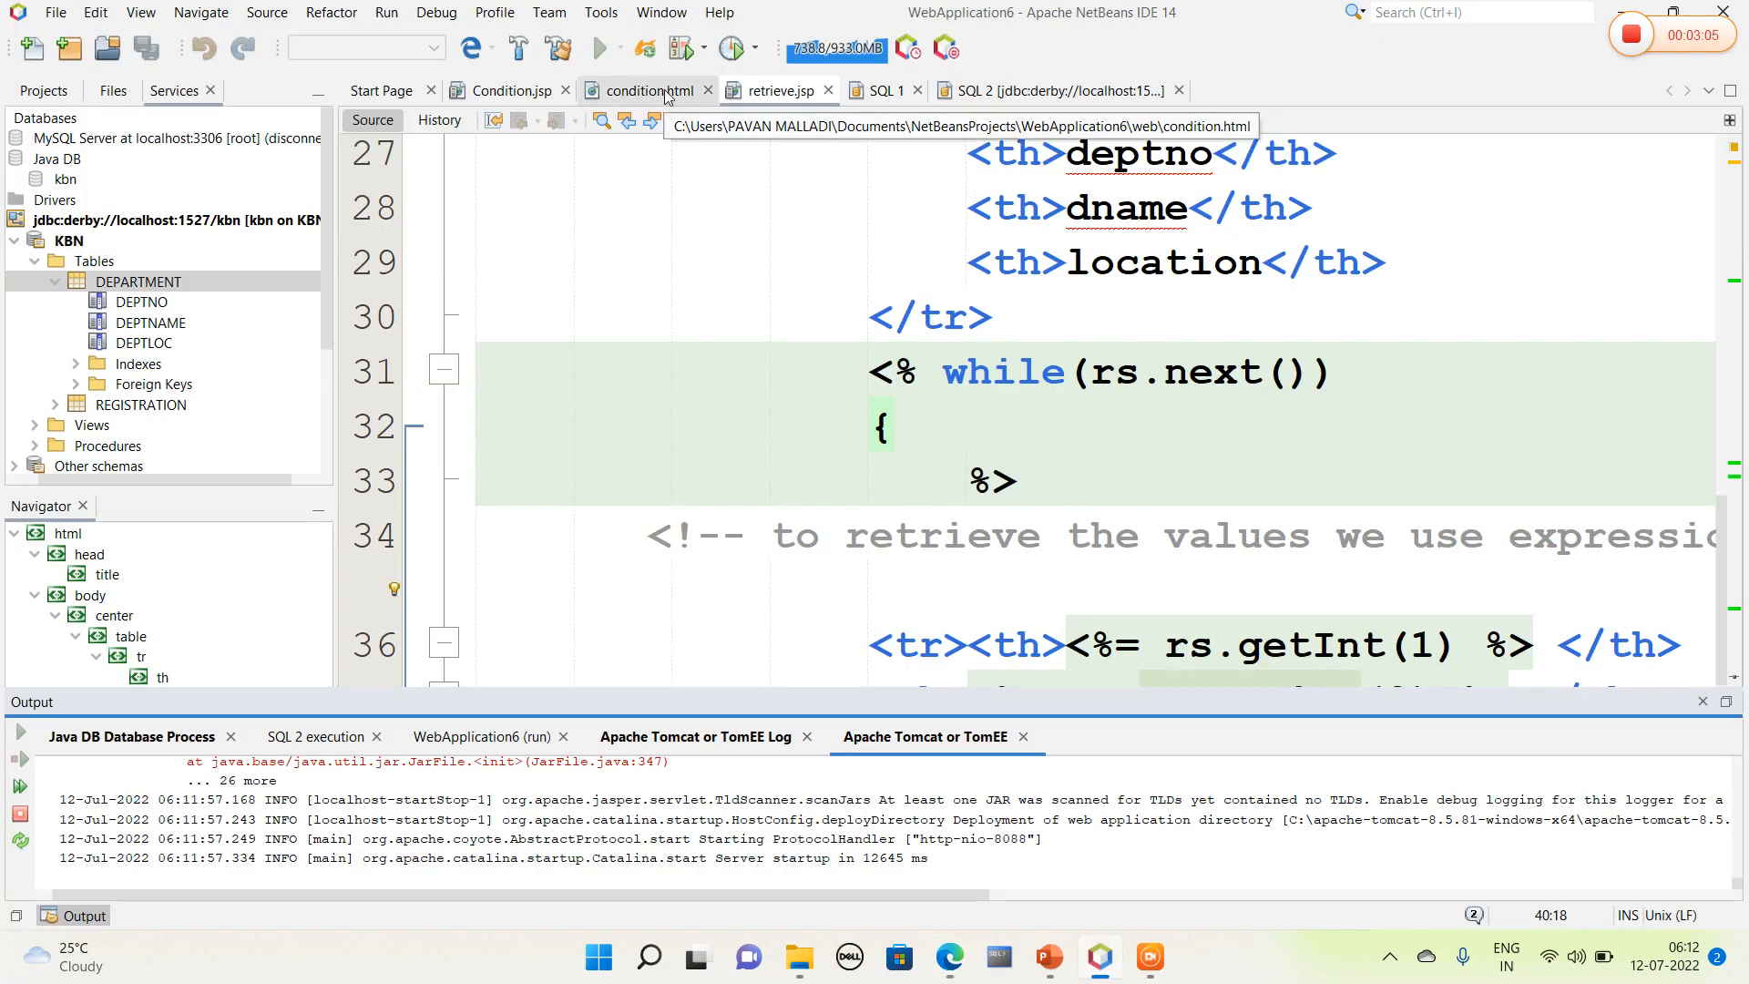
# Step: Review condition.html's form posting to Condition.jsp and its submit input
pyautogui.click(644, 91)
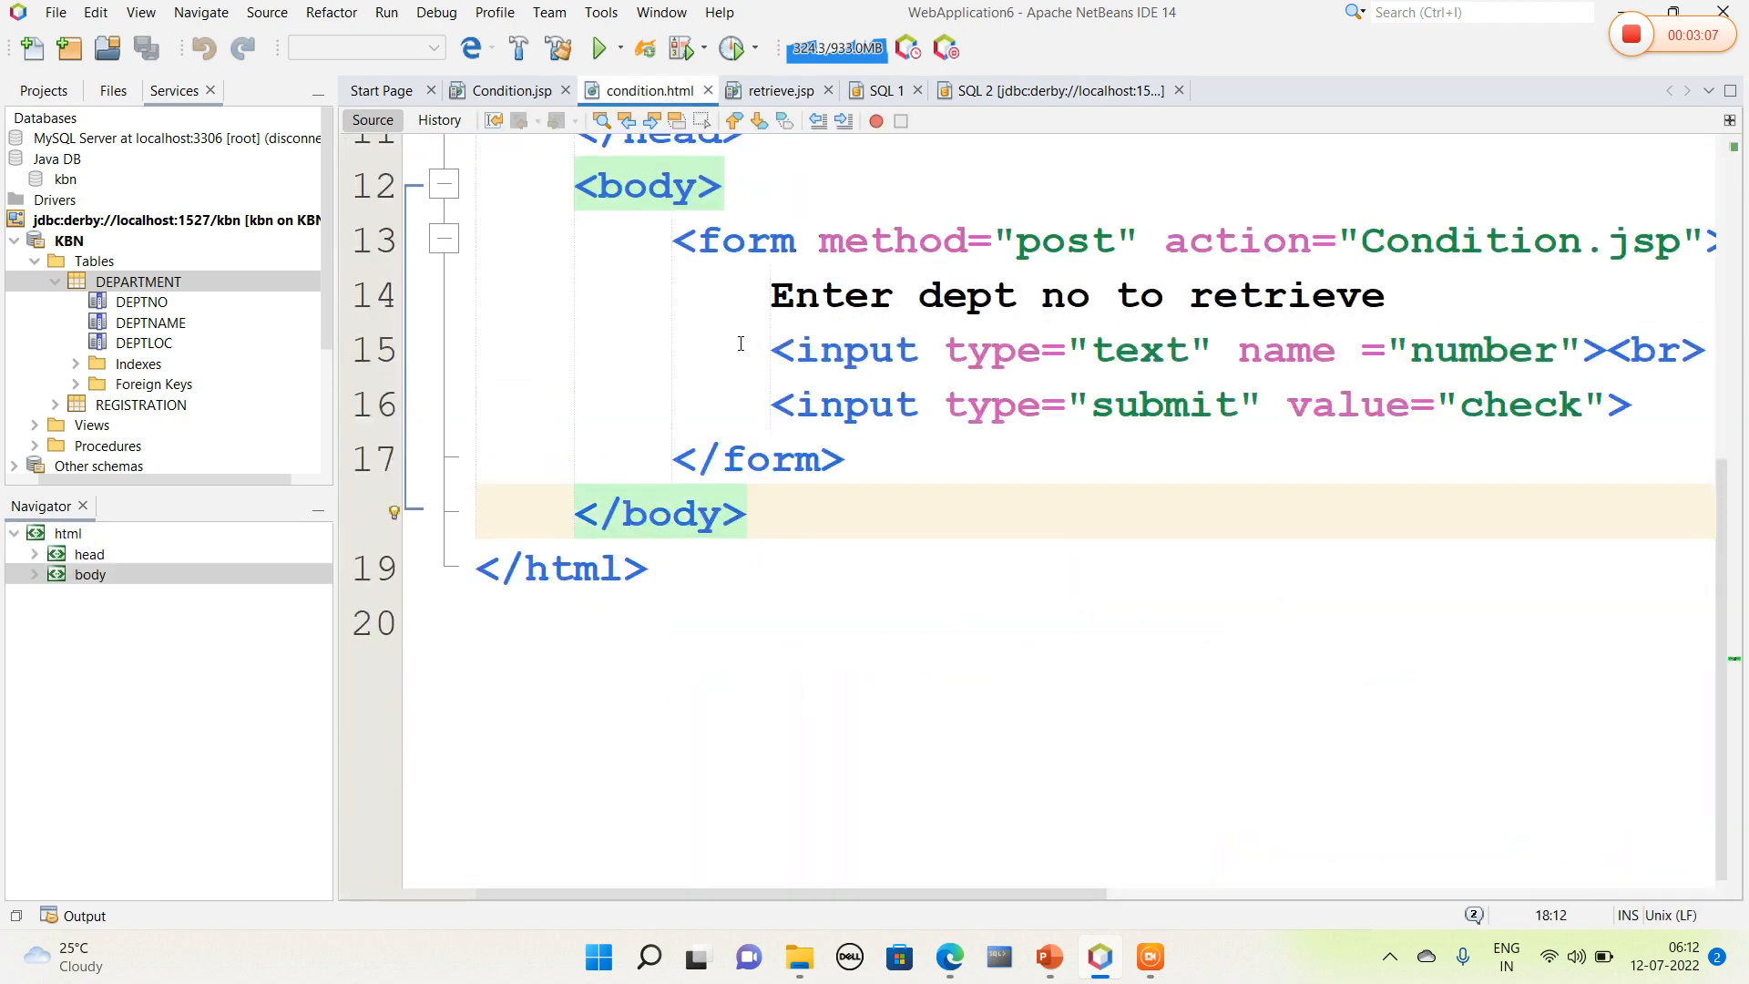
pyautogui.scroll(3)
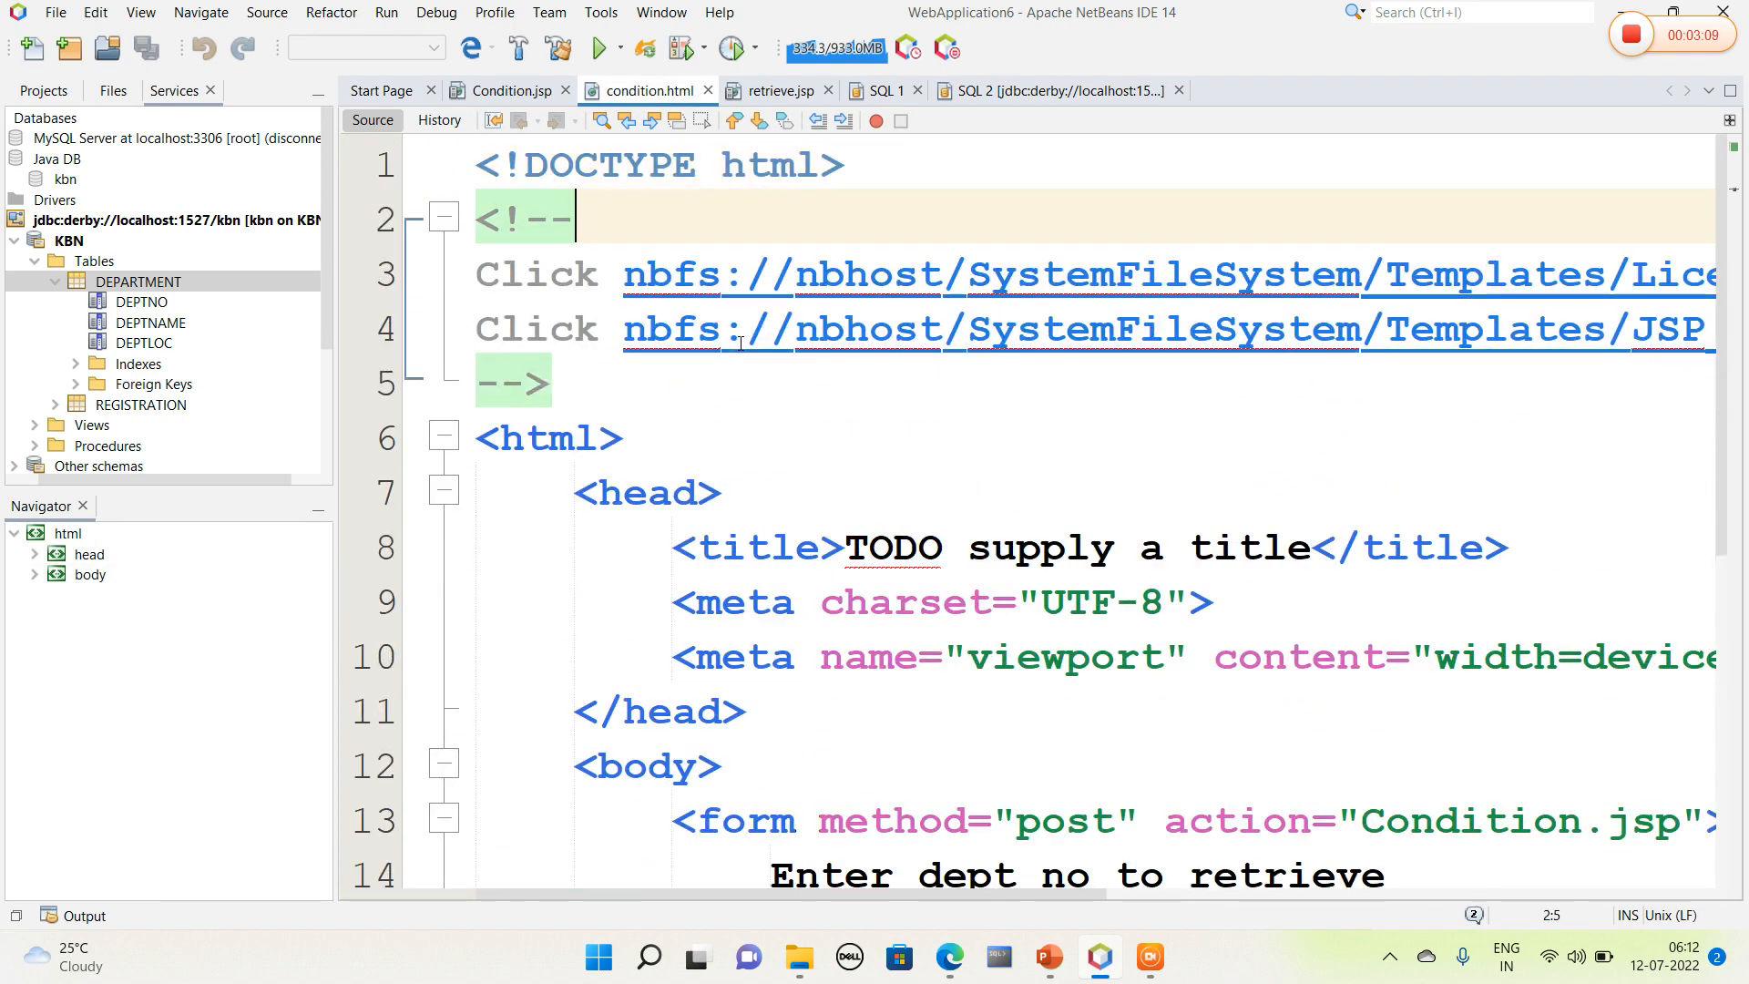
pyautogui.scroll(-3)
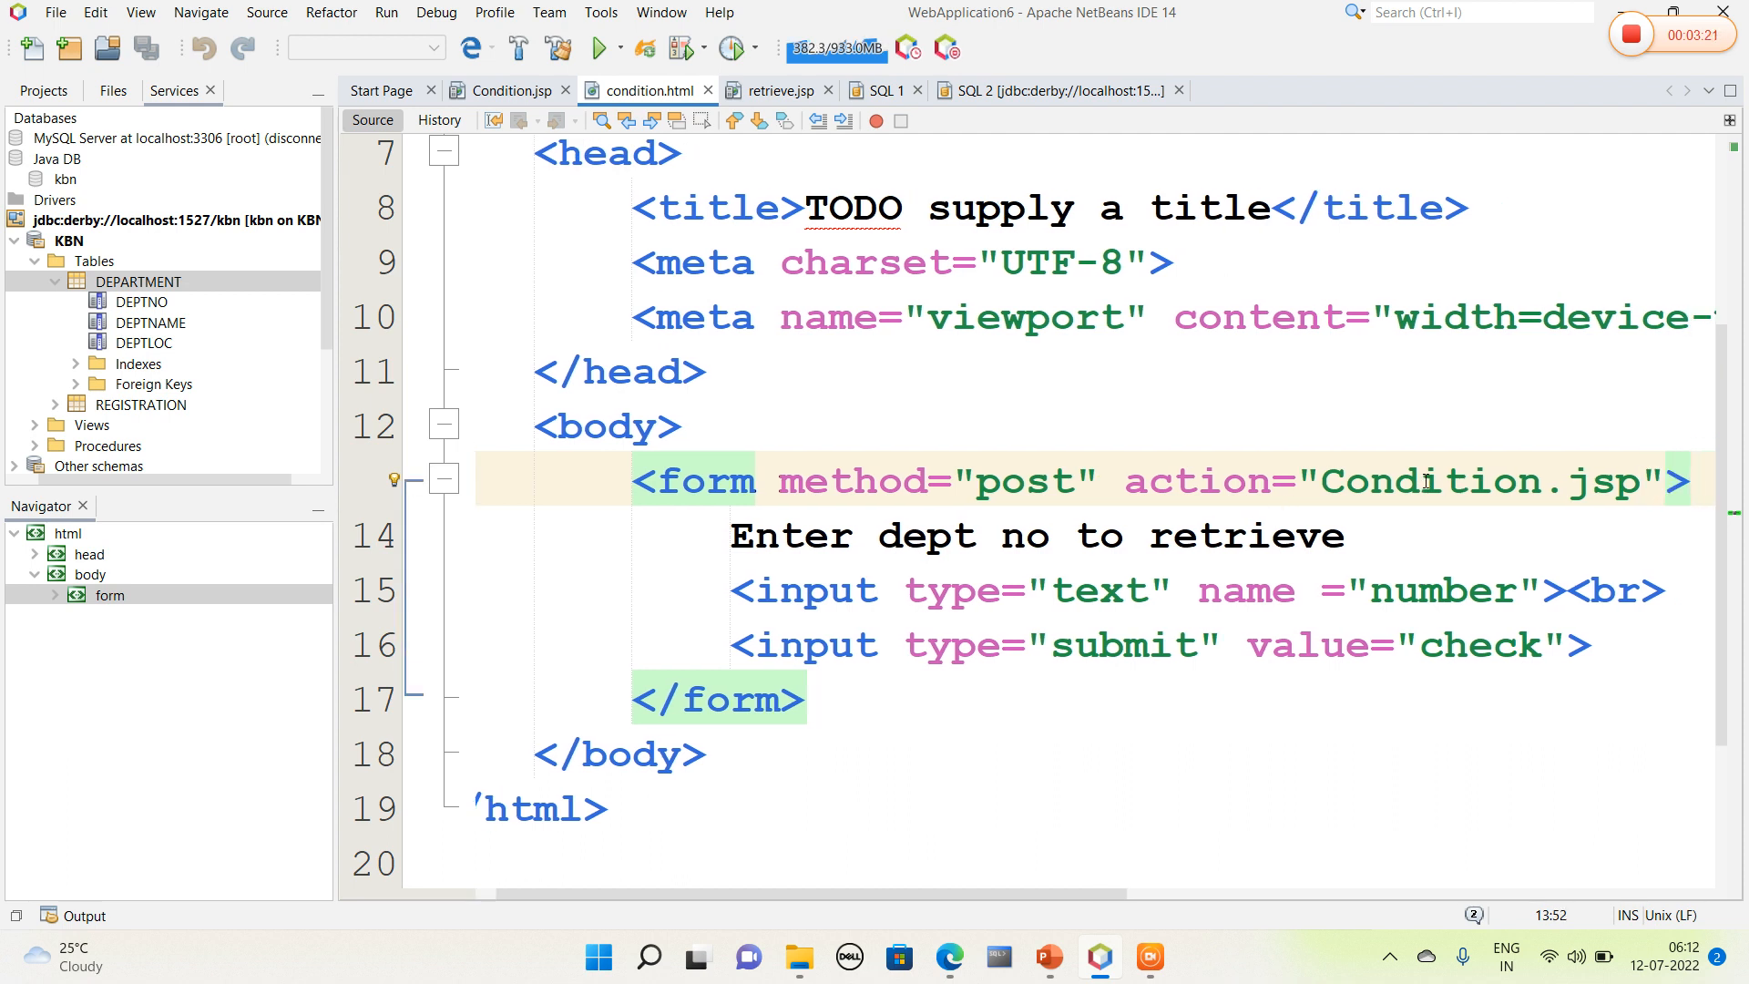
pyautogui.doubleClick(1427, 481)
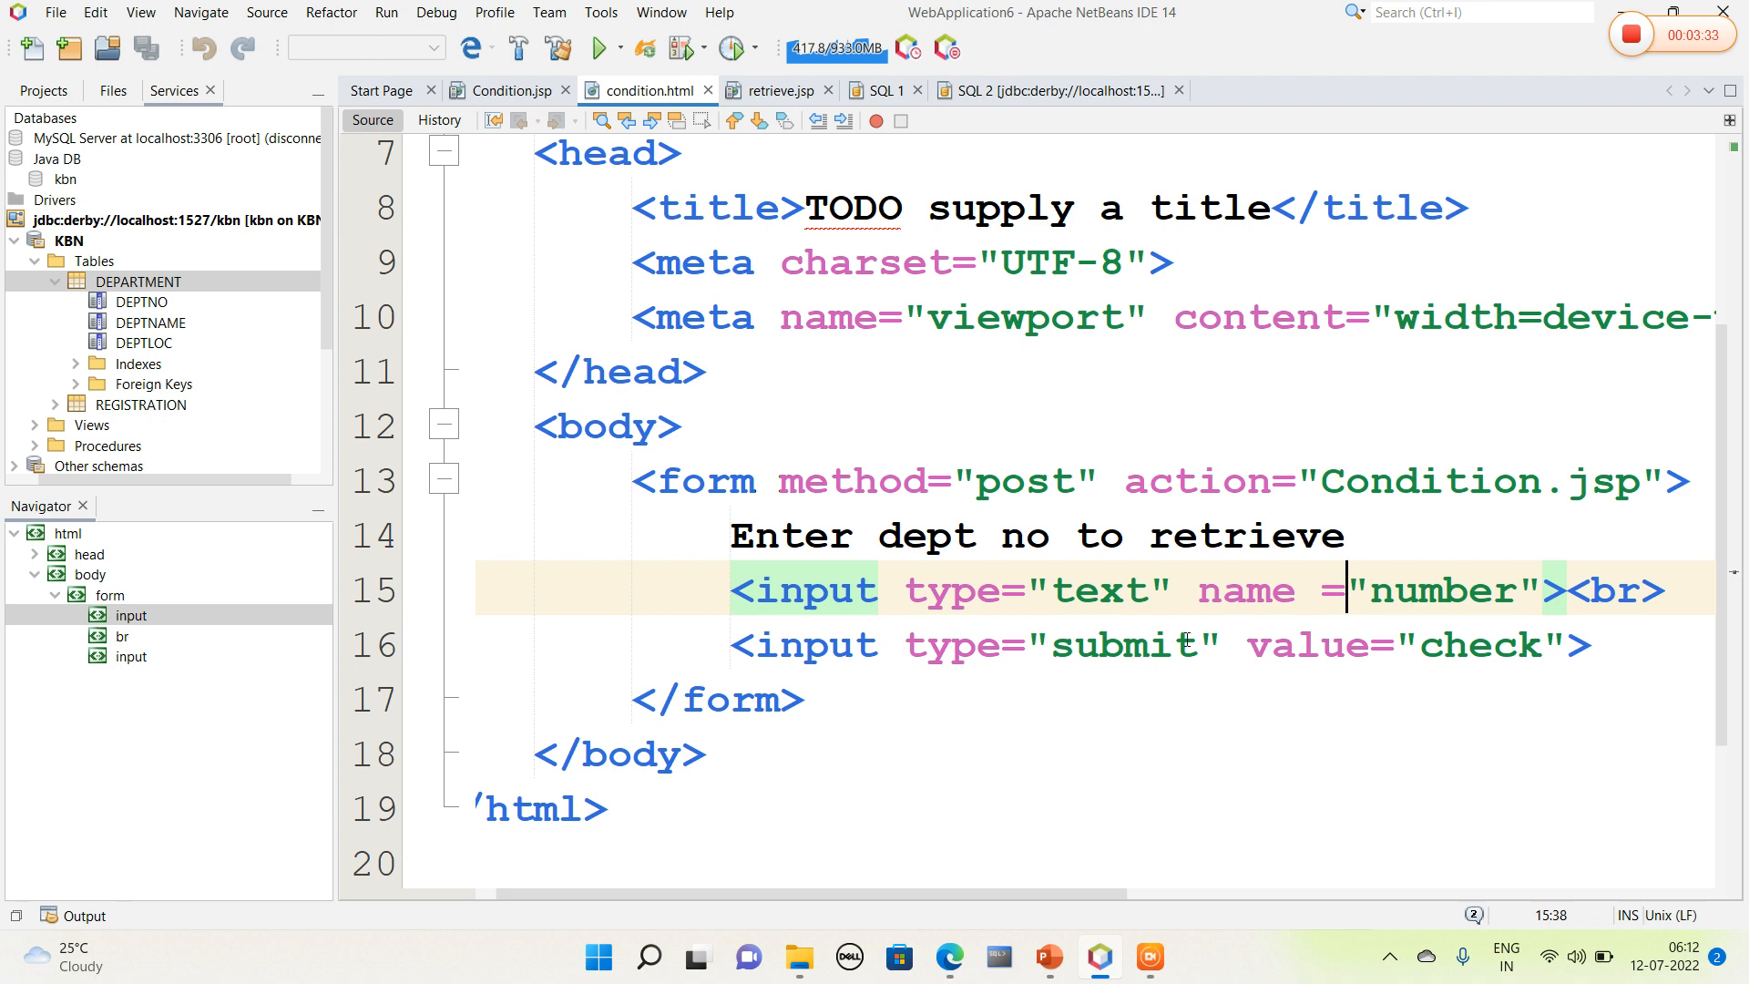
pyautogui.doubleClick(1122, 644)
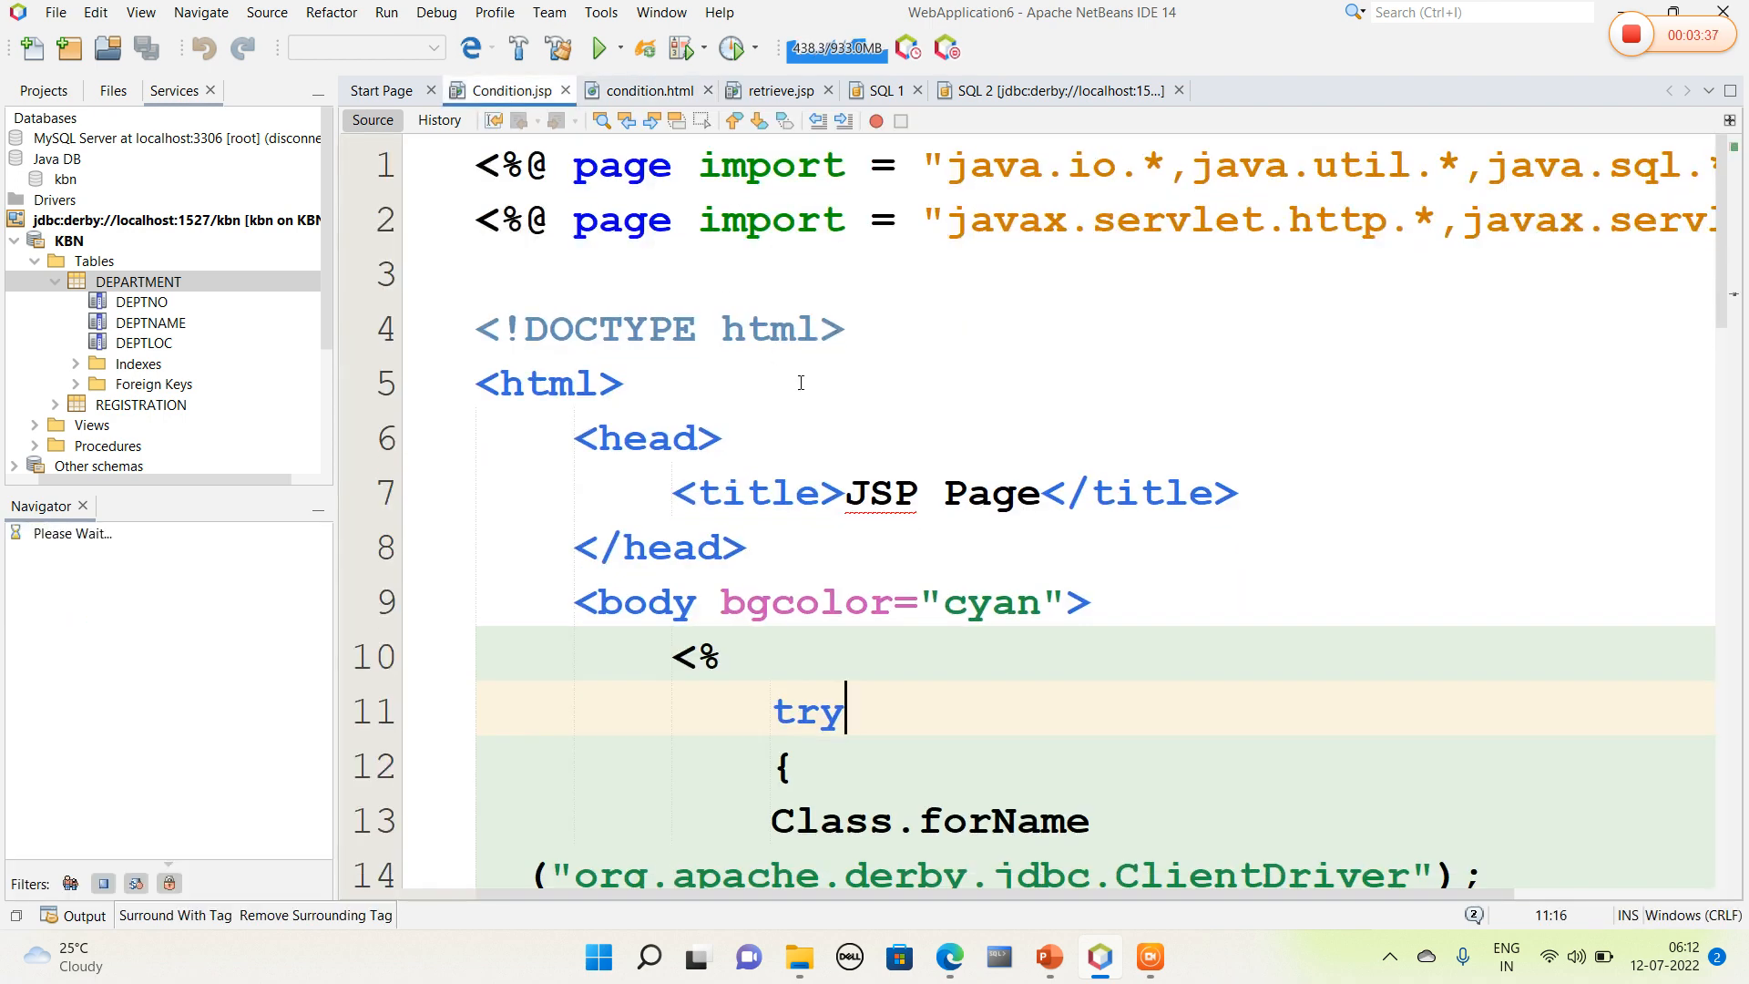
# Step: Wrap Condition.jsp's long java.sql and javax.servlet import lines onto new lines
pyautogui.click(546, 383)
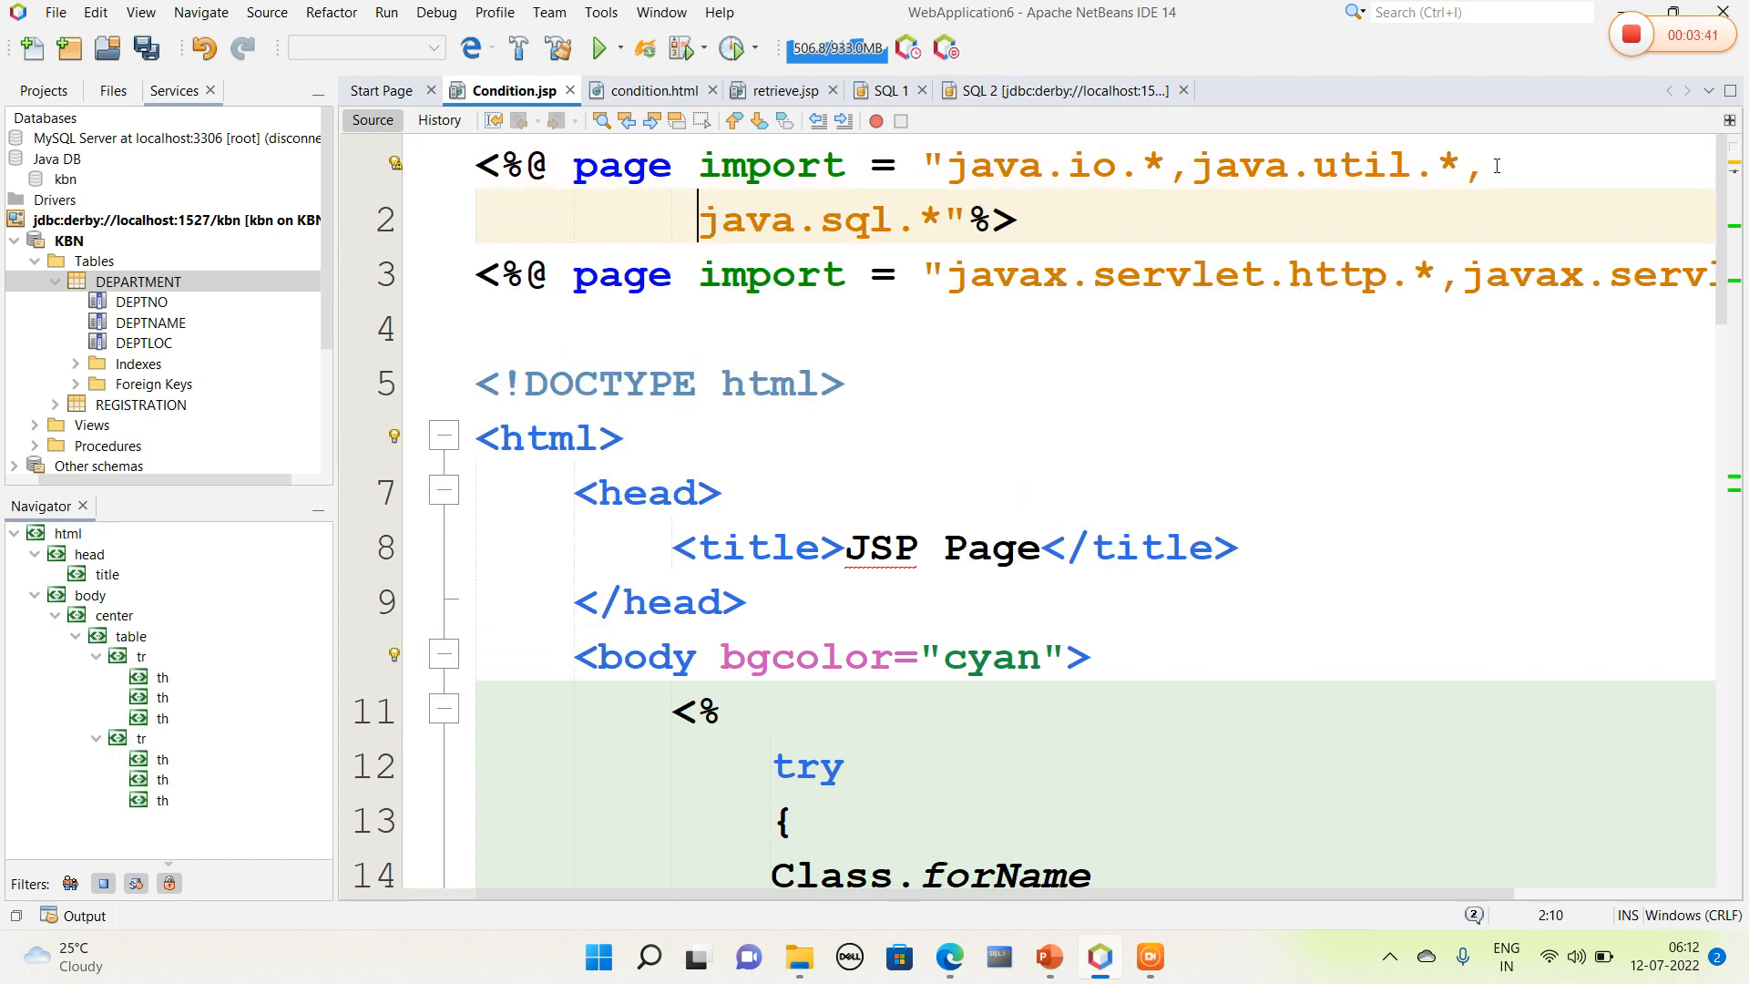
pyautogui.click(1411, 275)
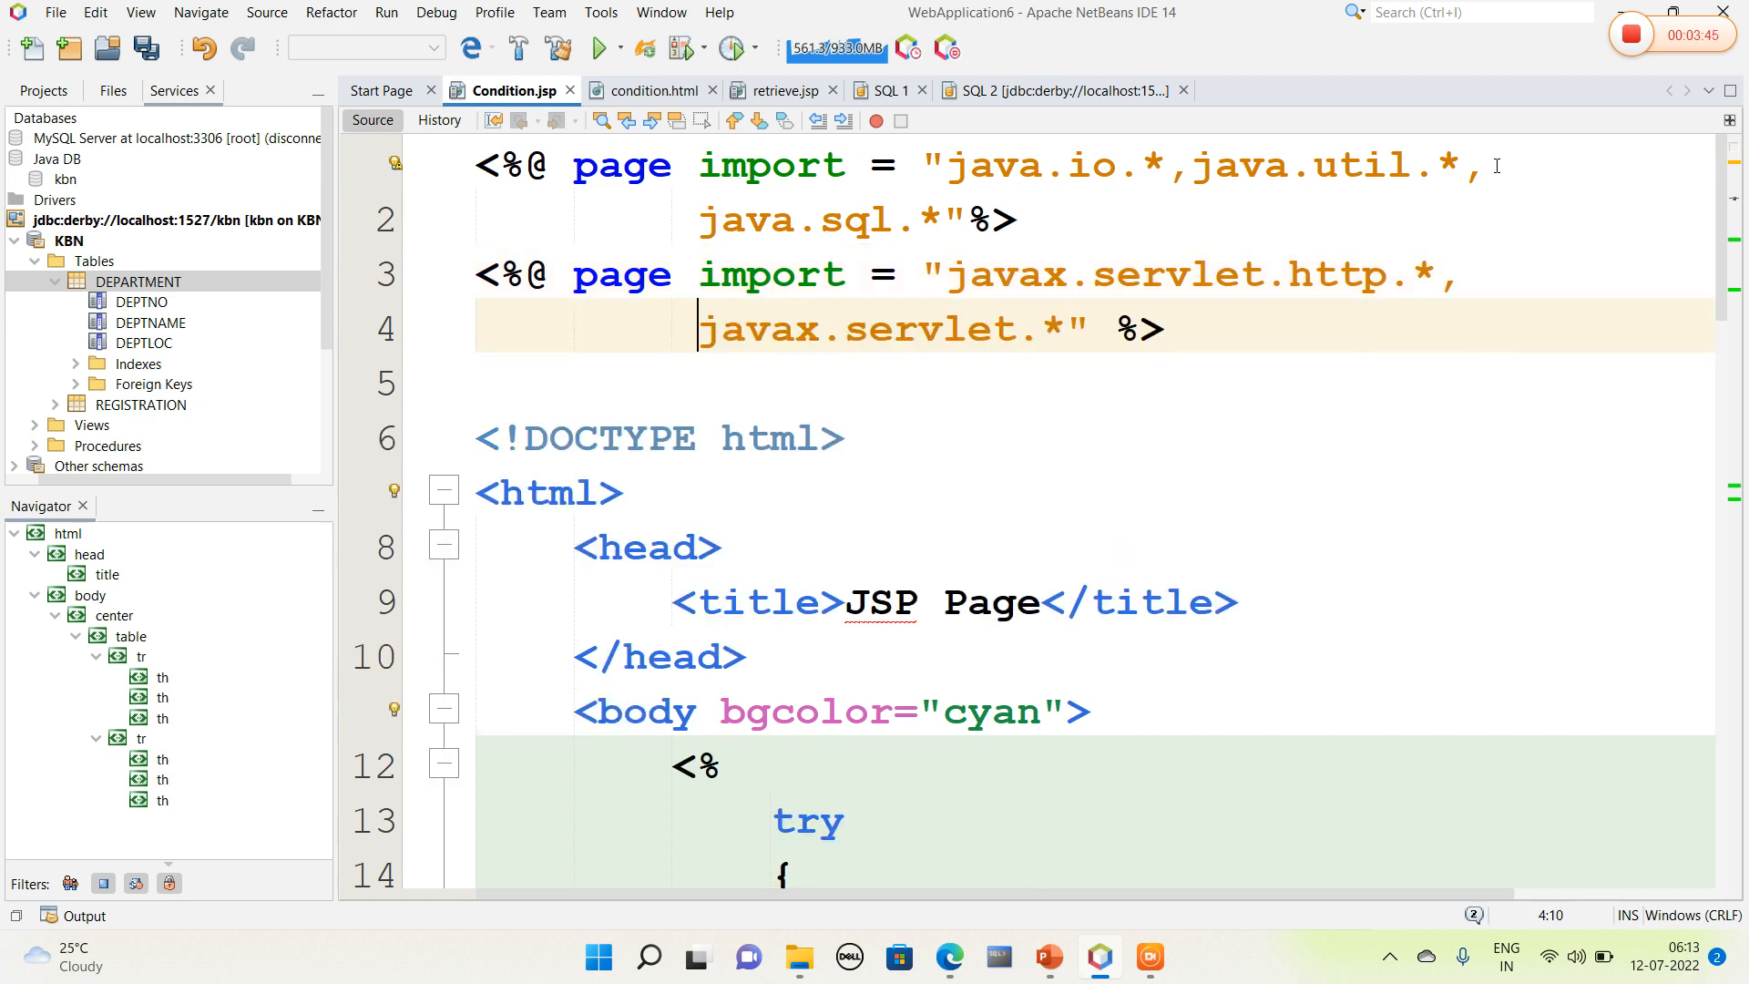
pyautogui.scroll(-3)
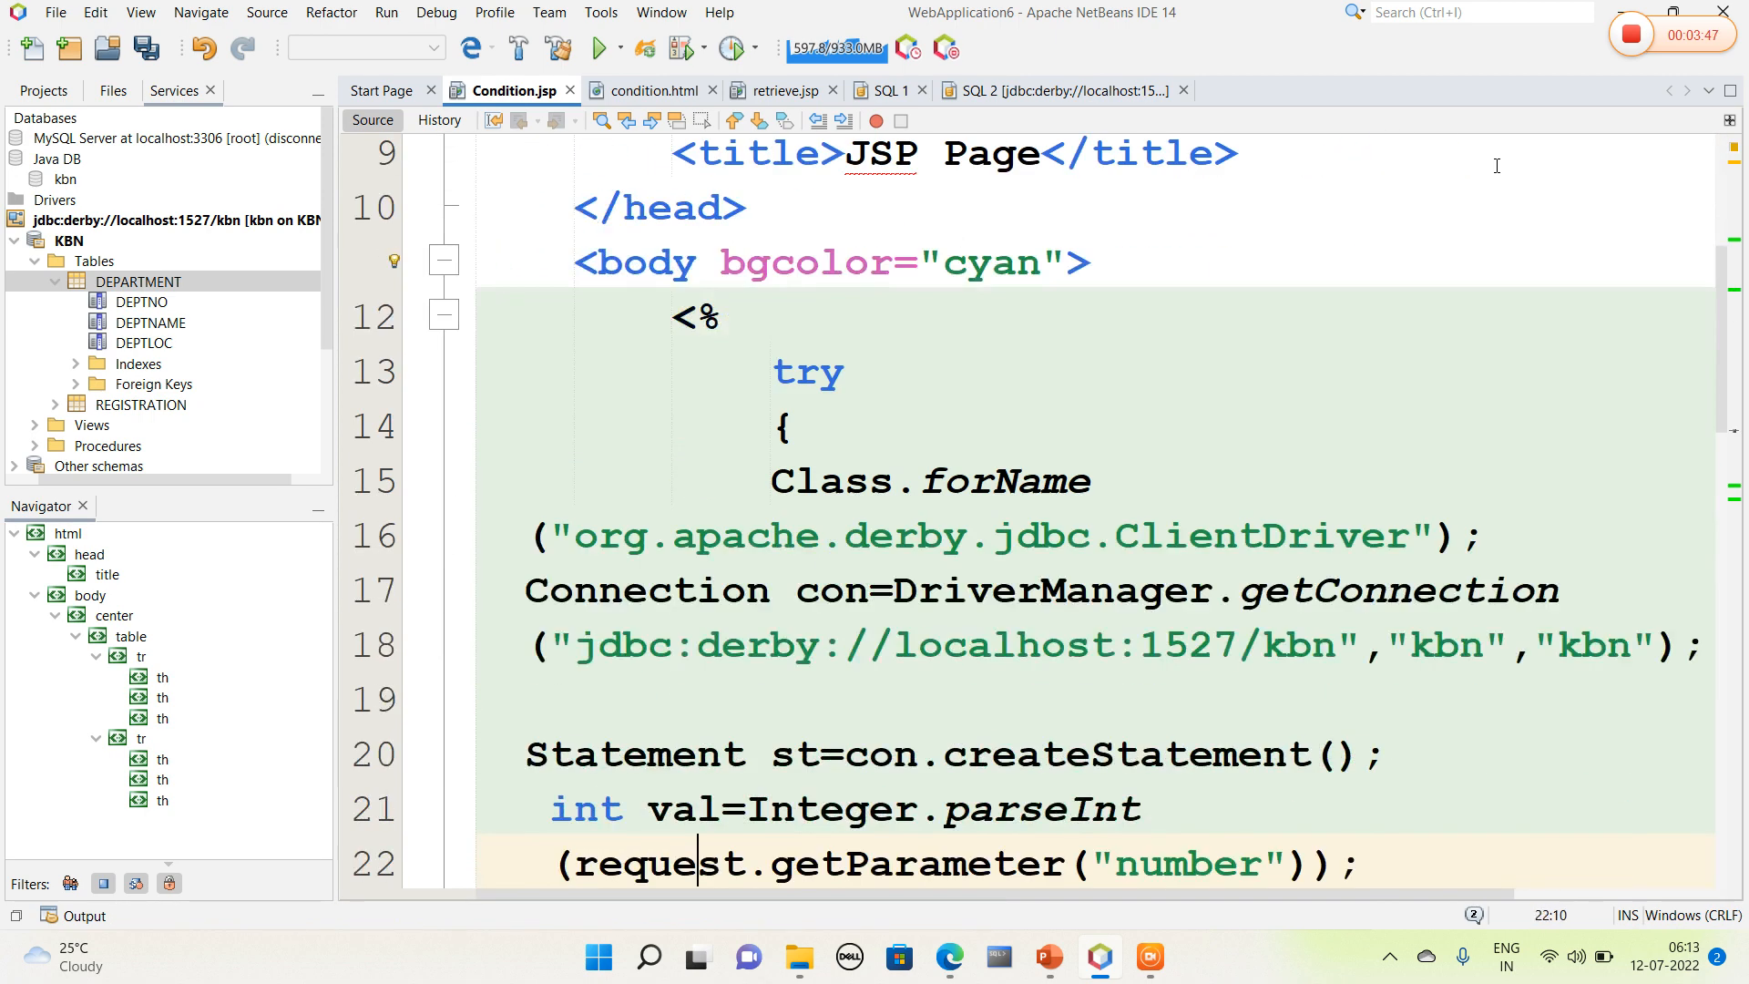
pyautogui.scroll(-3)
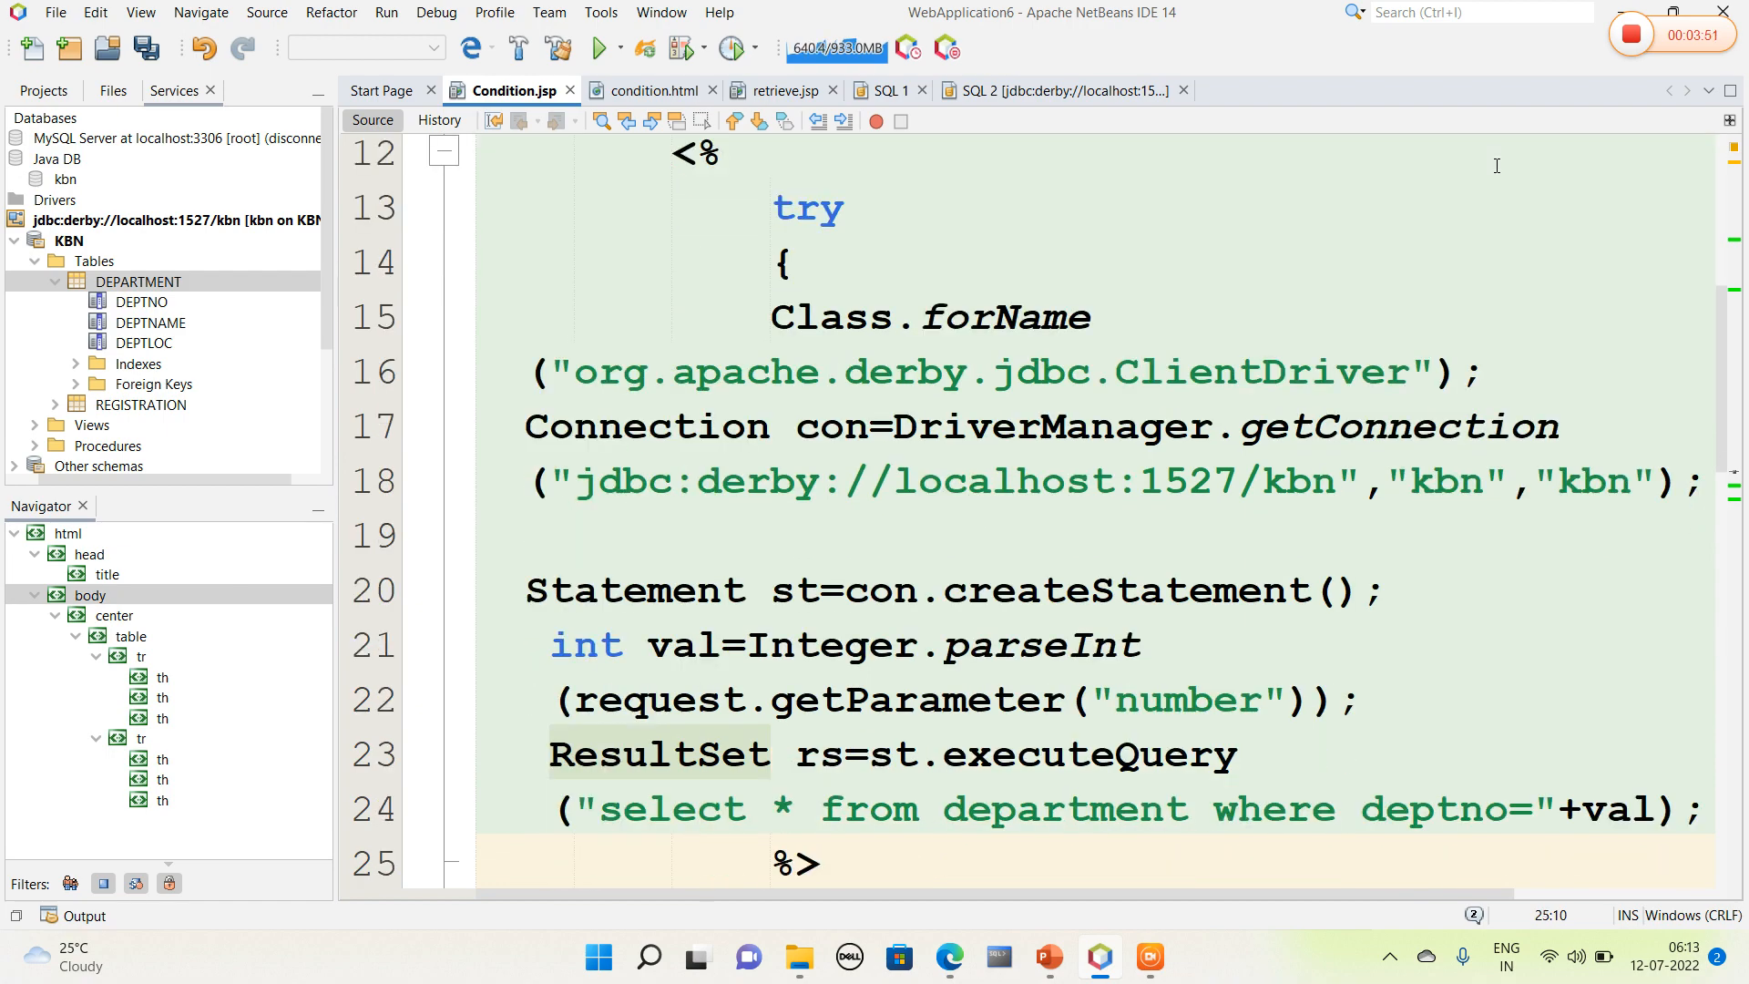
pyautogui.scroll(-3)
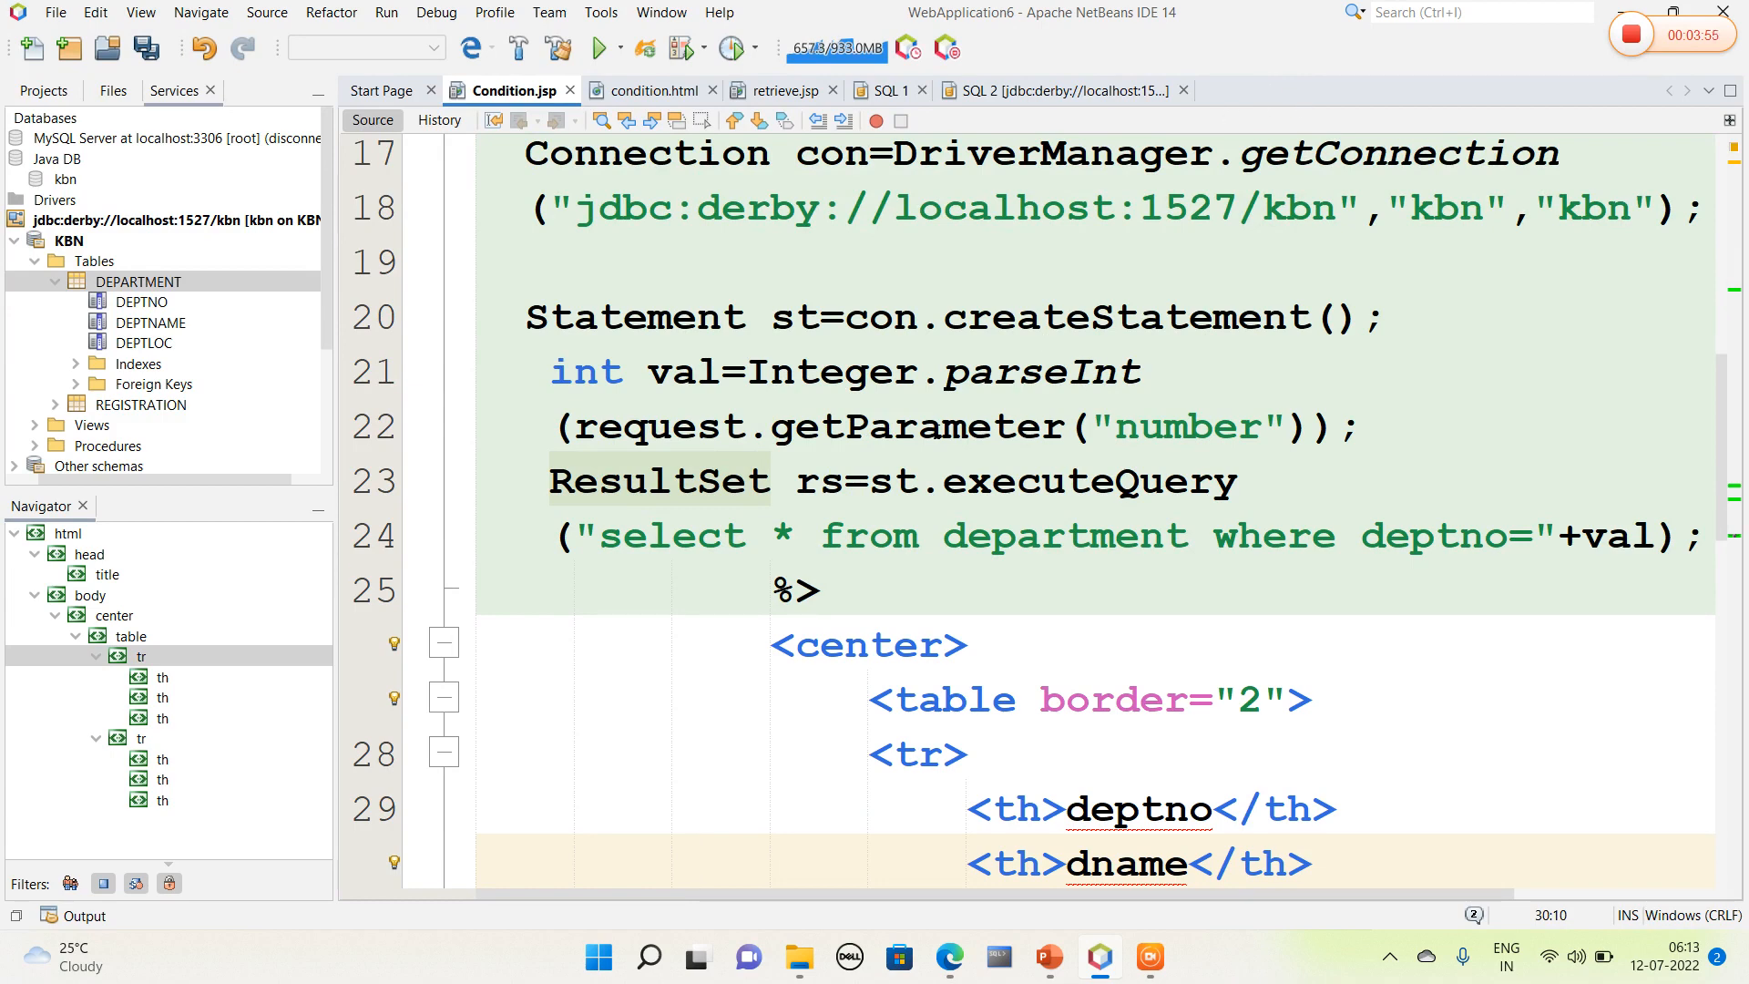
# Step: Review the getParameter("number") call and val in the DEPARTMENT query, then run the project from condition.html
pyautogui.doubleClick(914, 426)
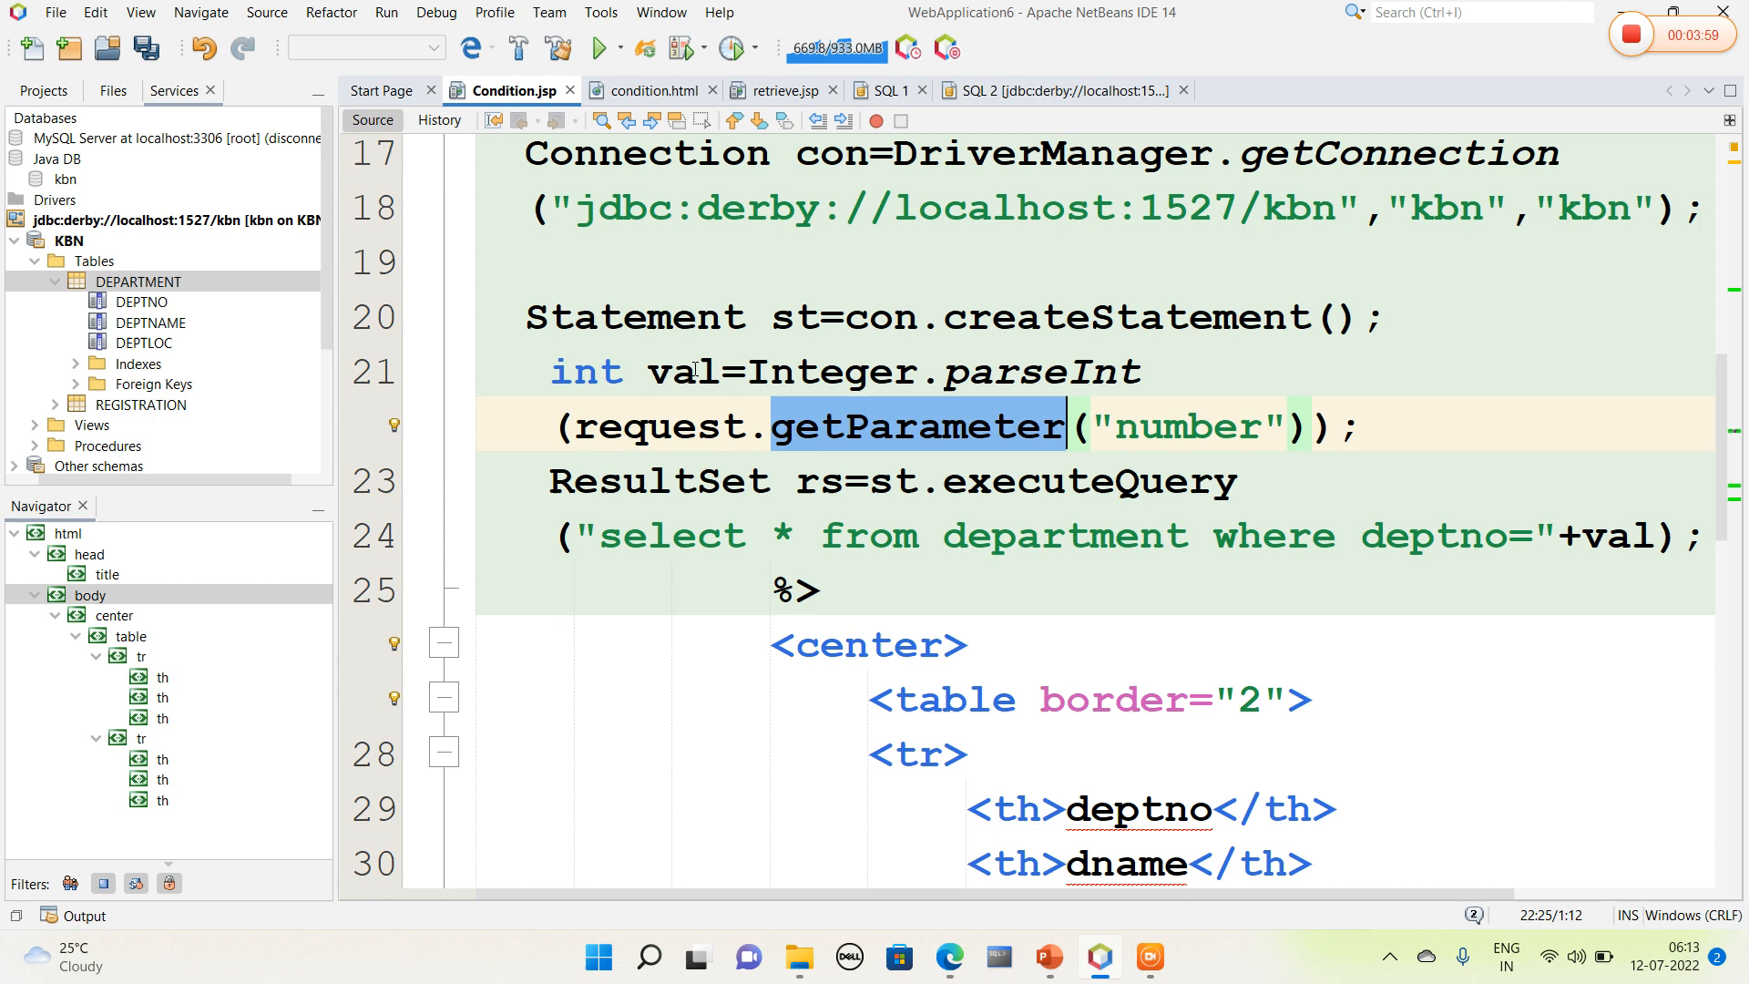
pyautogui.click(820, 589)
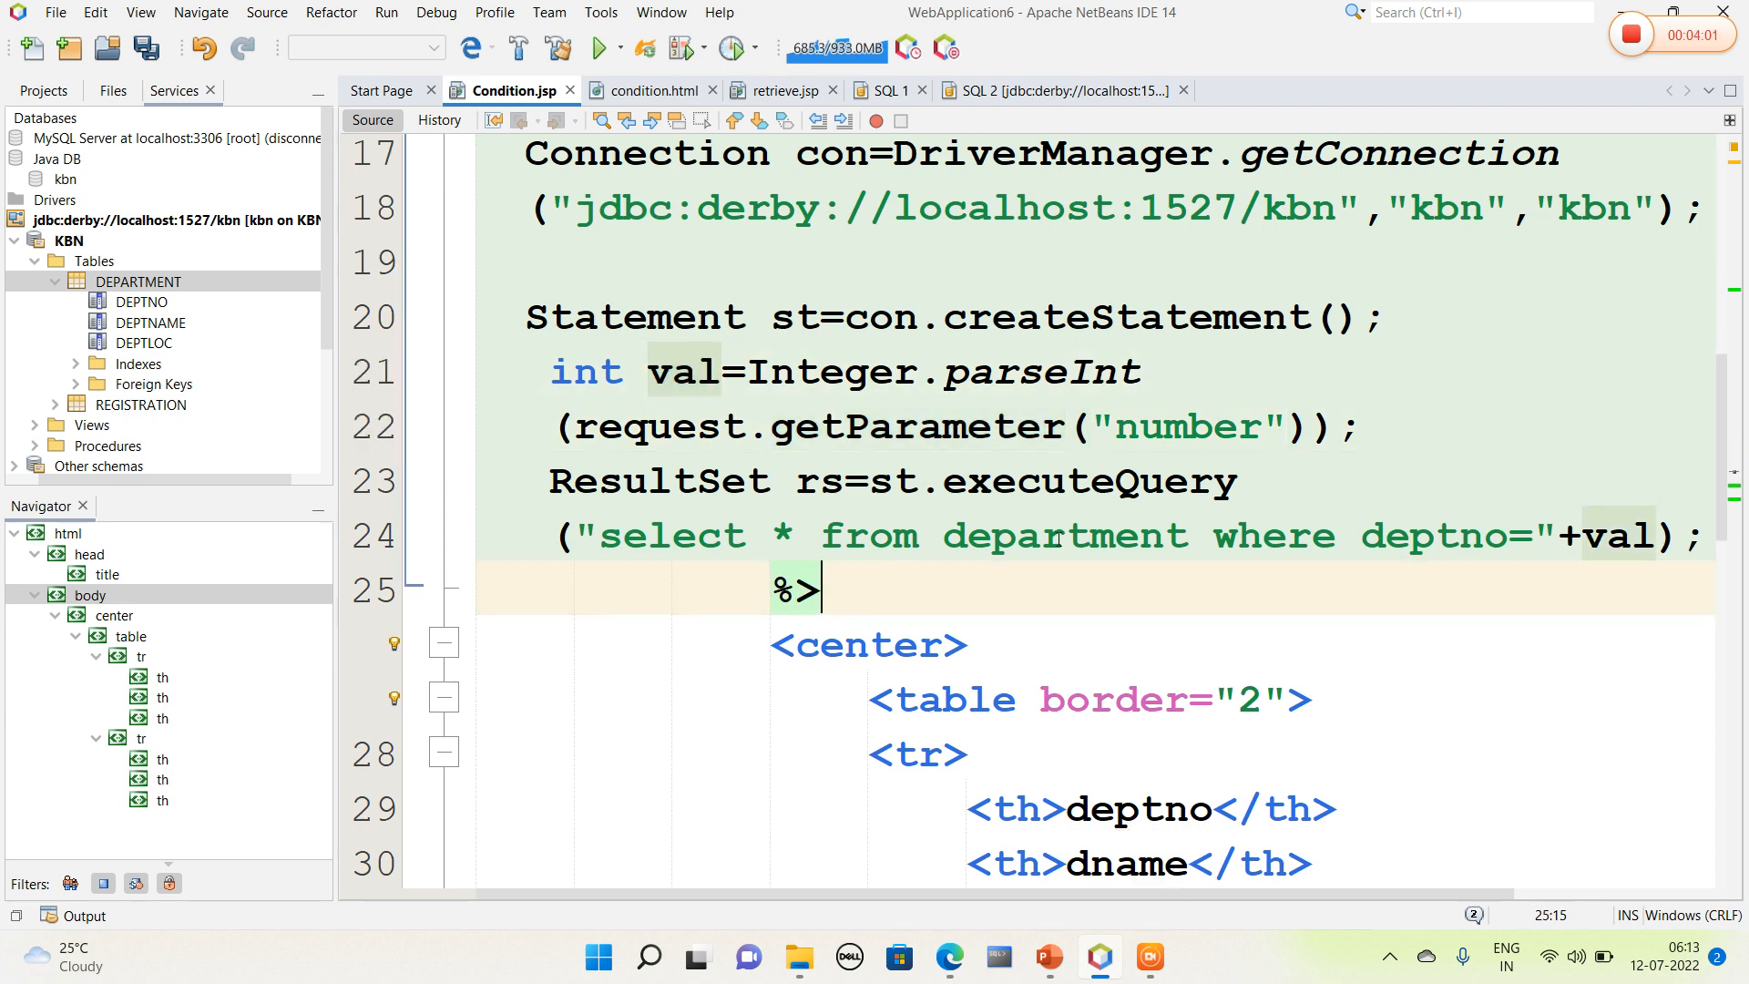
pyautogui.doubleClick(795, 587)
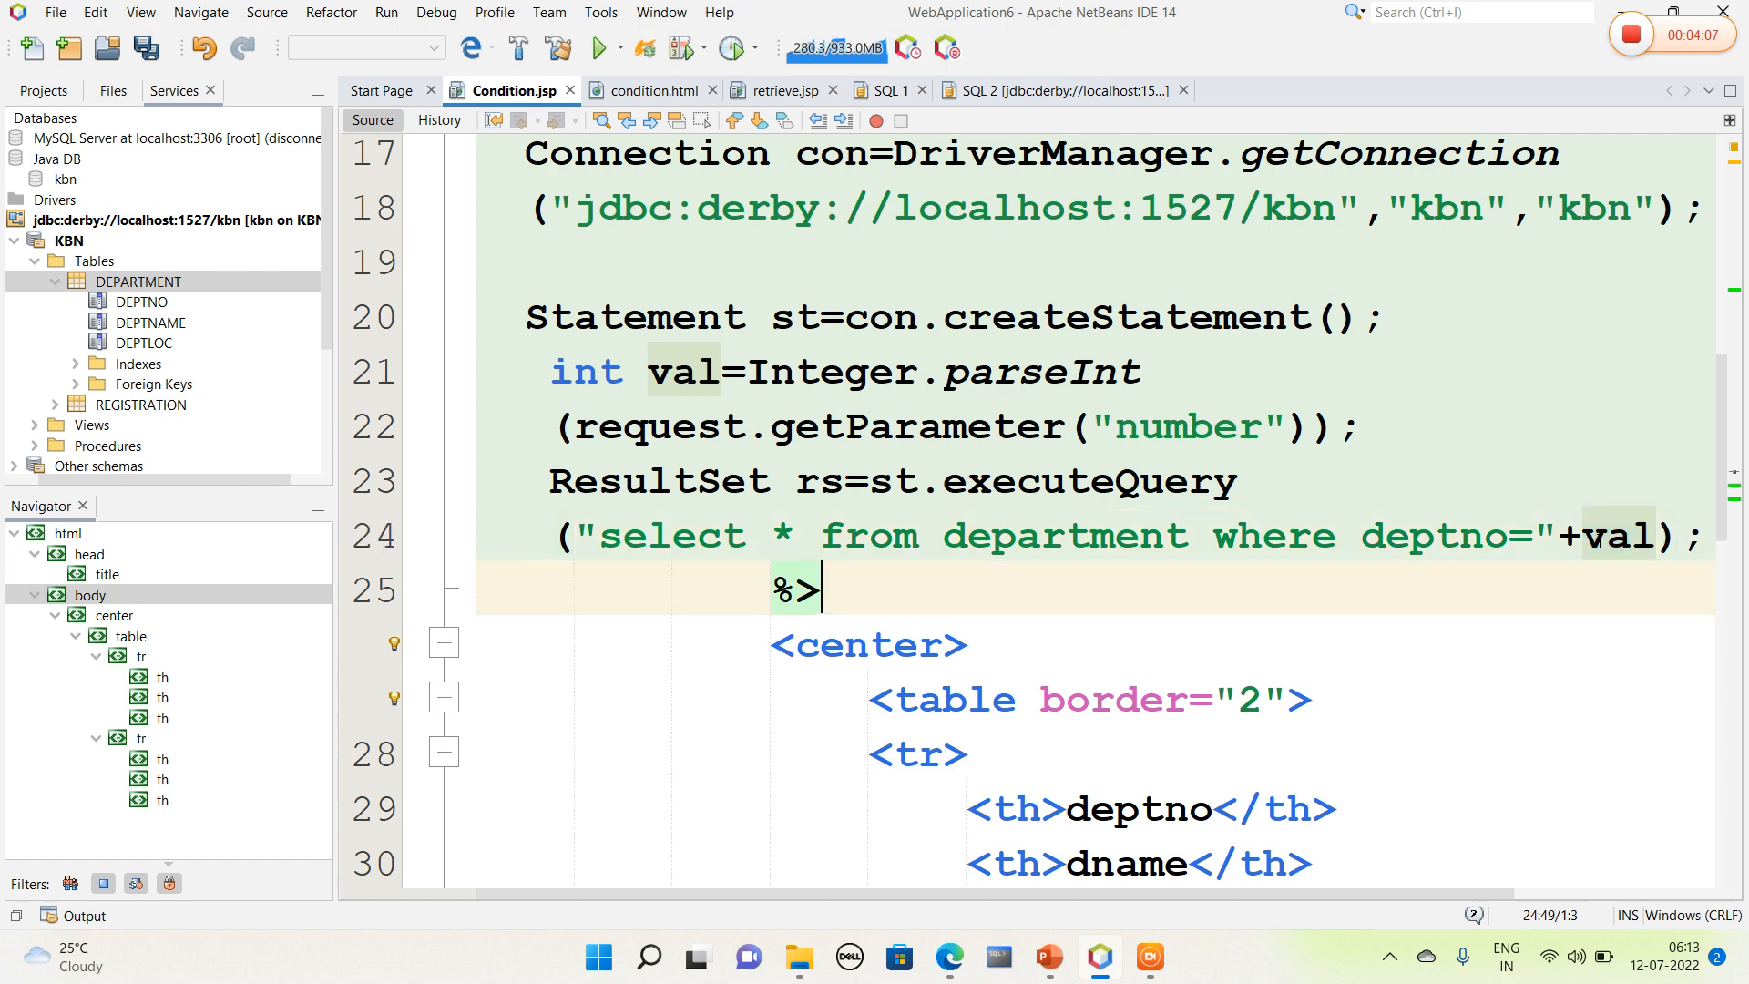
pyautogui.scroll(-3)
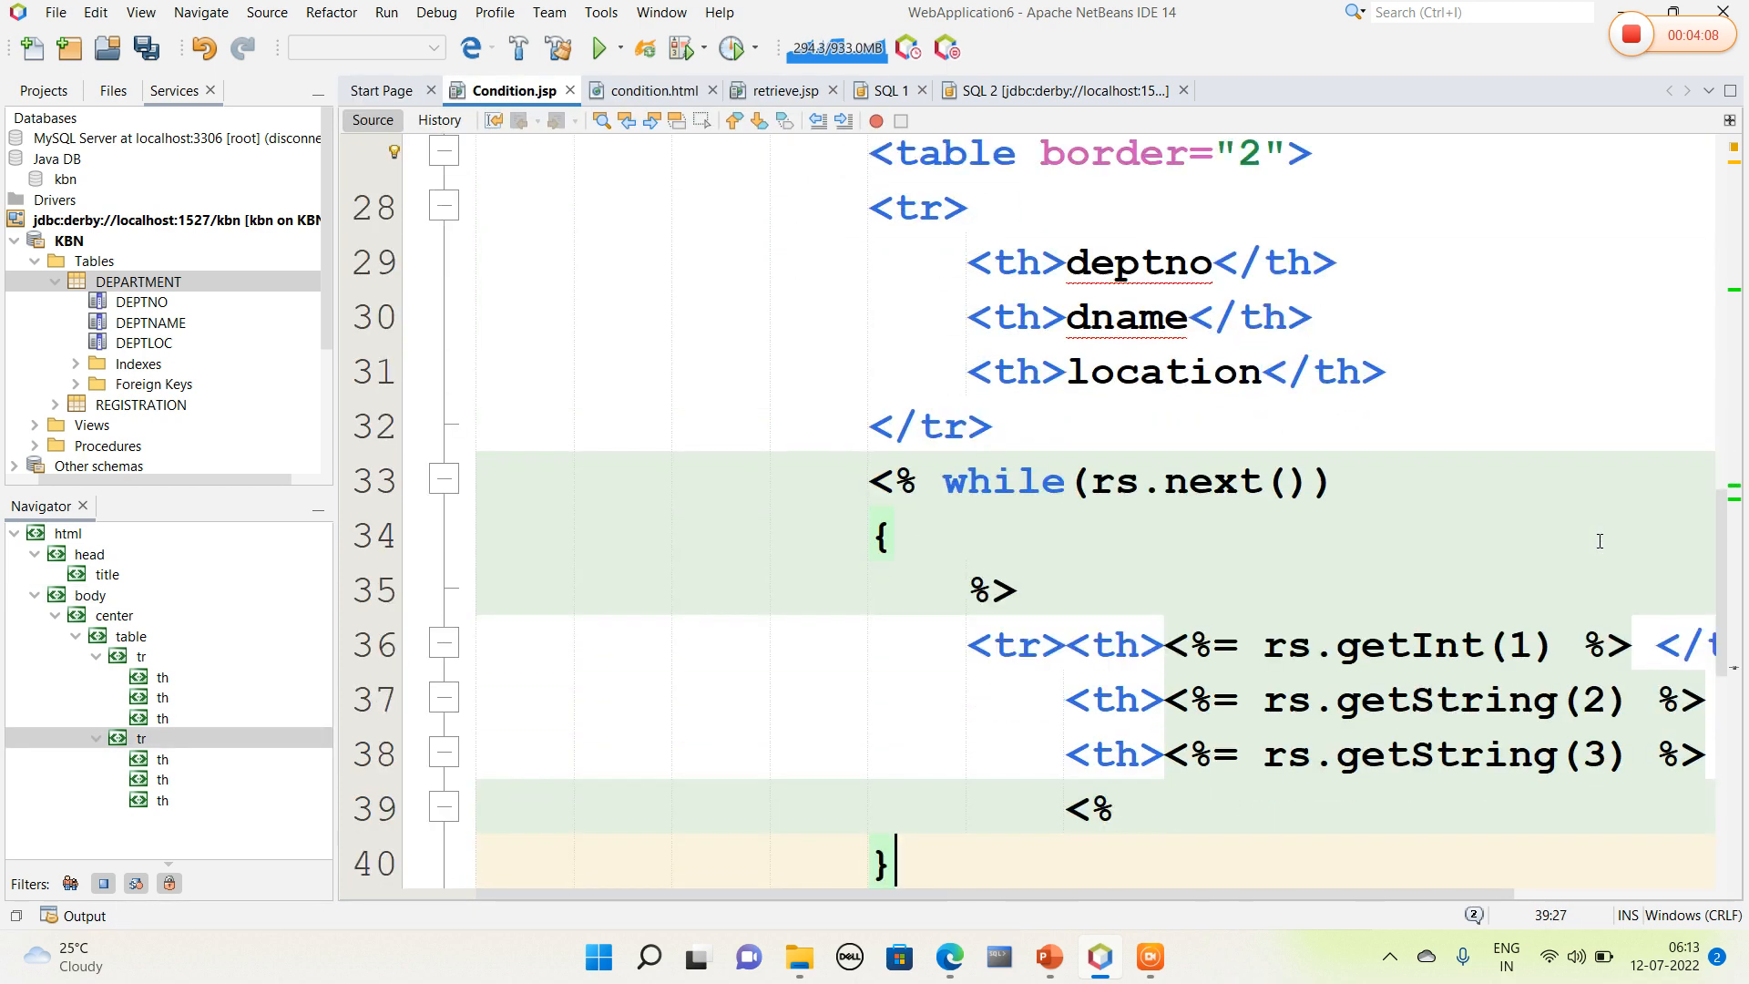
pyautogui.scroll(-3)
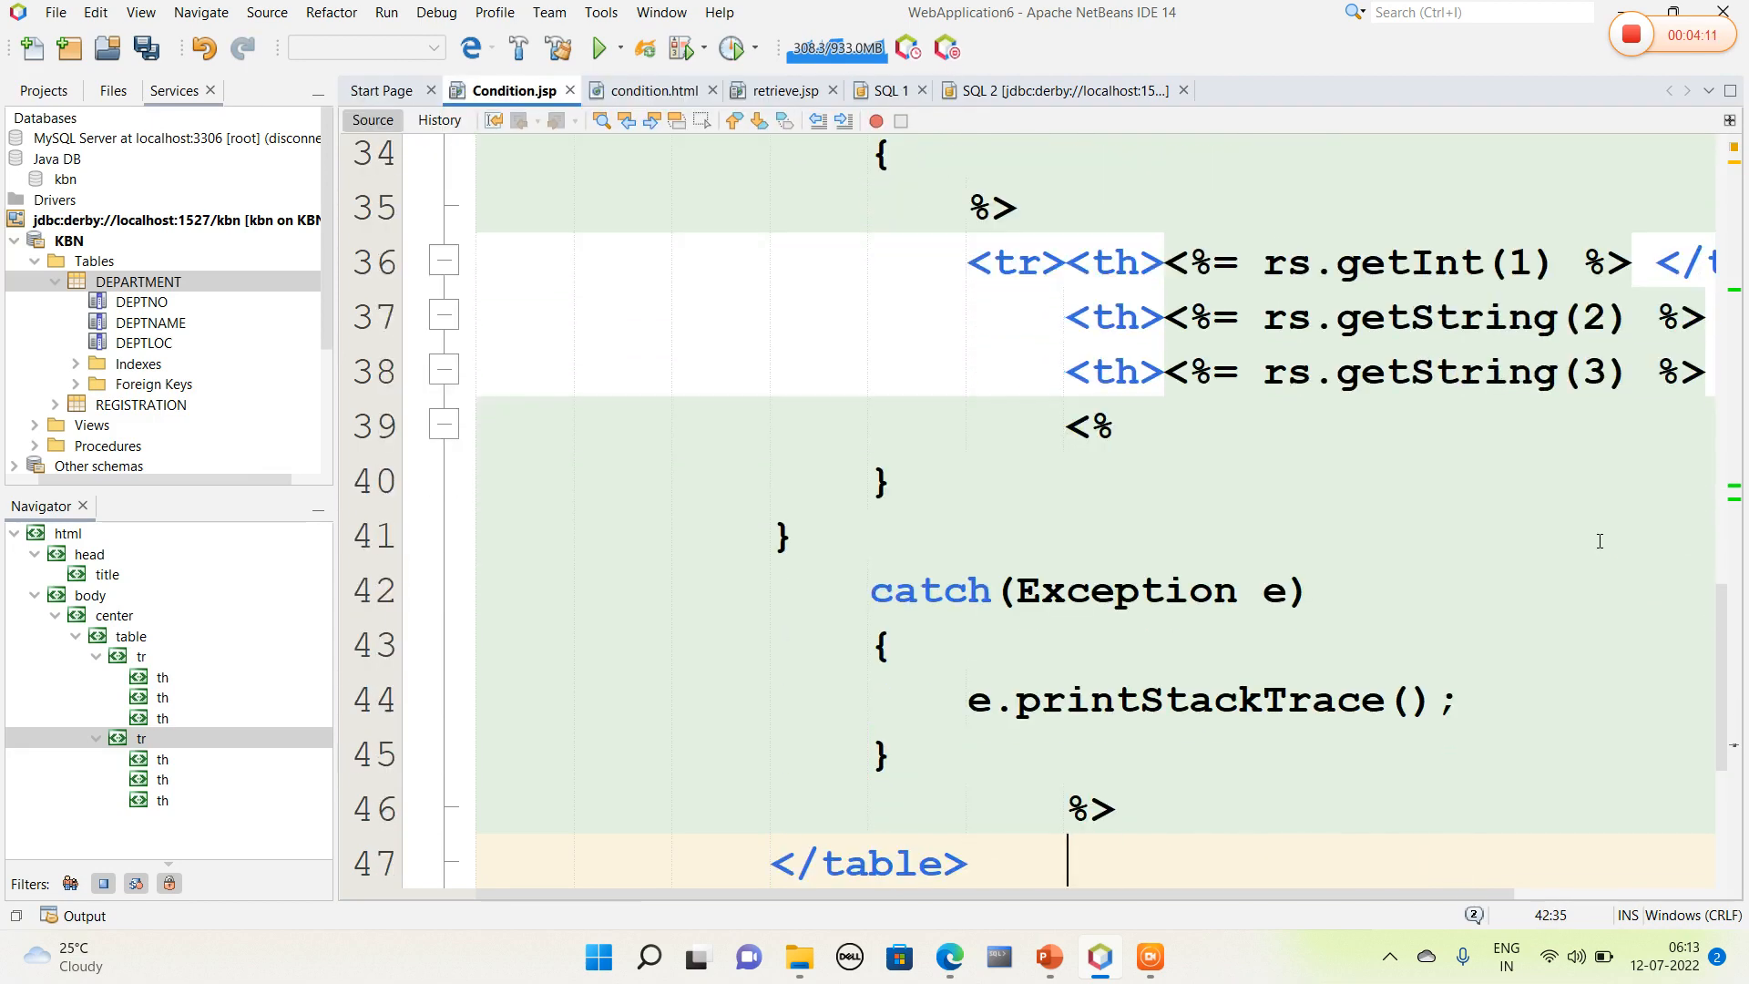
pyautogui.scroll(-3)
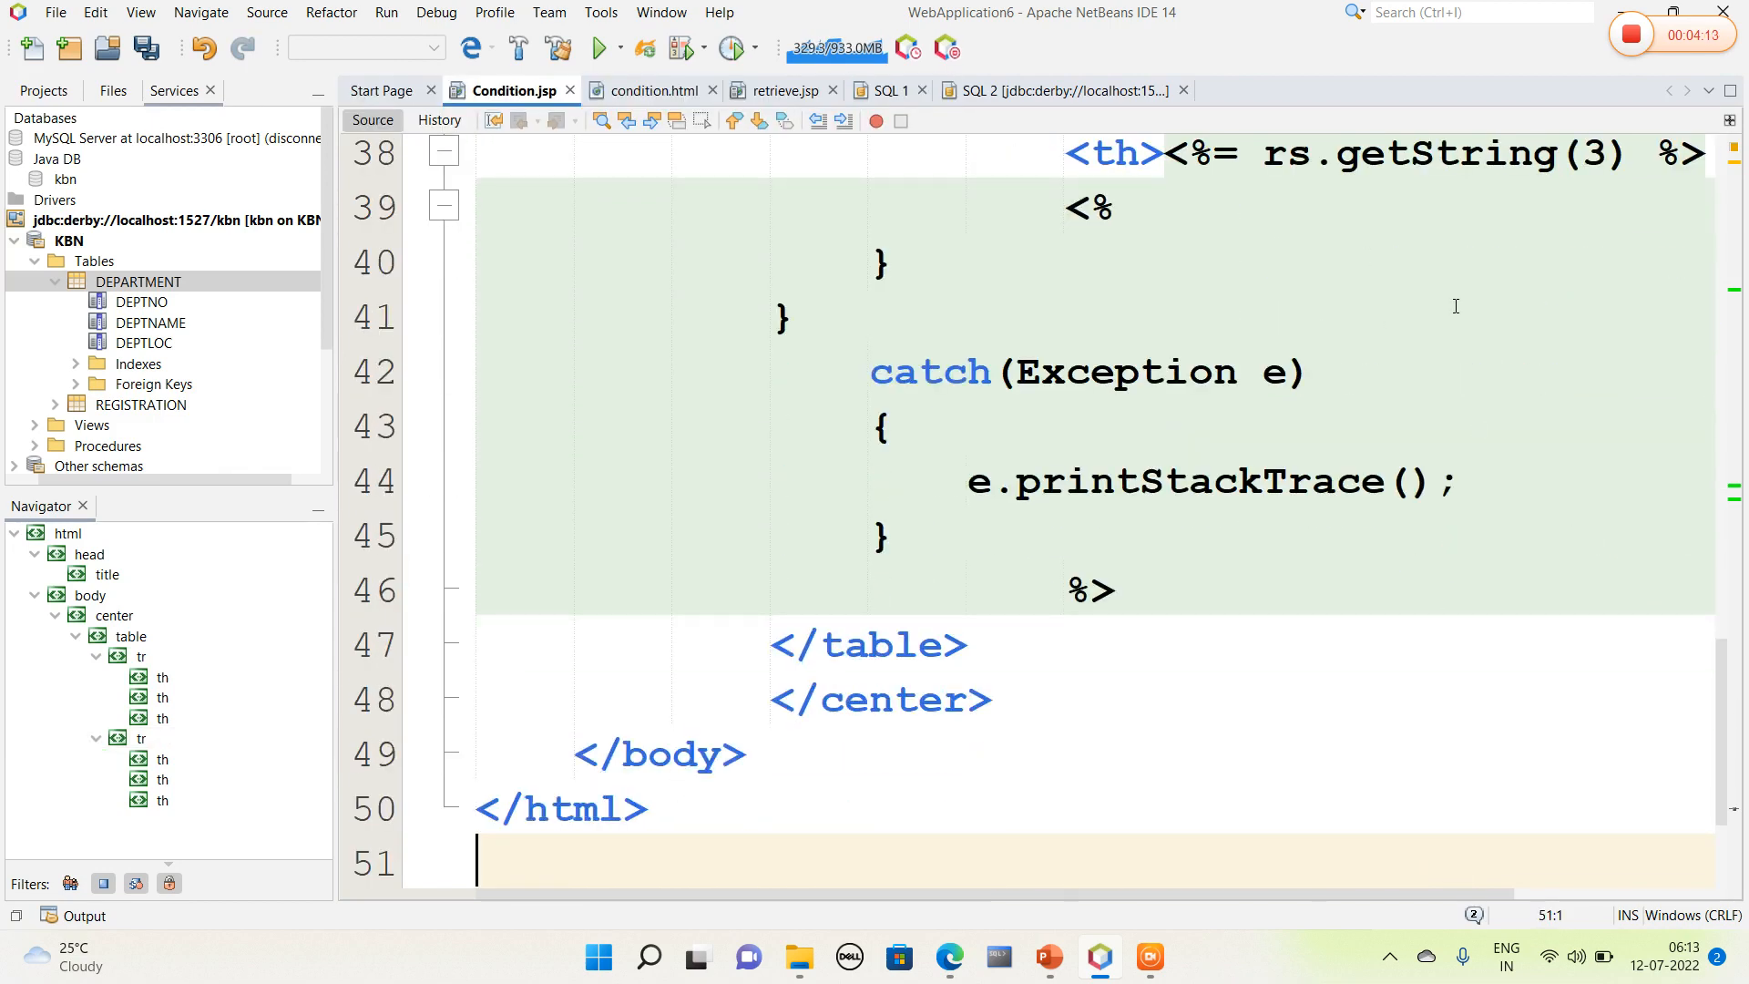
pyautogui.moveTo(672, 106)
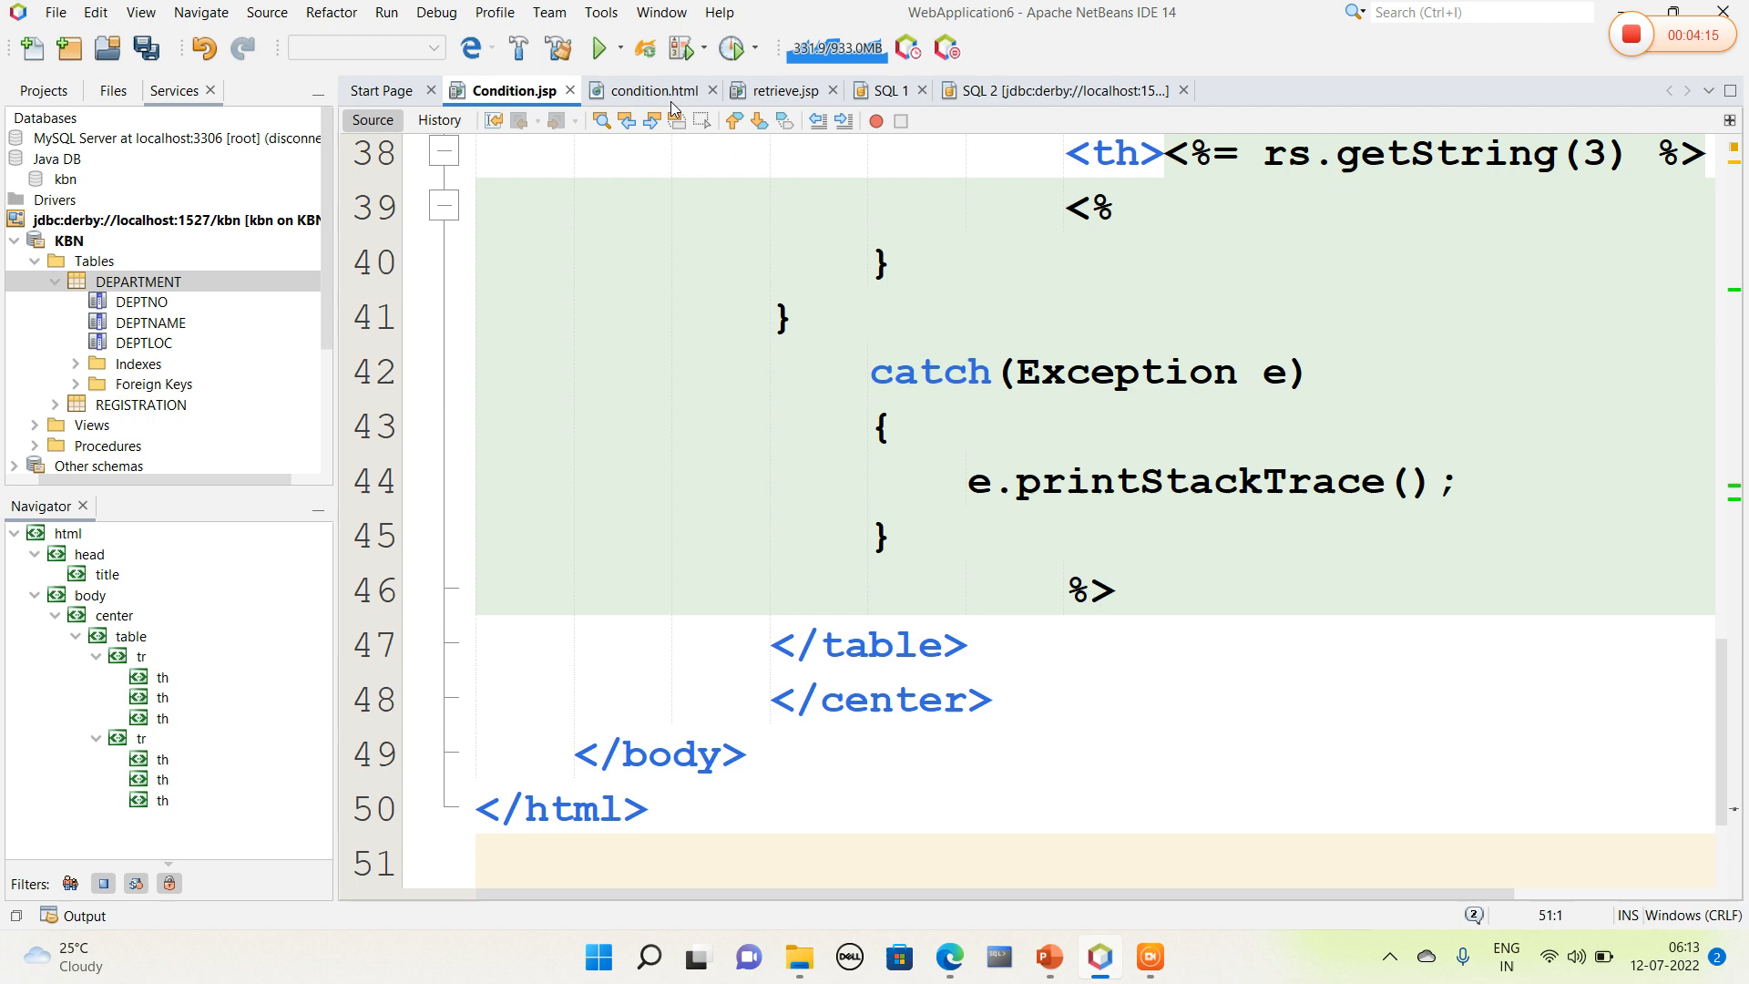
pyautogui.click(650, 90)
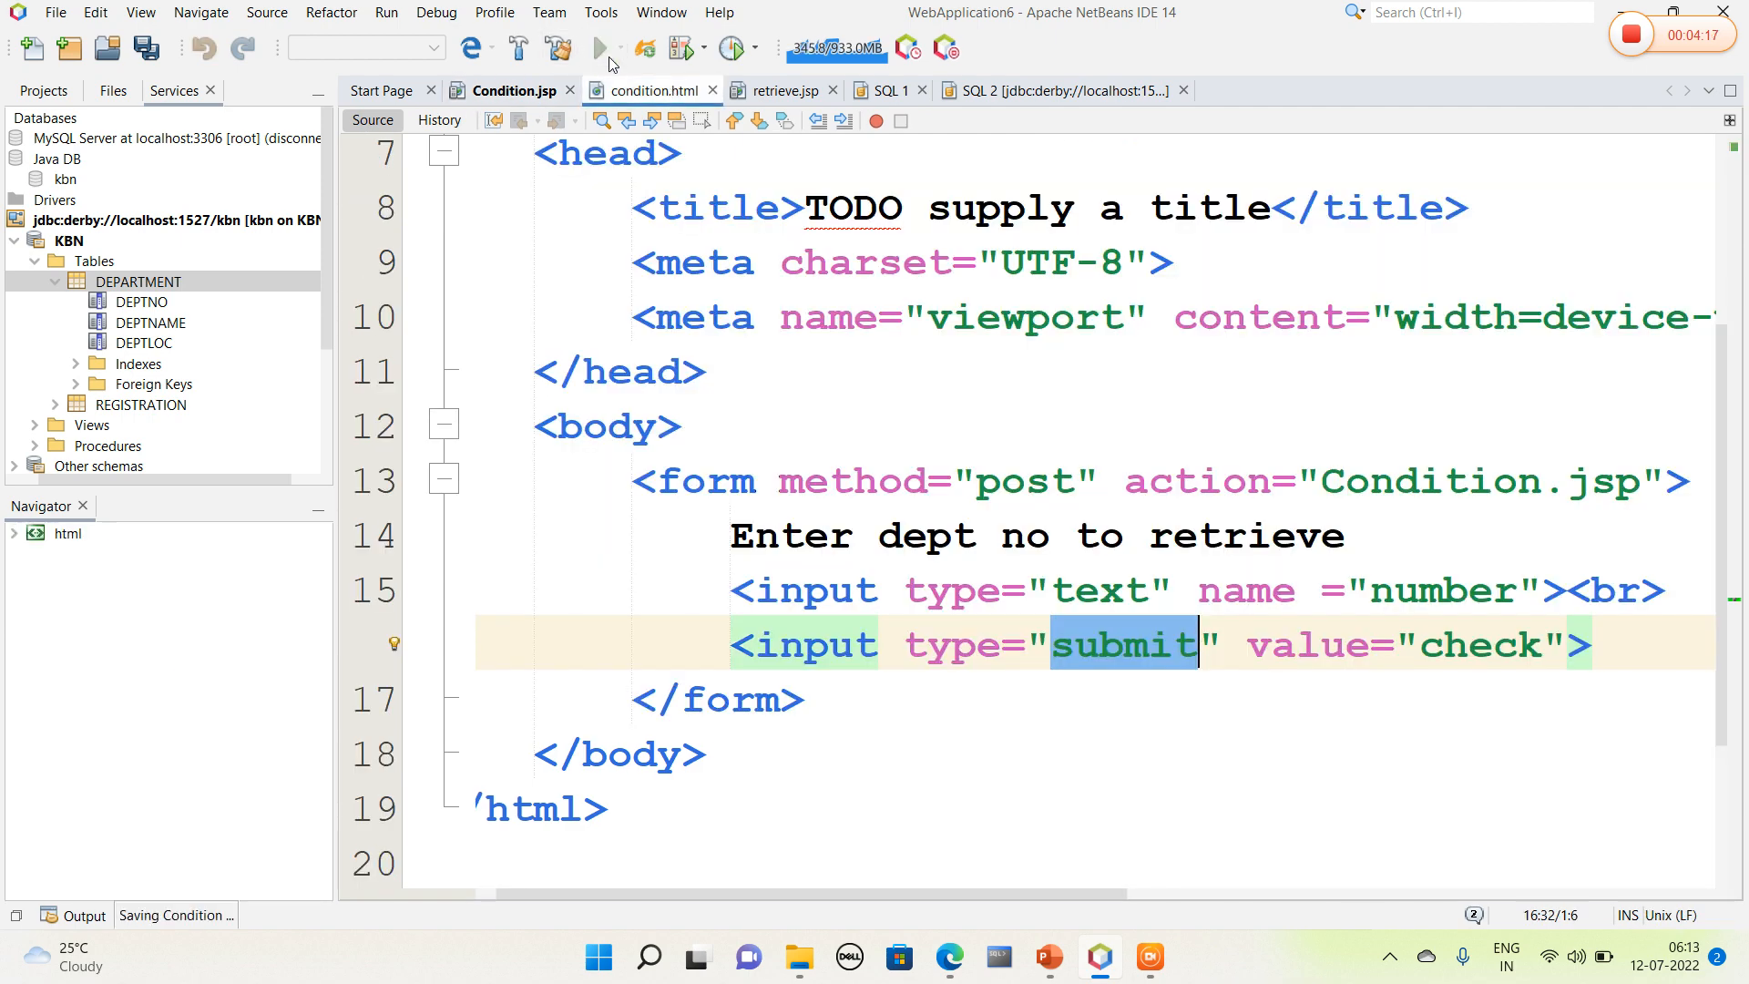
pyautogui.click(601, 48)
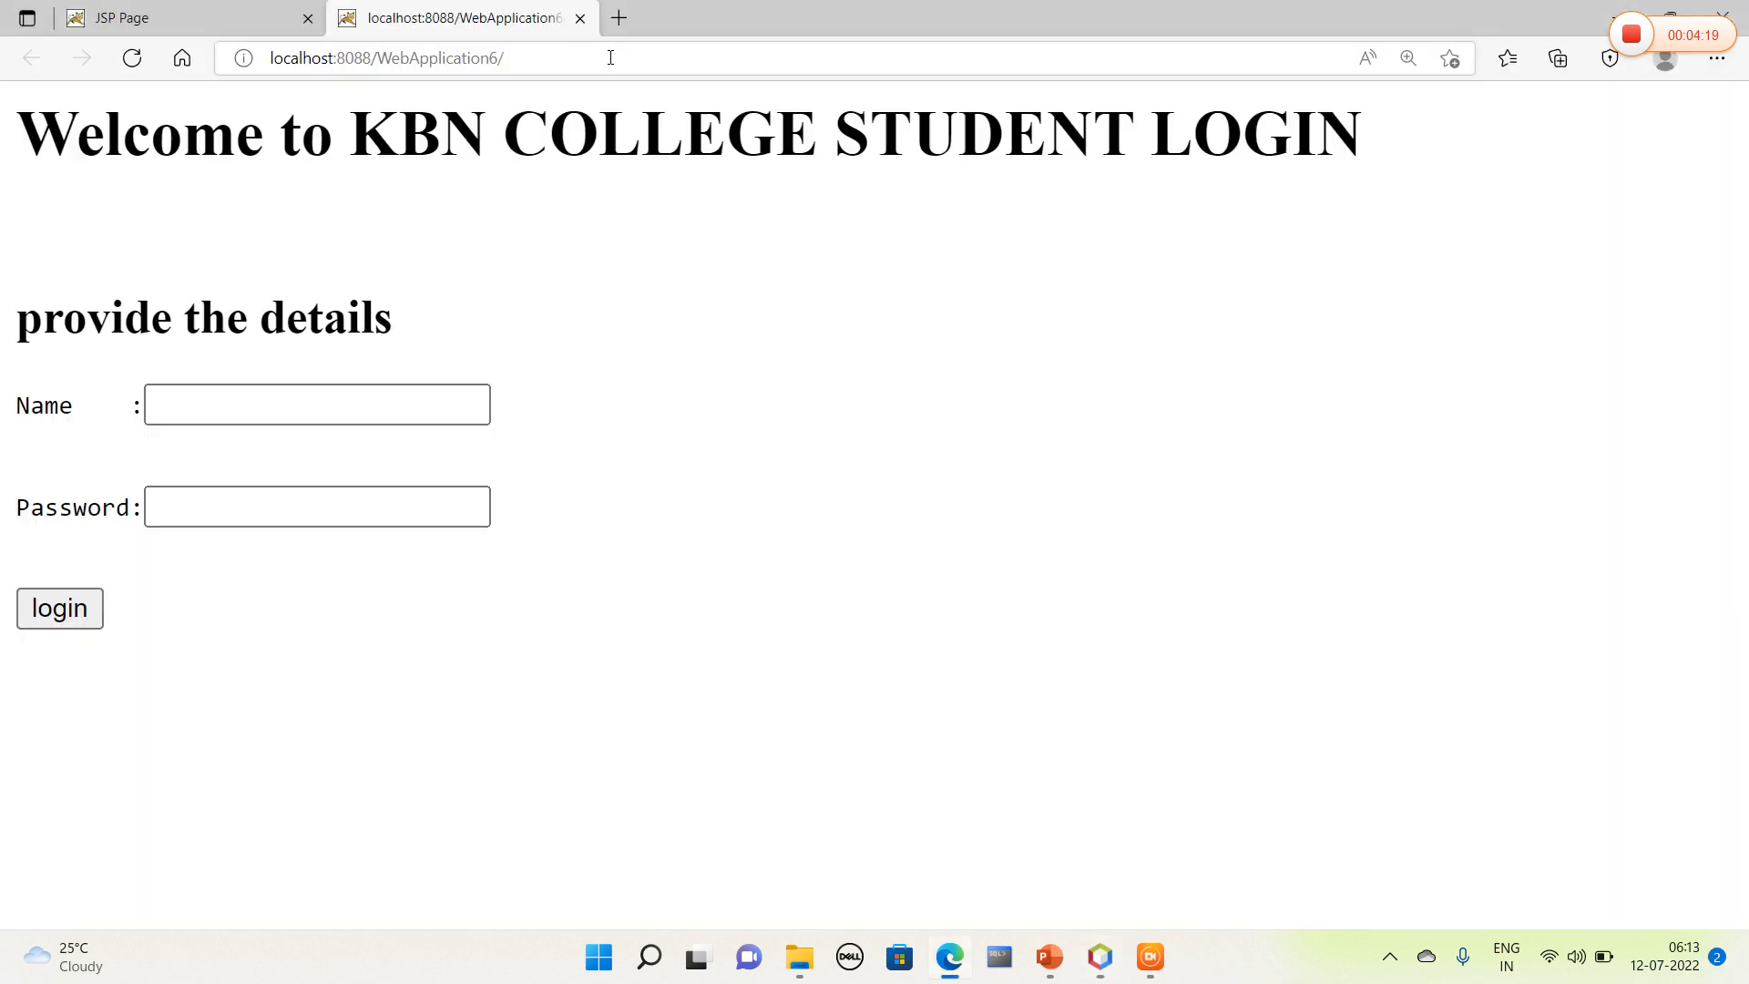
# Step: Navigate Edge to the WebApplication6 condition.html page via the address bar suggestion
pyautogui.write('co')
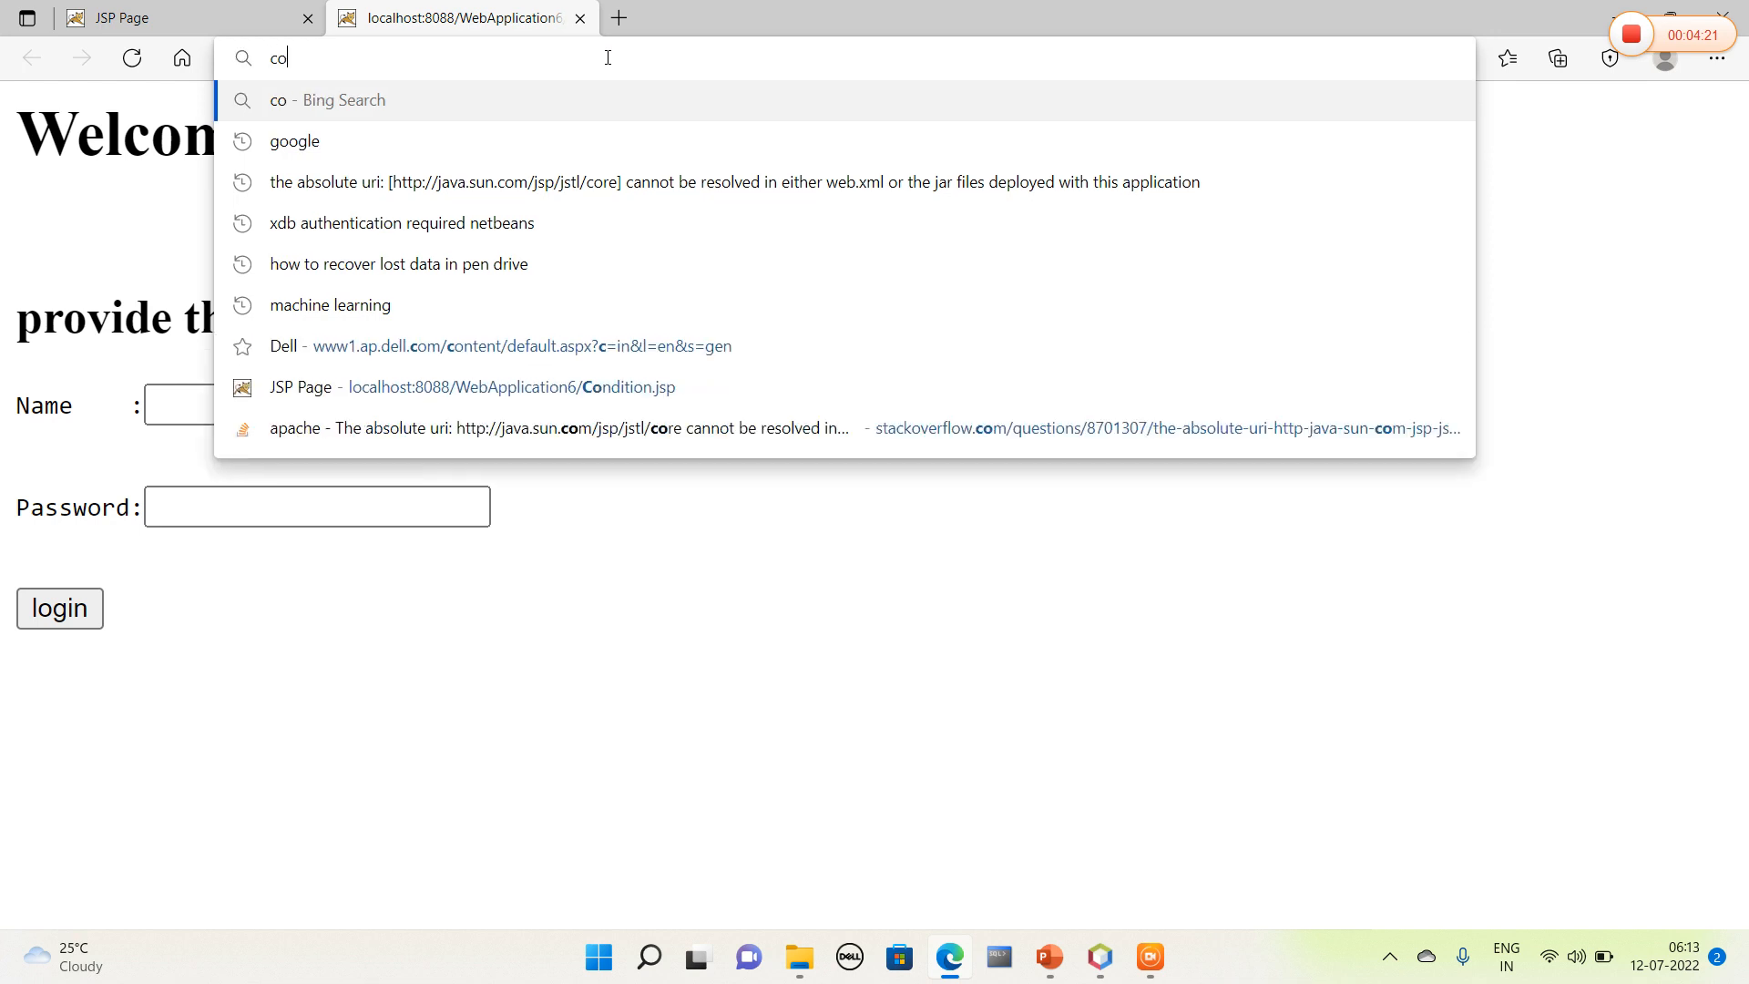
pyautogui.write('ndition')
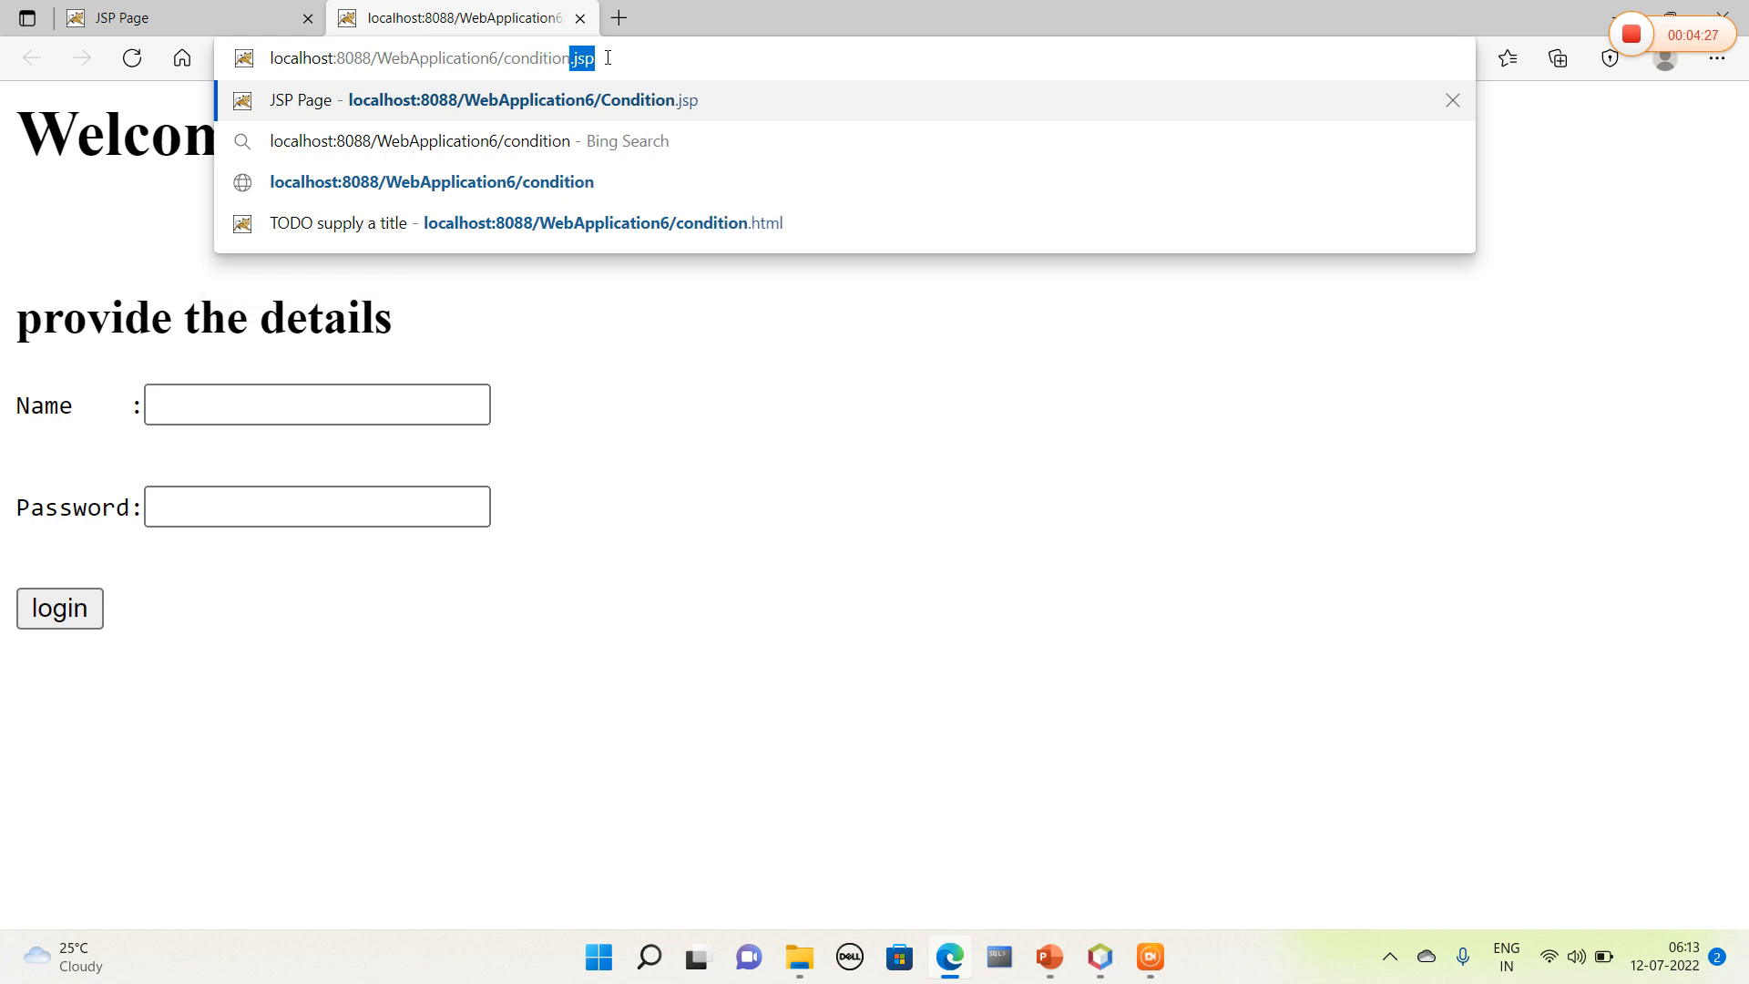
pyautogui.click(525, 222)
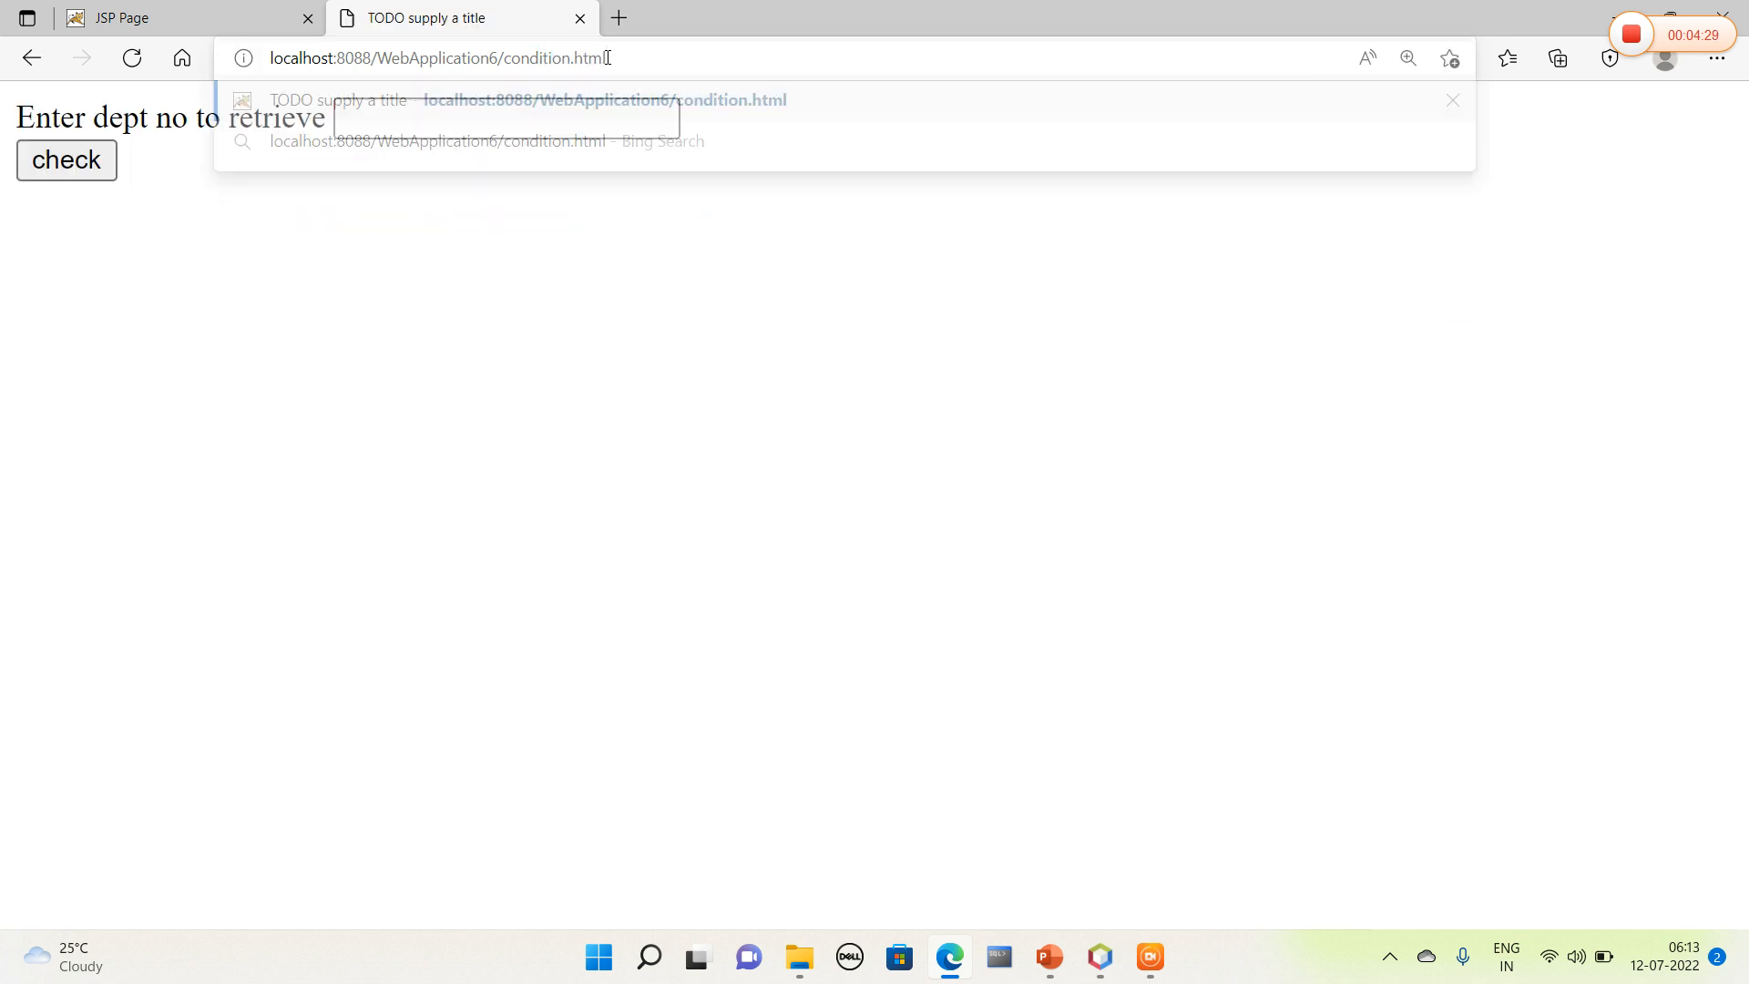
# Step: Fill the saved department number 101 into the form and submit it with check
pyautogui.click(505, 118)
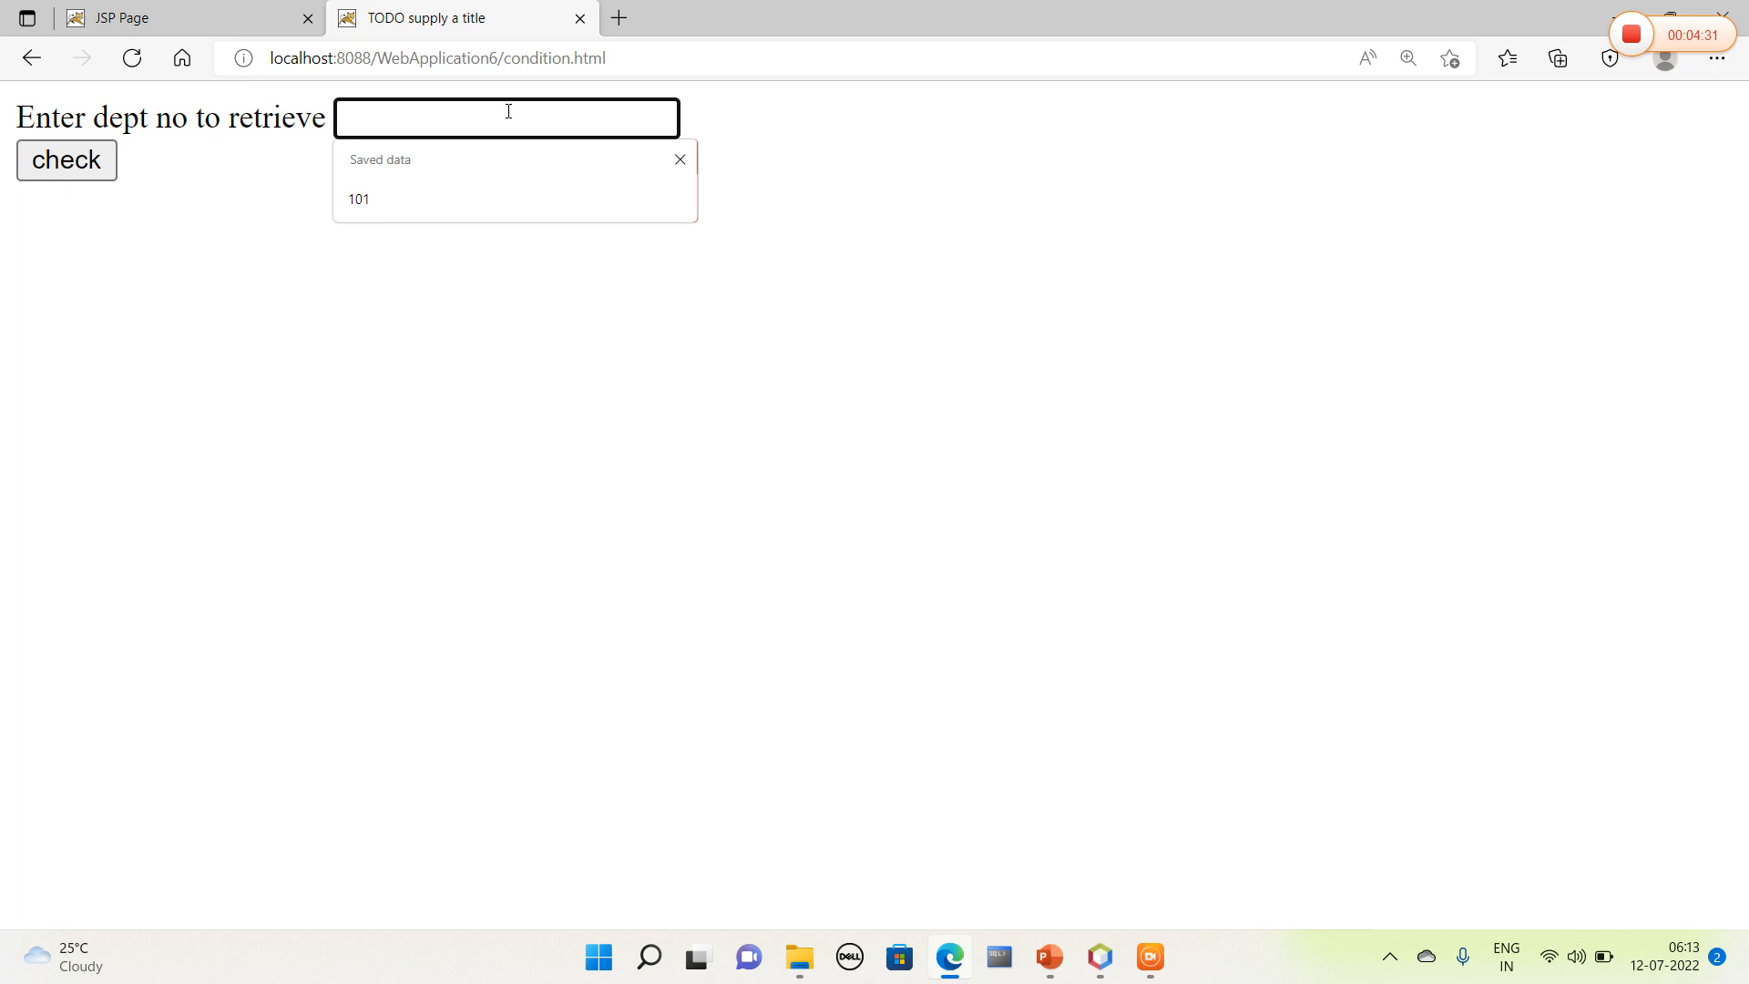
pyautogui.click(359, 199)
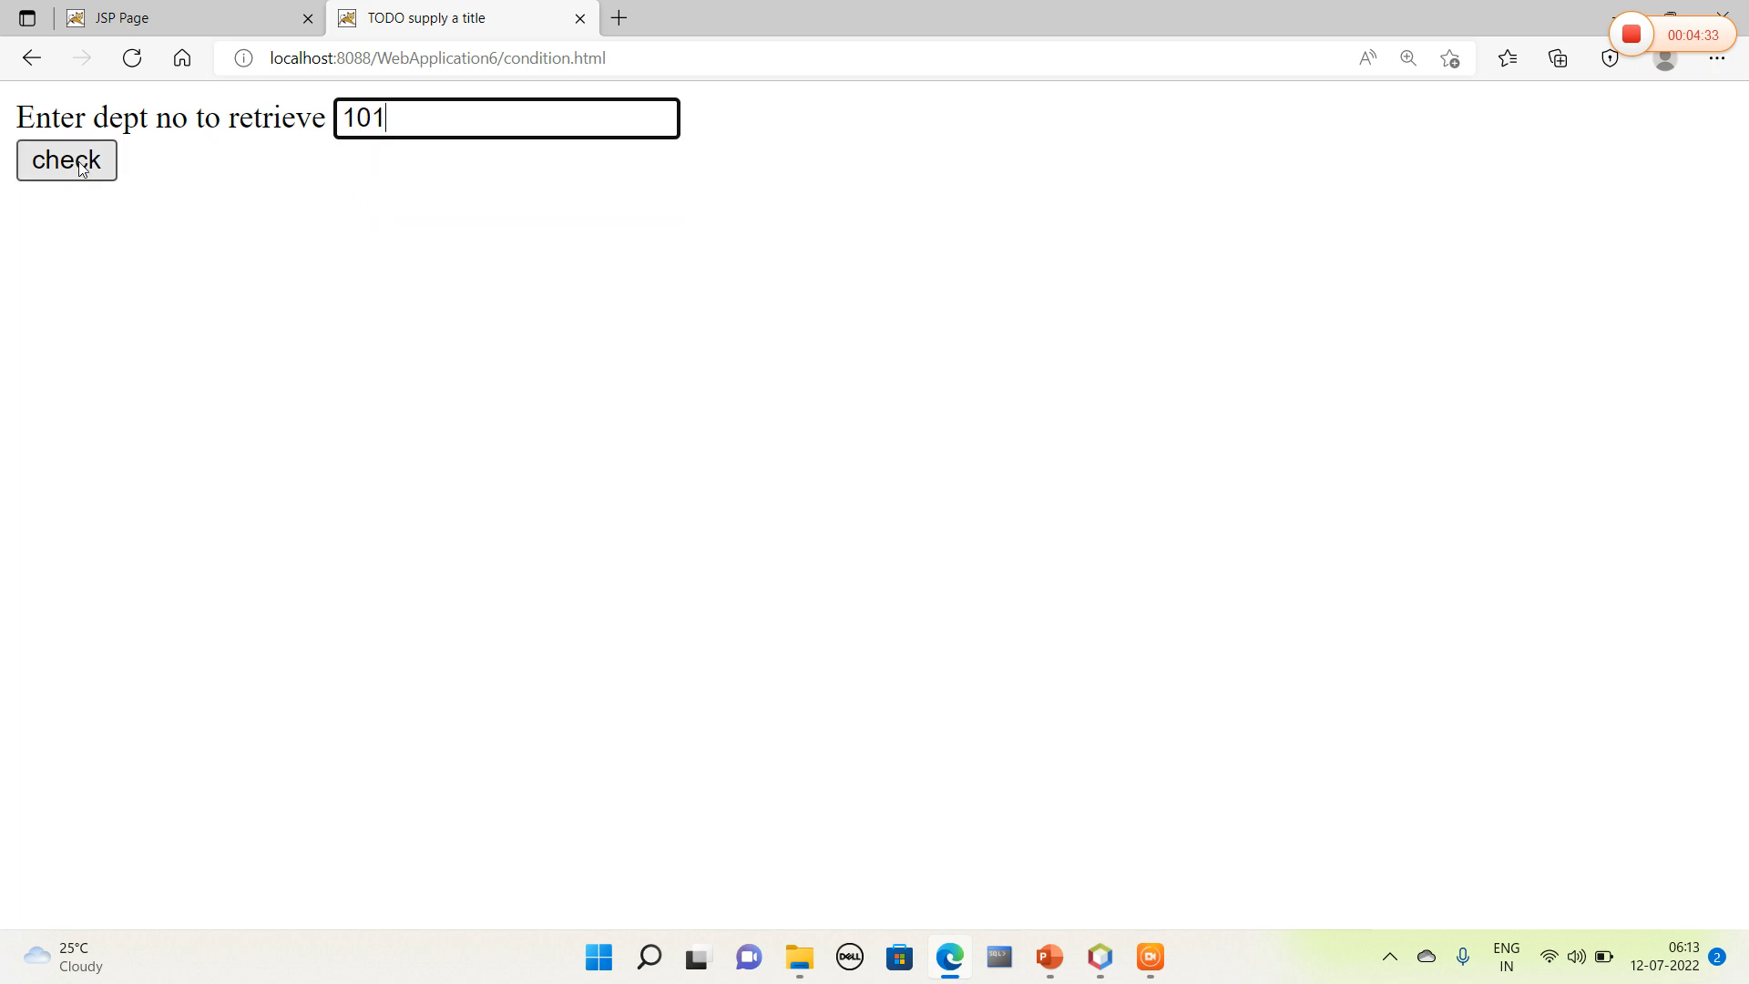
pyautogui.click(65, 160)
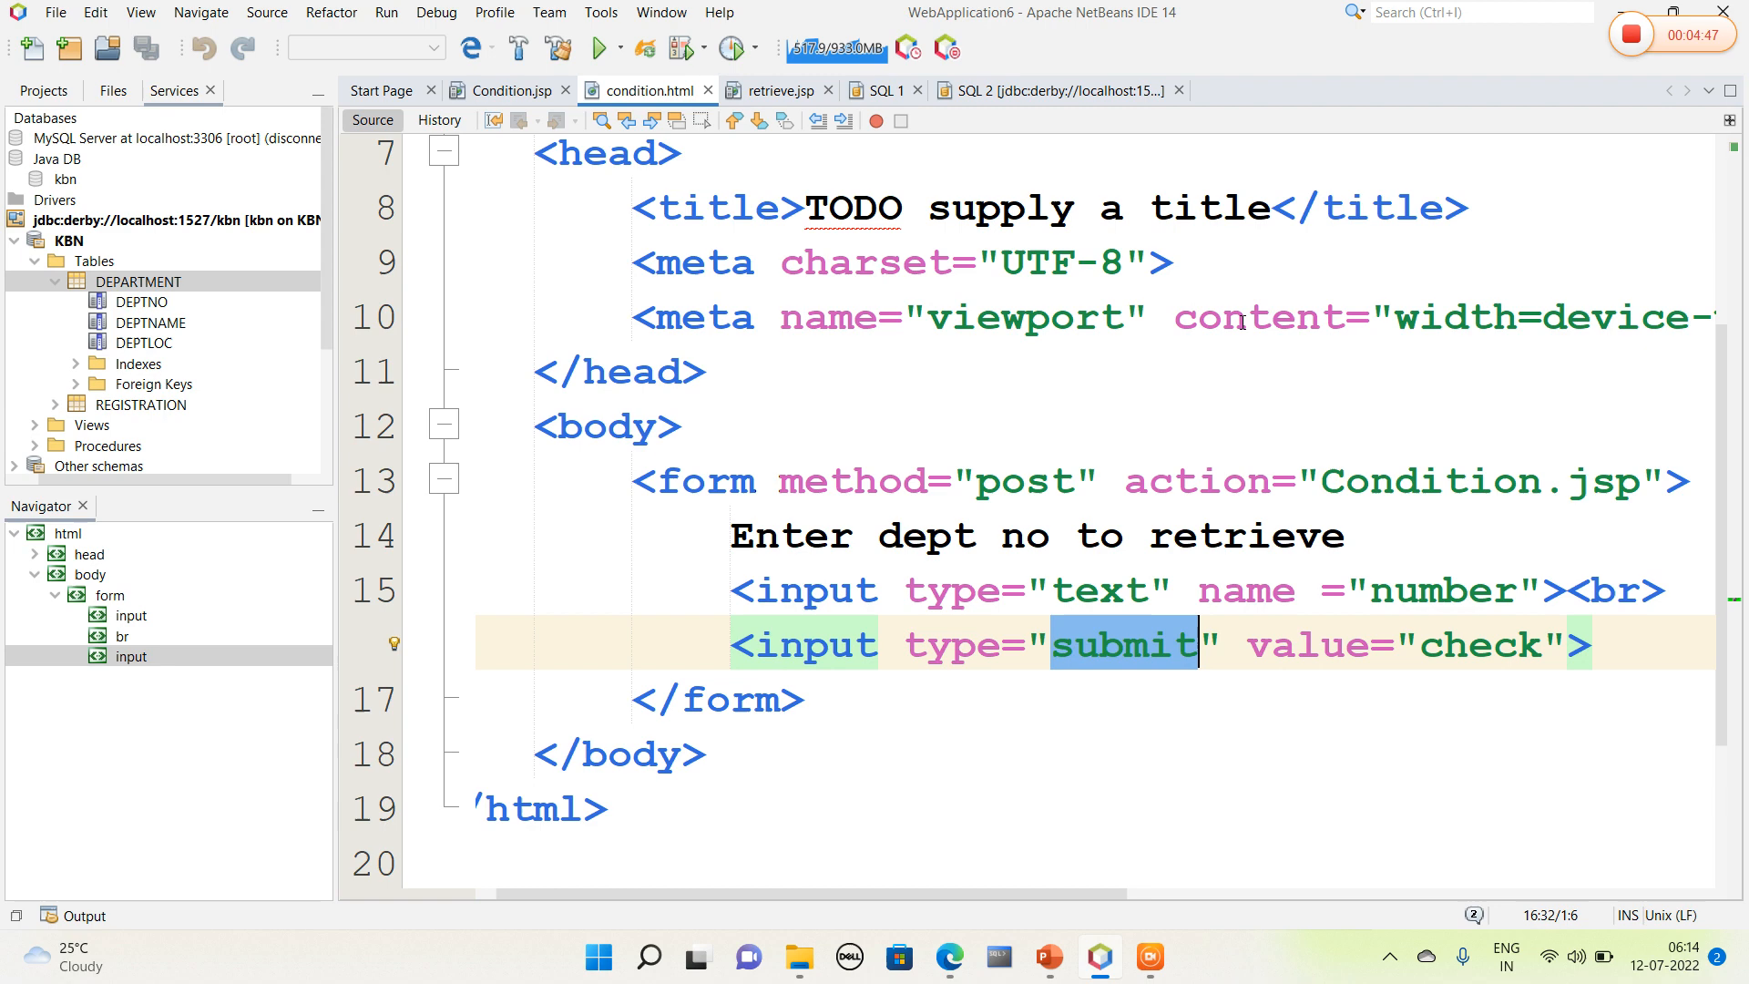
# Step: Show retrieve.jsp's row loop, catch block and closing tags at the end of the file
pyautogui.click(771, 91)
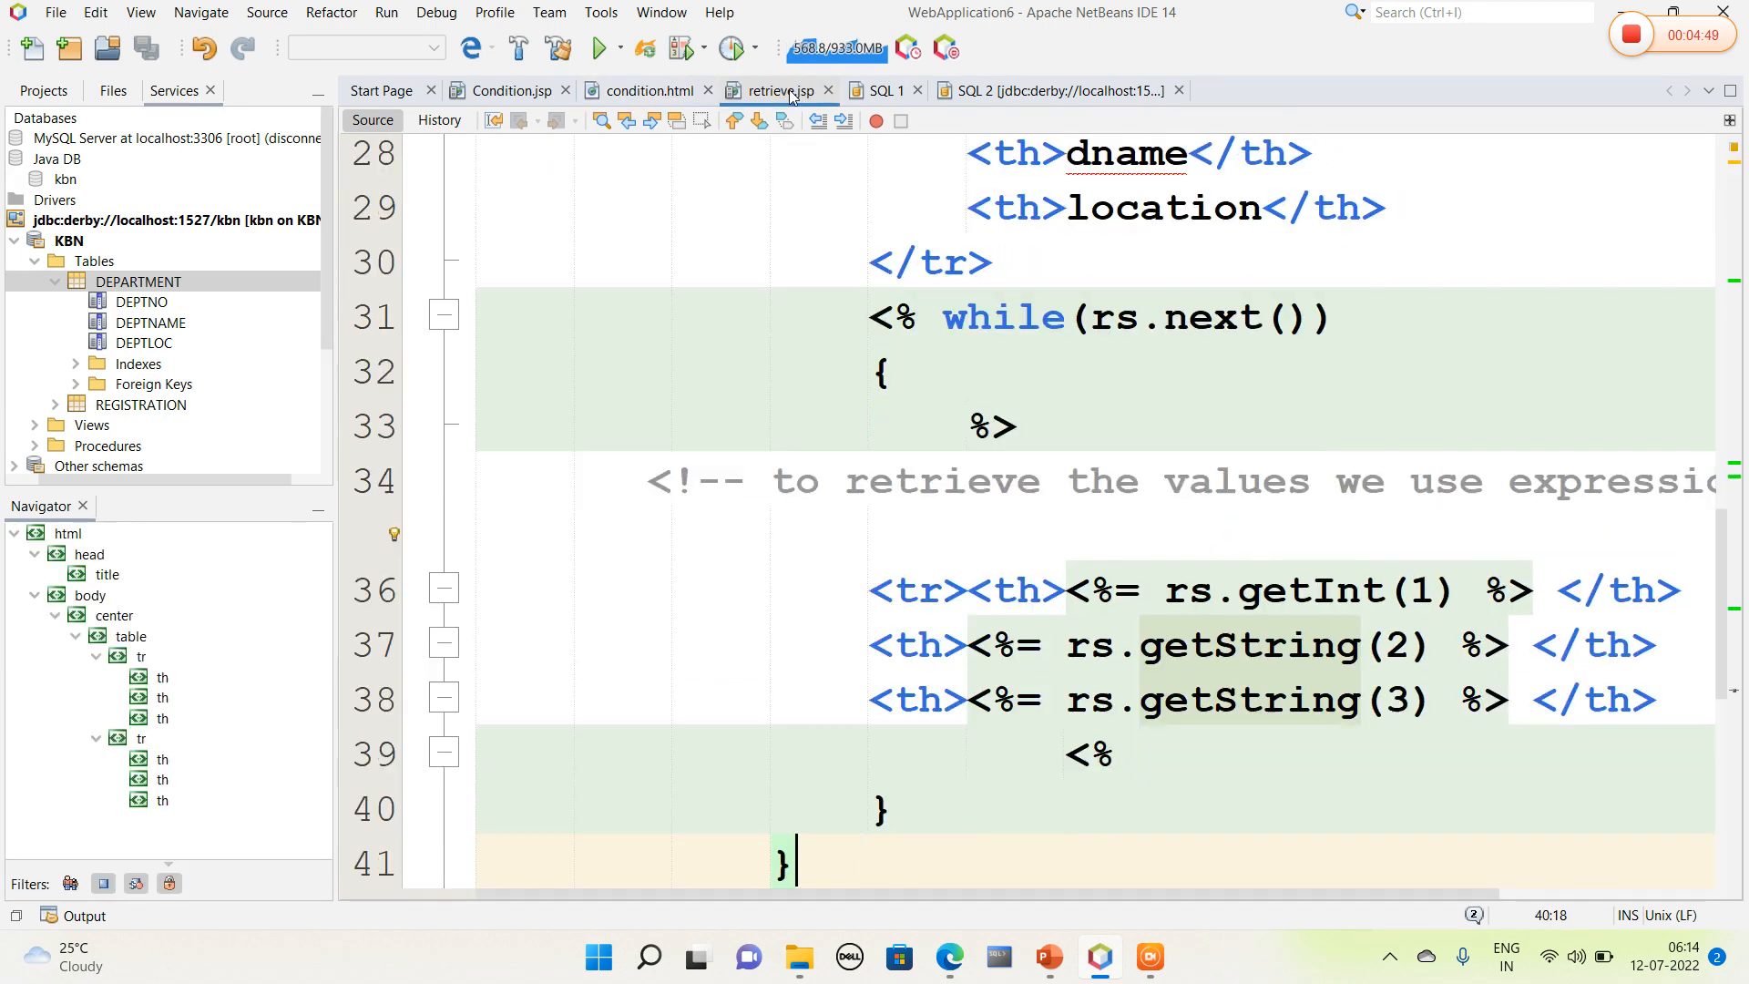
pyautogui.scroll(-3)
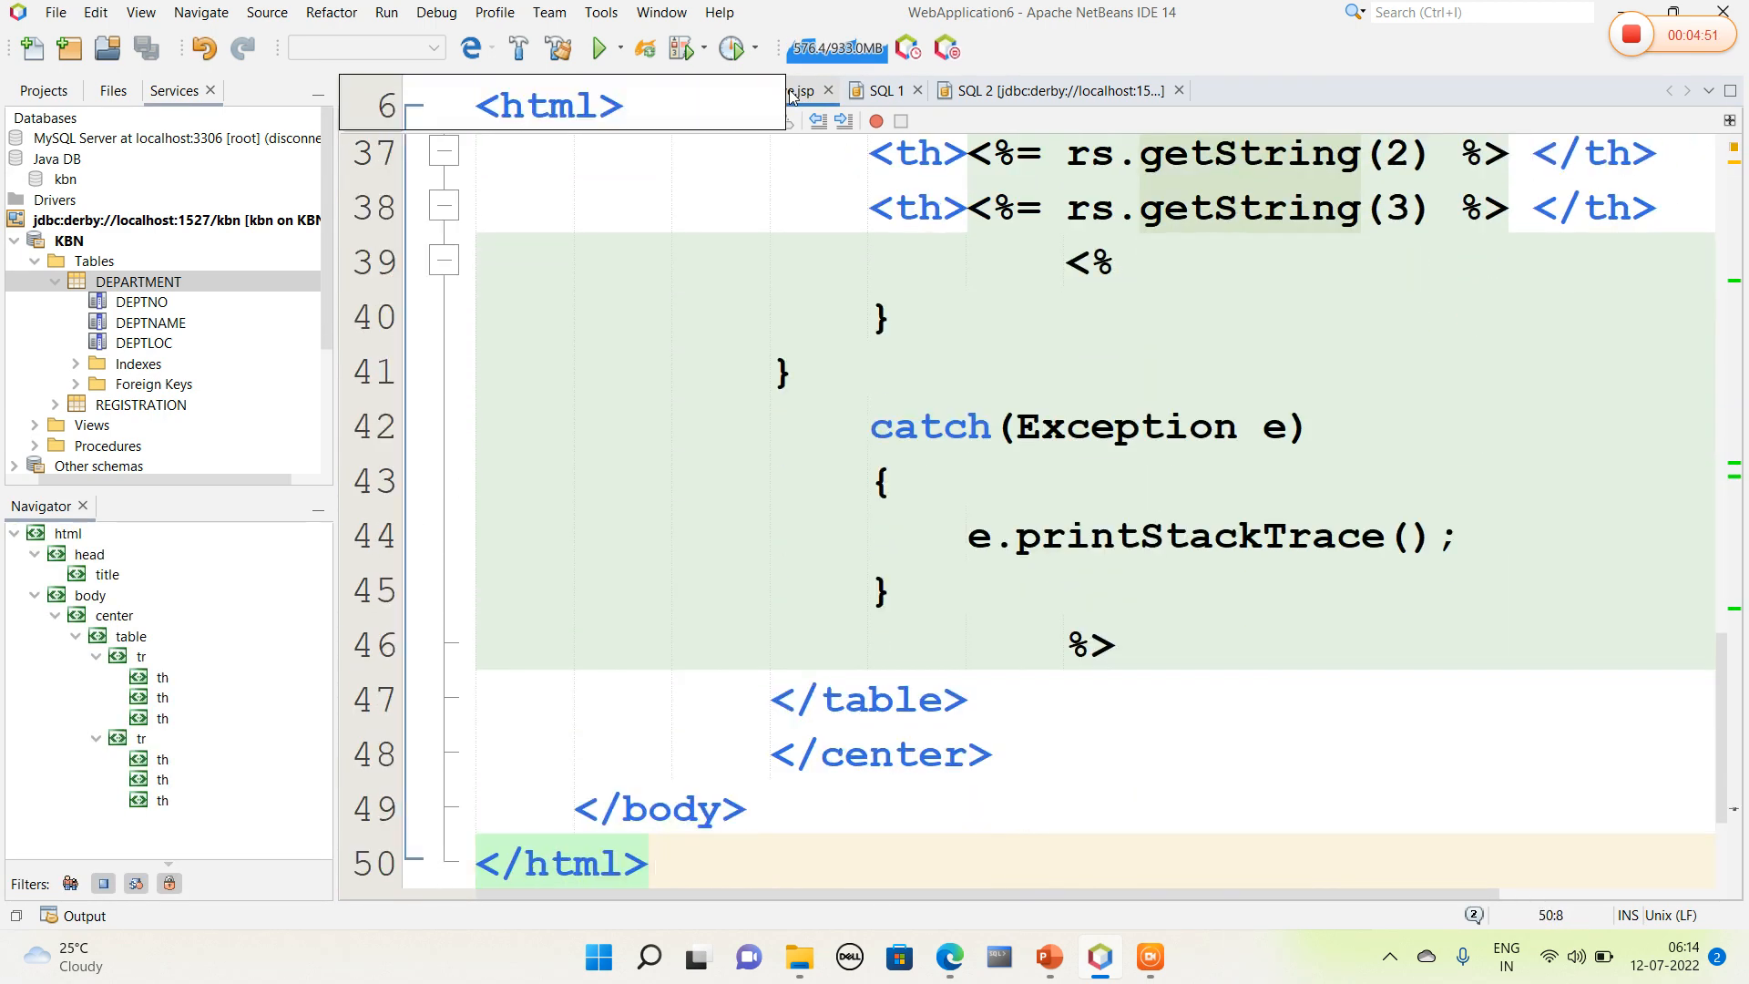